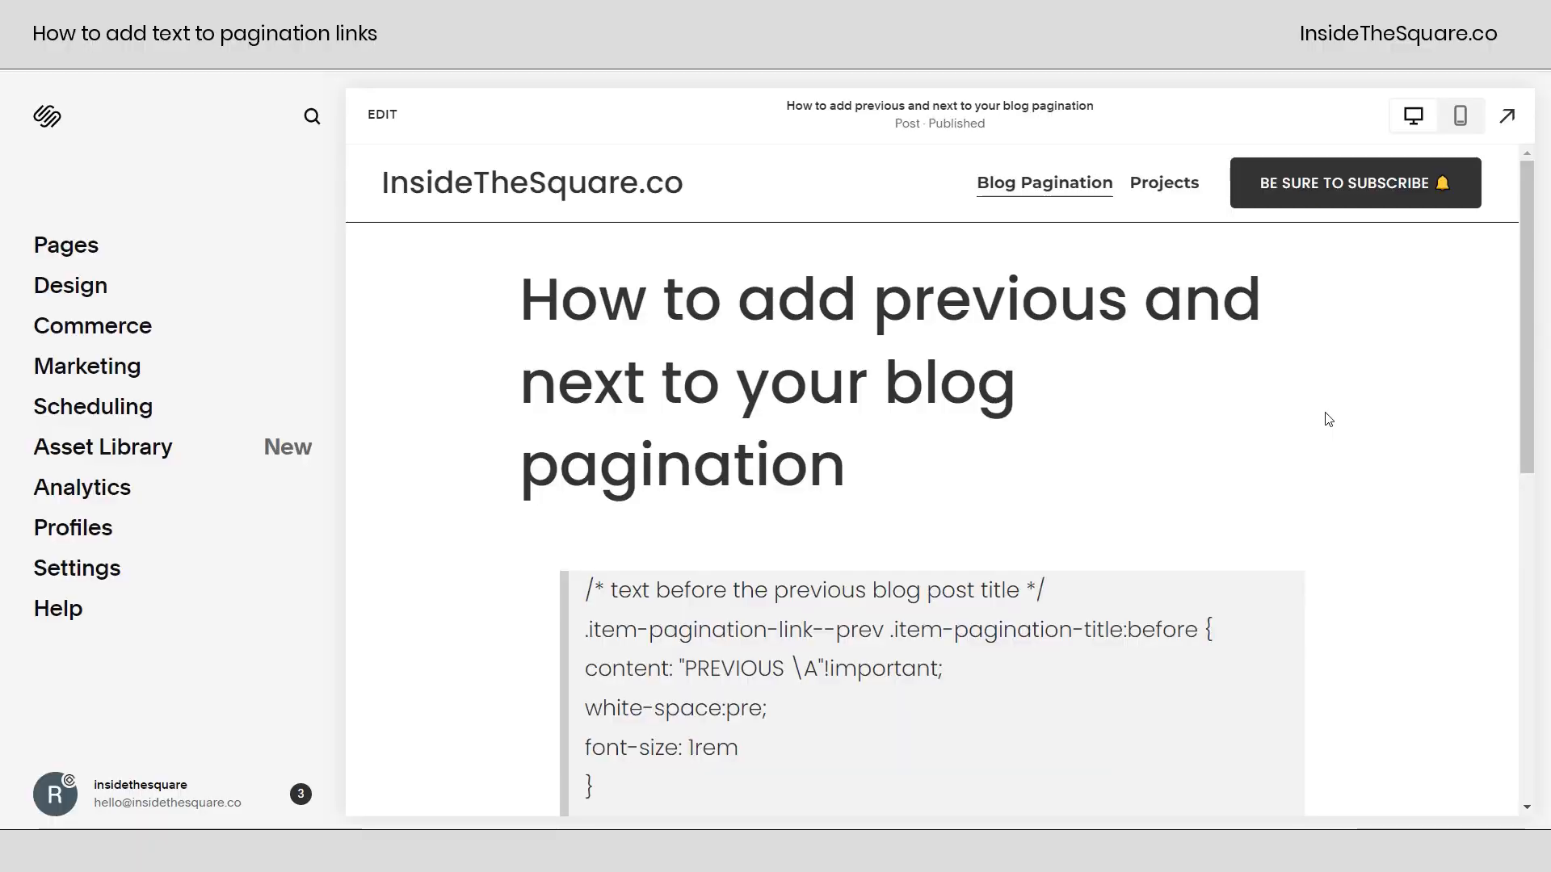
Review the copied pagination CSS snippet and clear its selection.
scroll("down", 3)
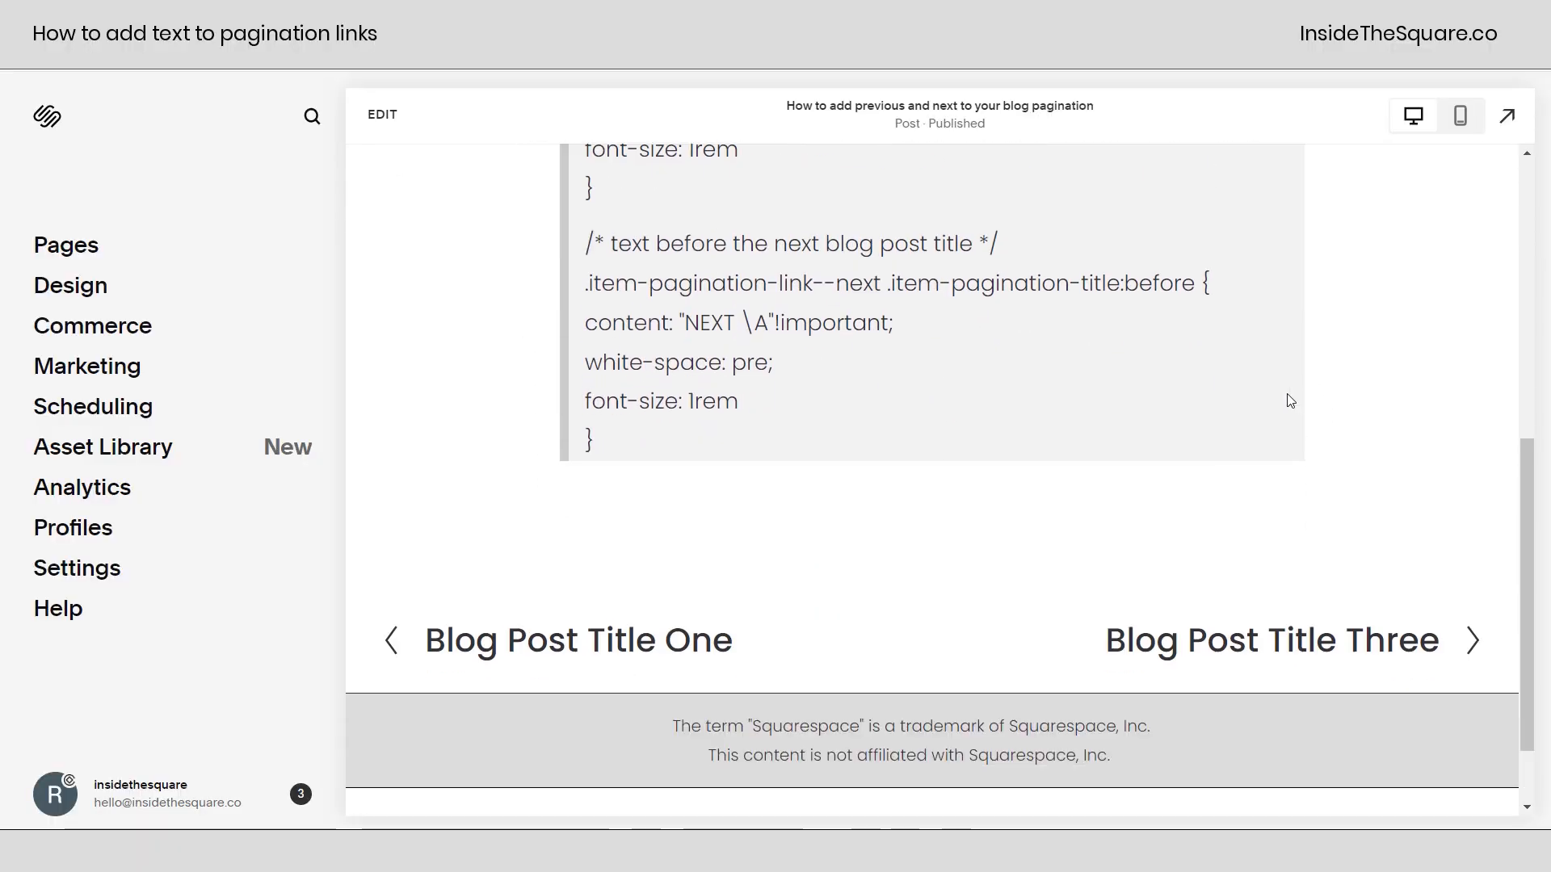
scroll("down", 3)
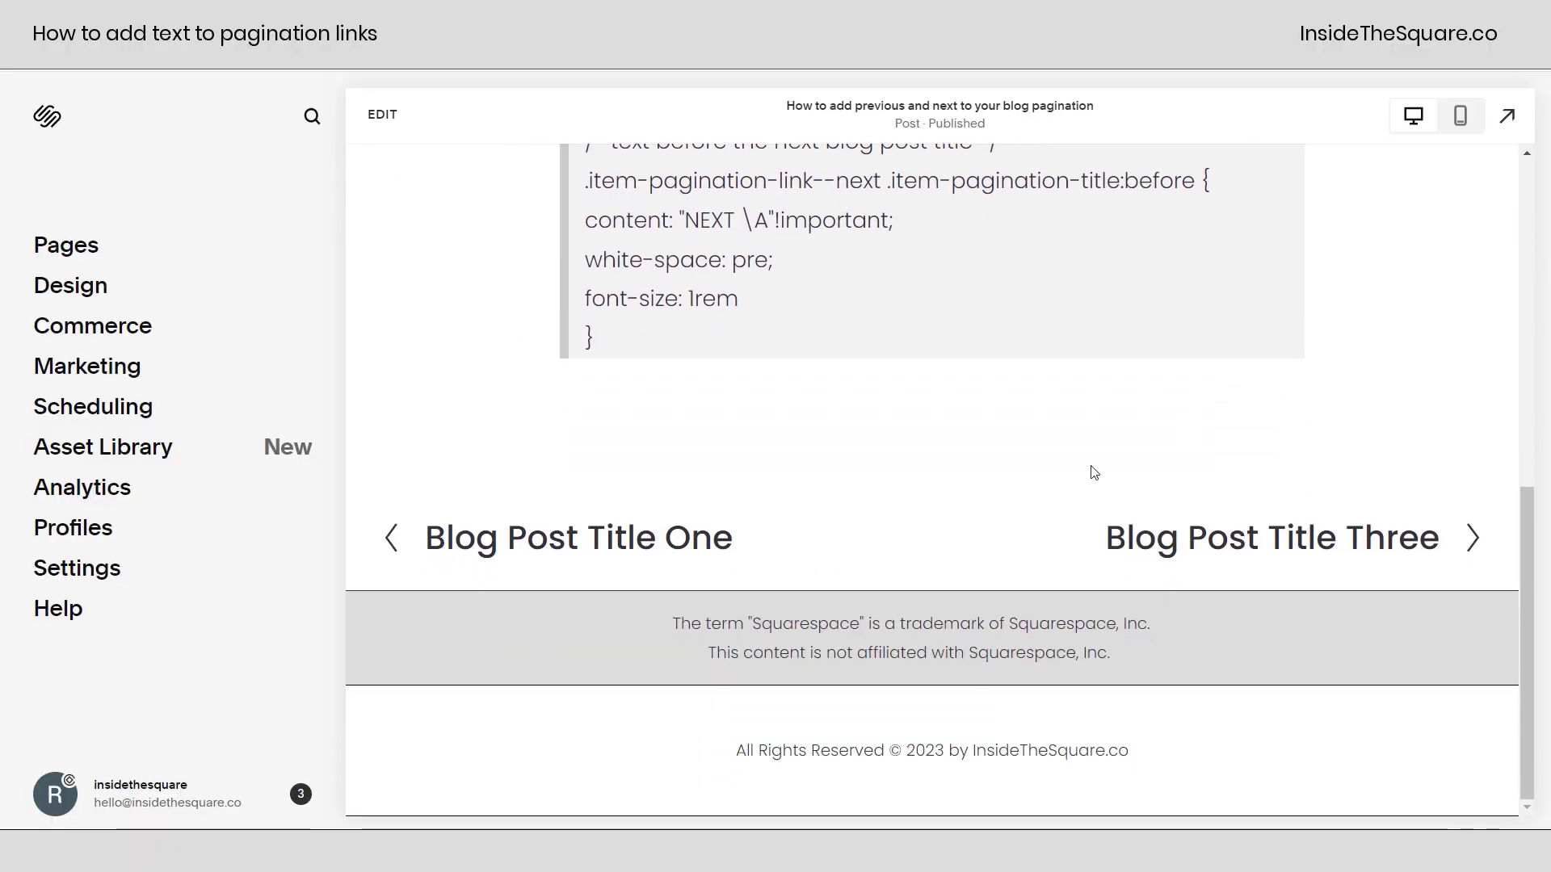
mouse_move(651, 564)
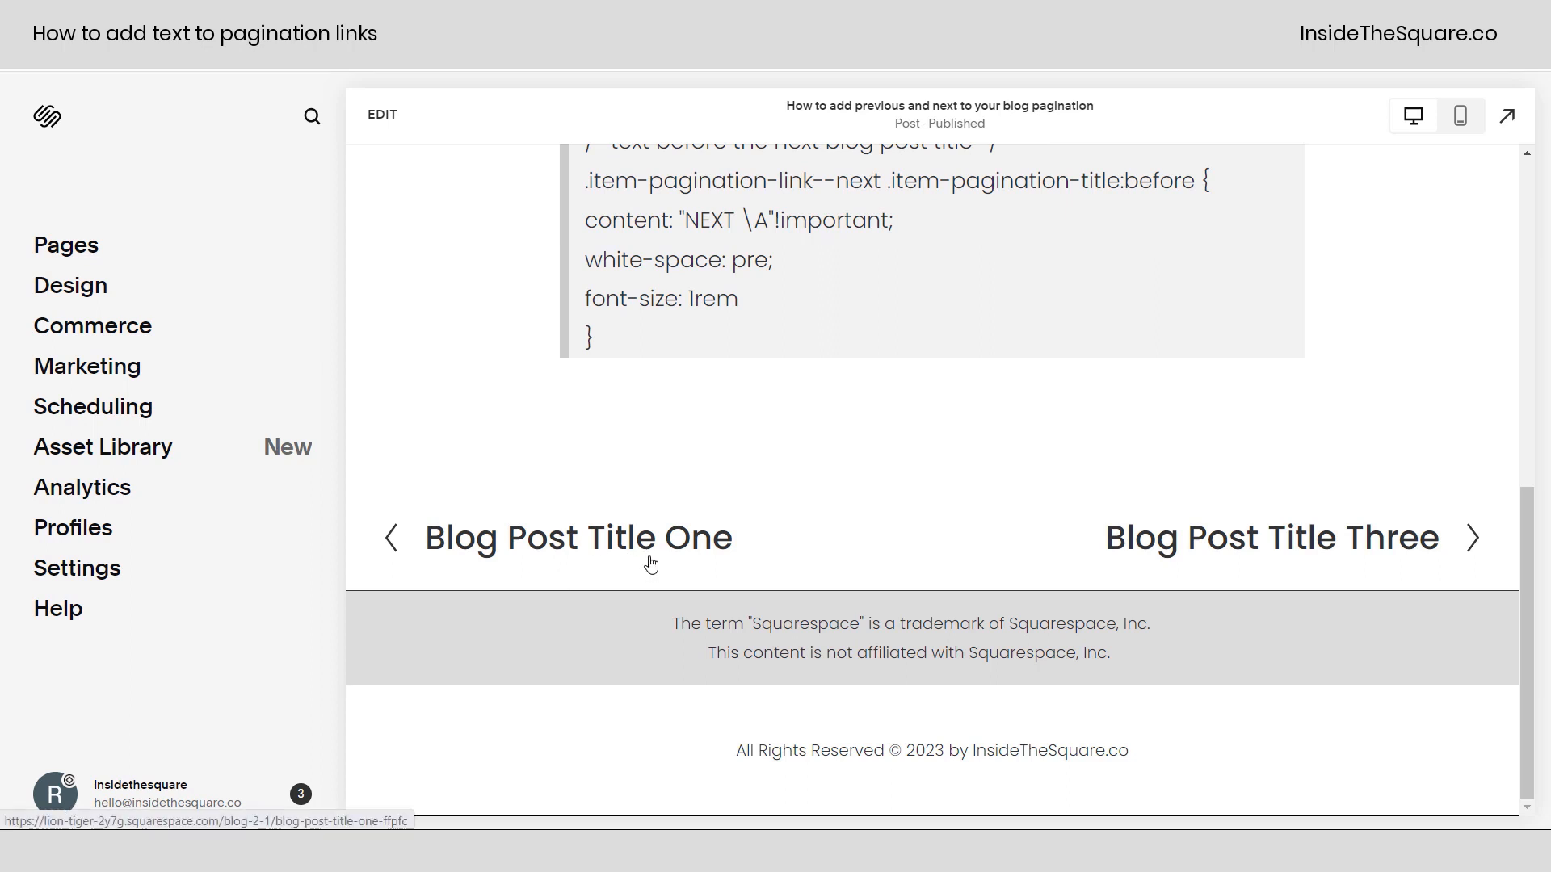
mouse_move(787, 485)
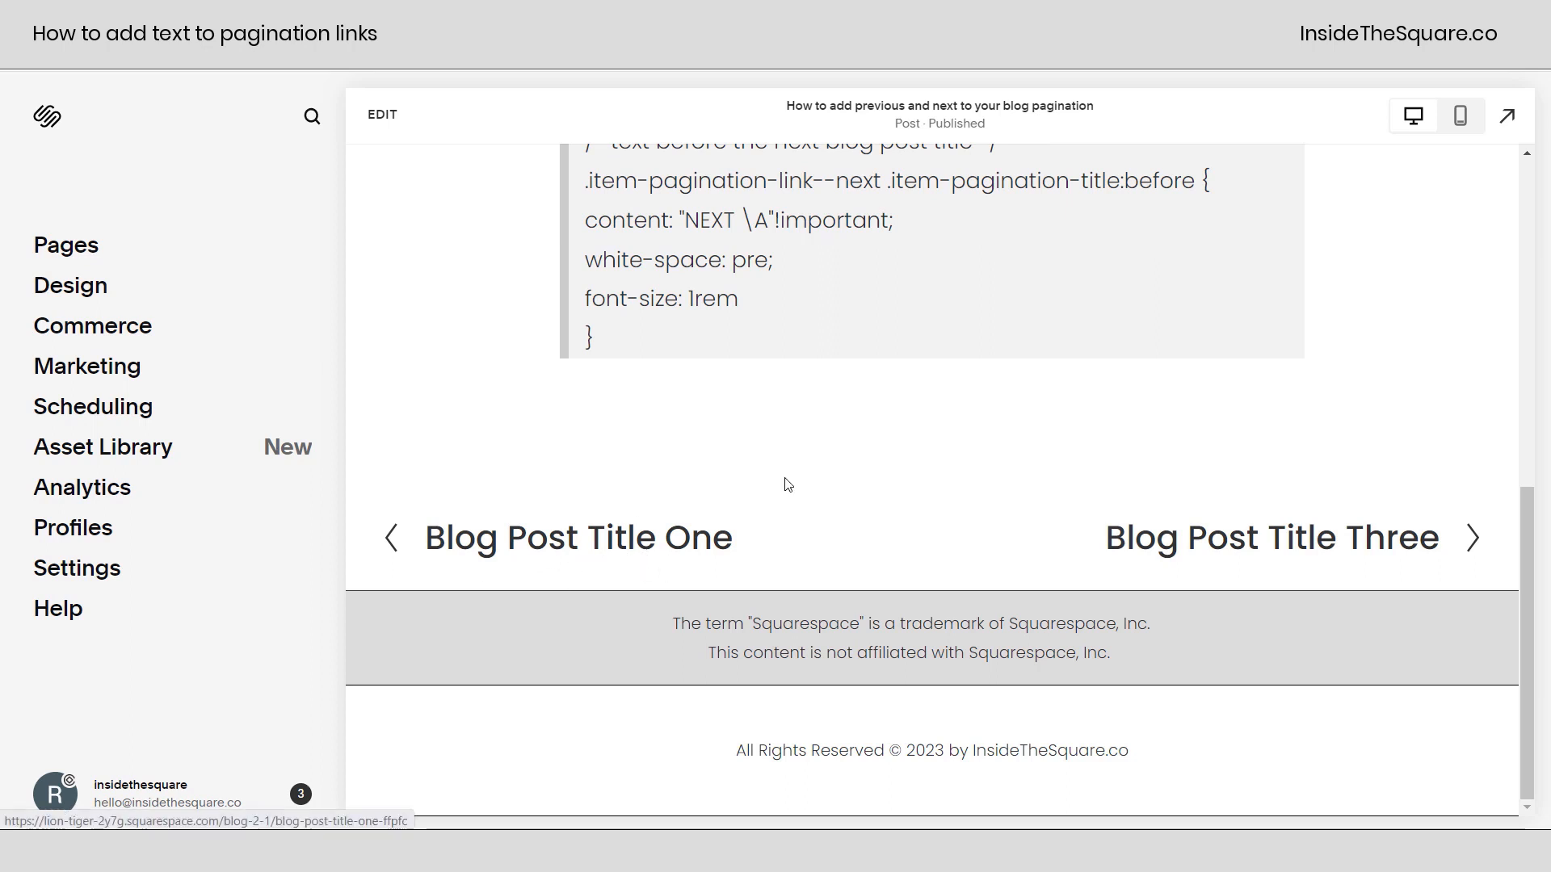
mouse_move(1445, 586)
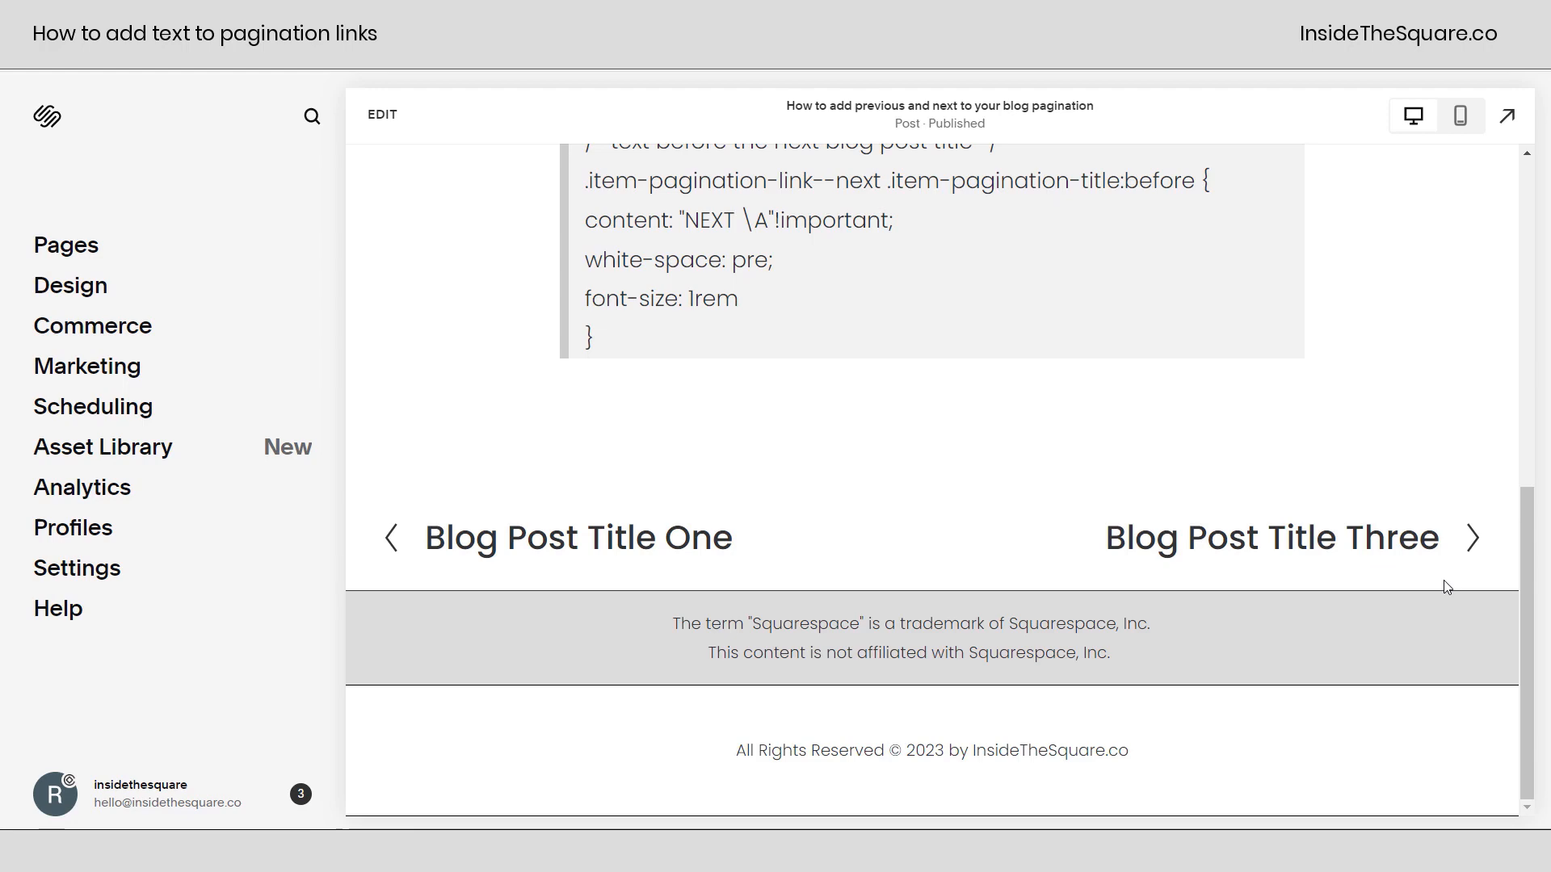
scroll("up", 3)
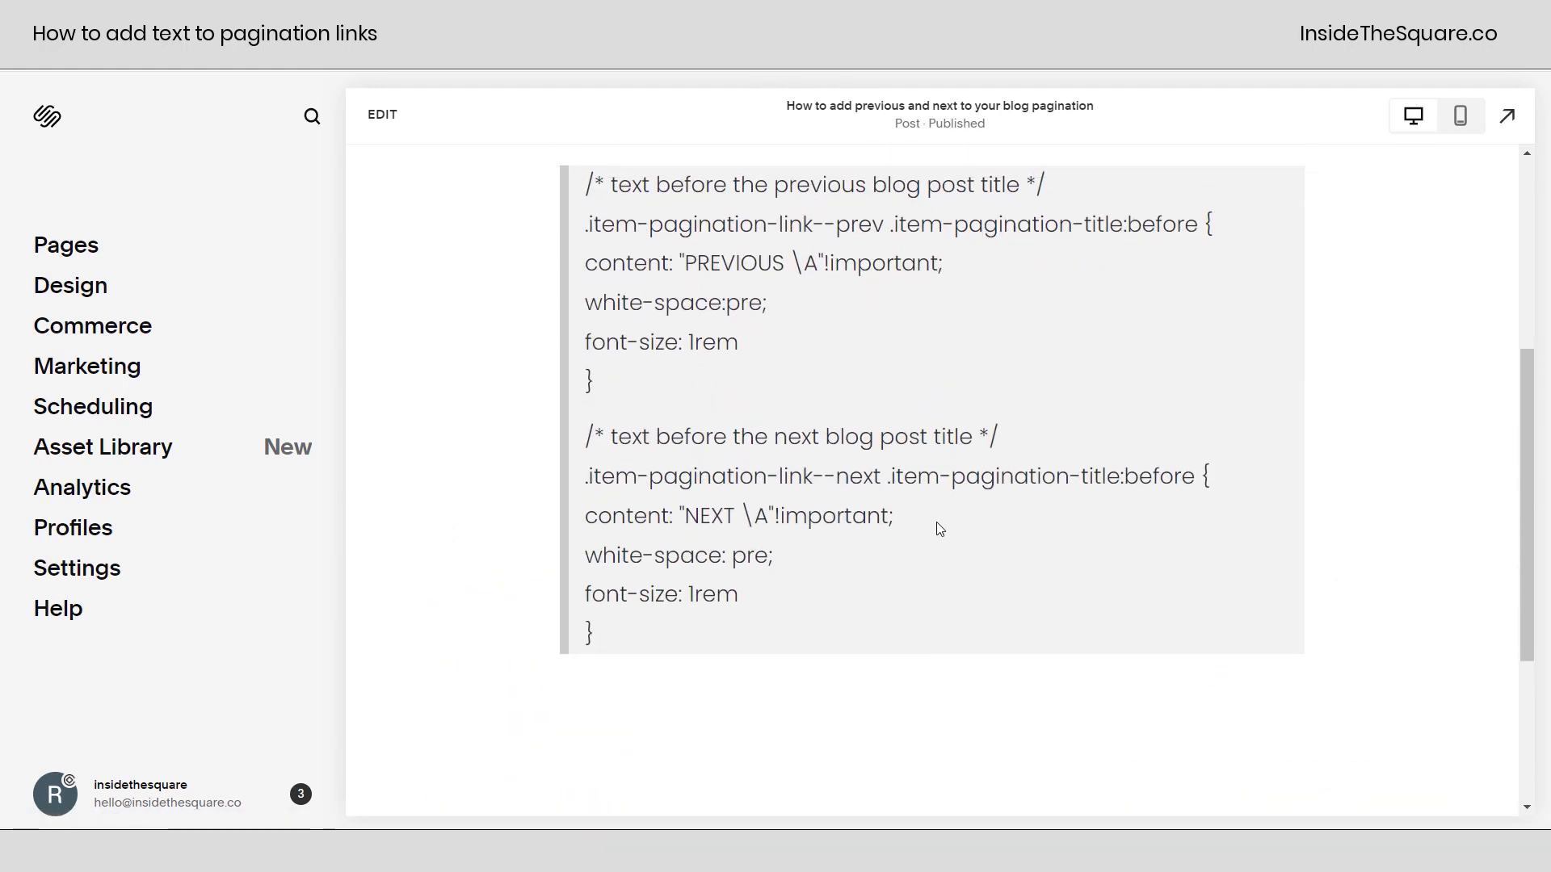
scroll("down", 3)
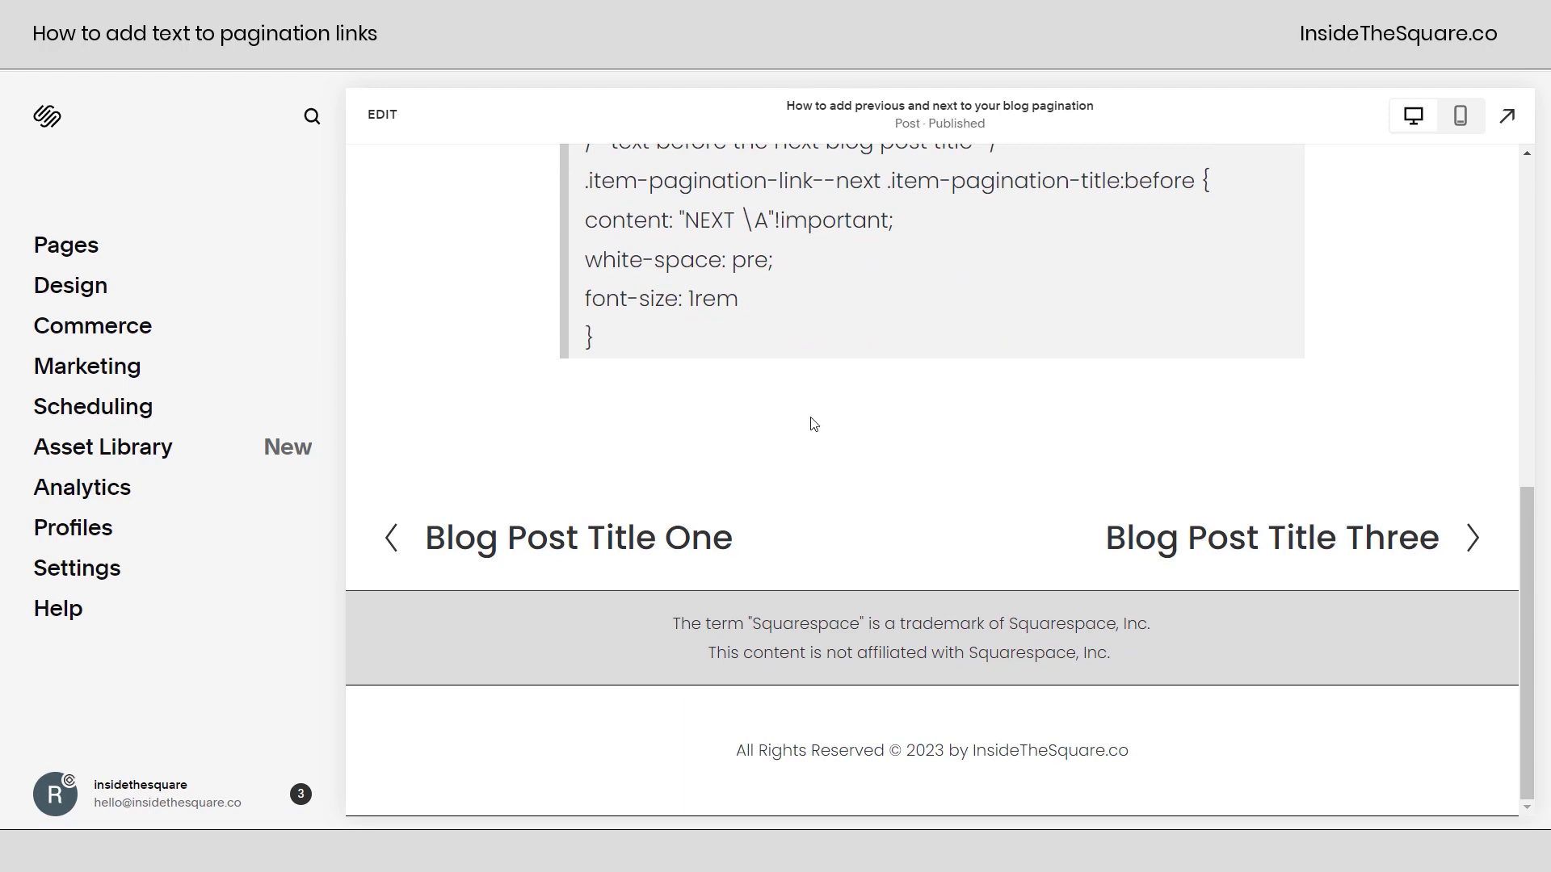
scroll("up", 3)
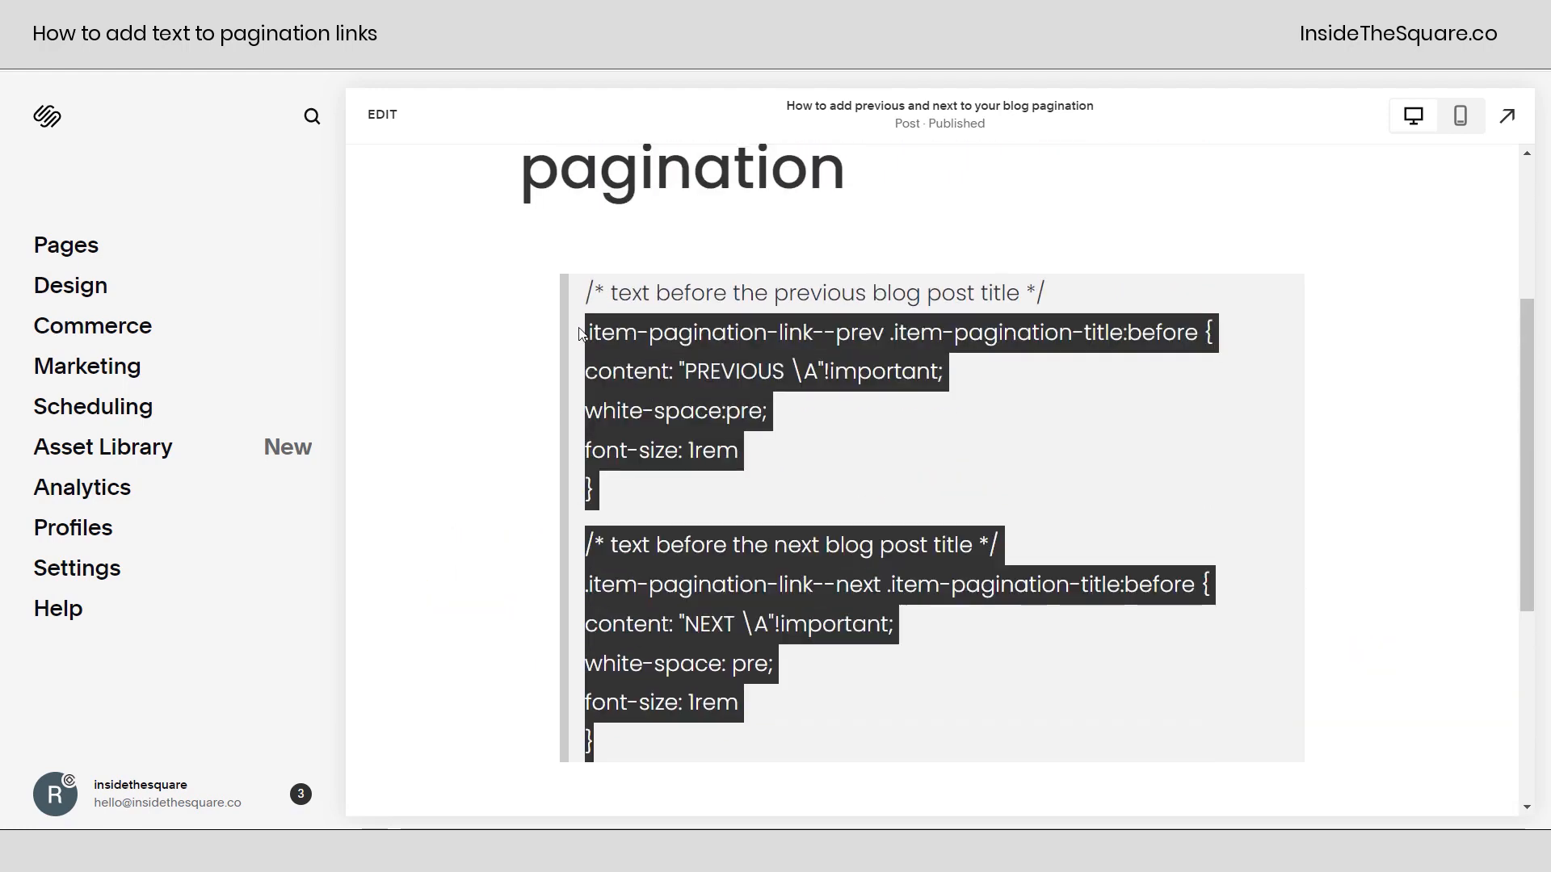
left_click(1086, 423)
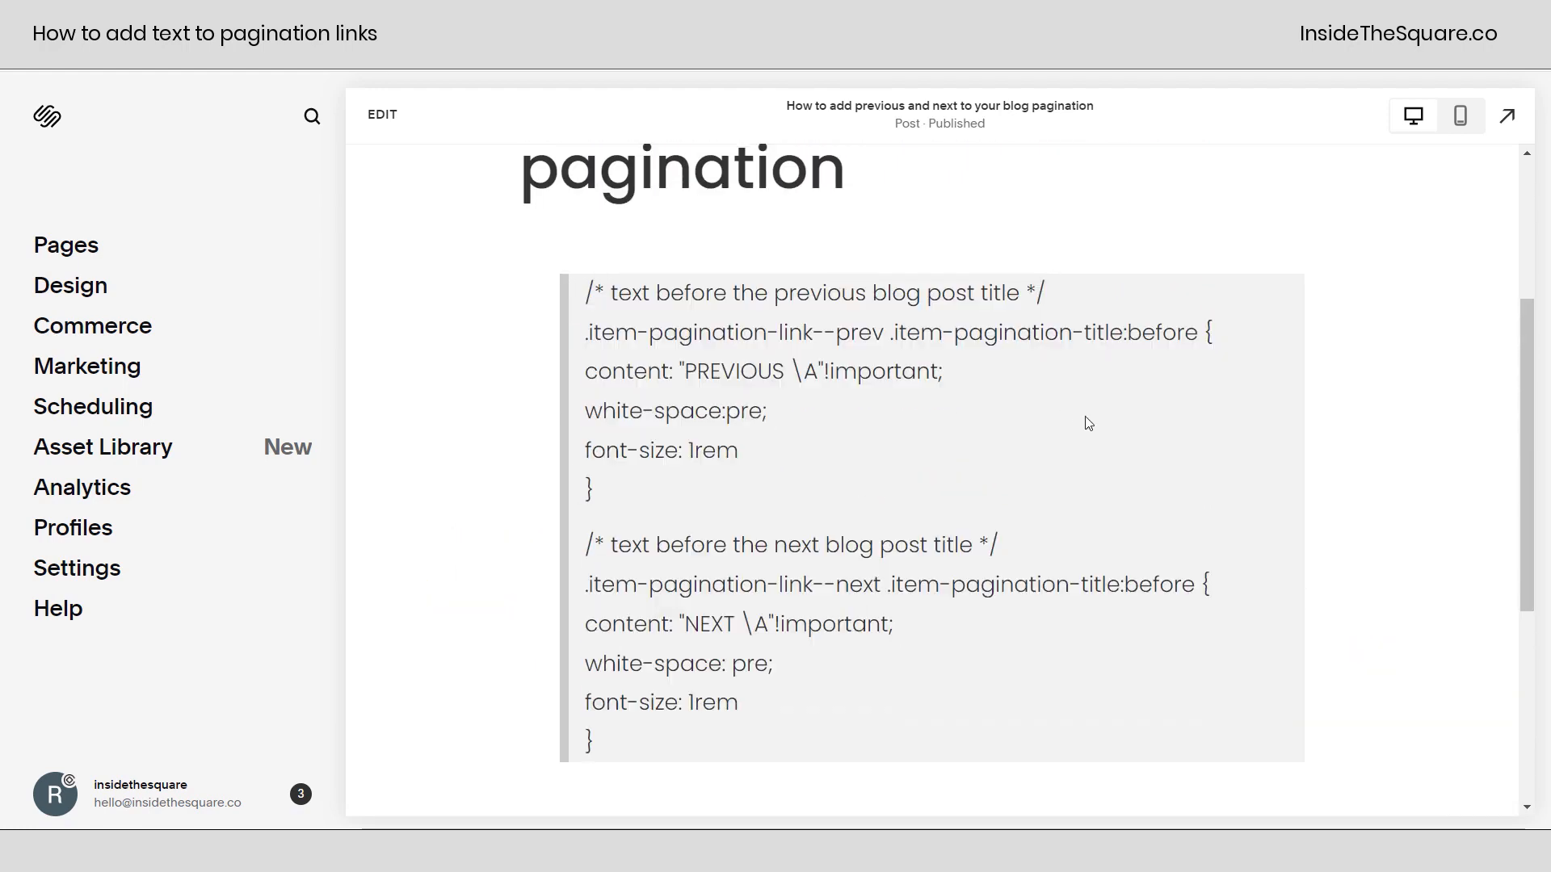
mouse_move(578, 378)
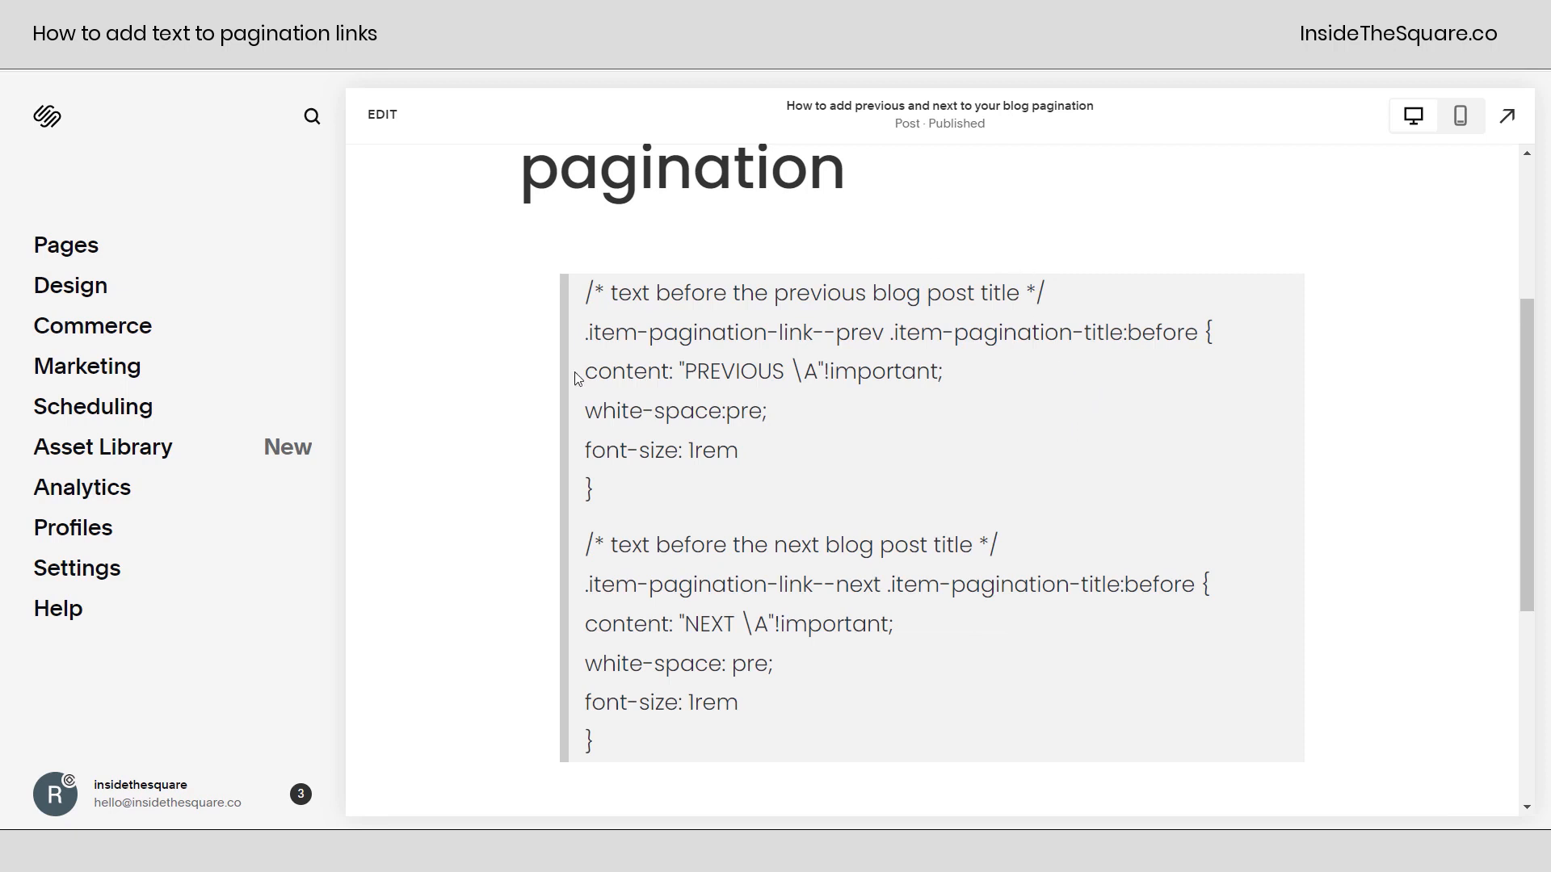
mouse_move(70, 286)
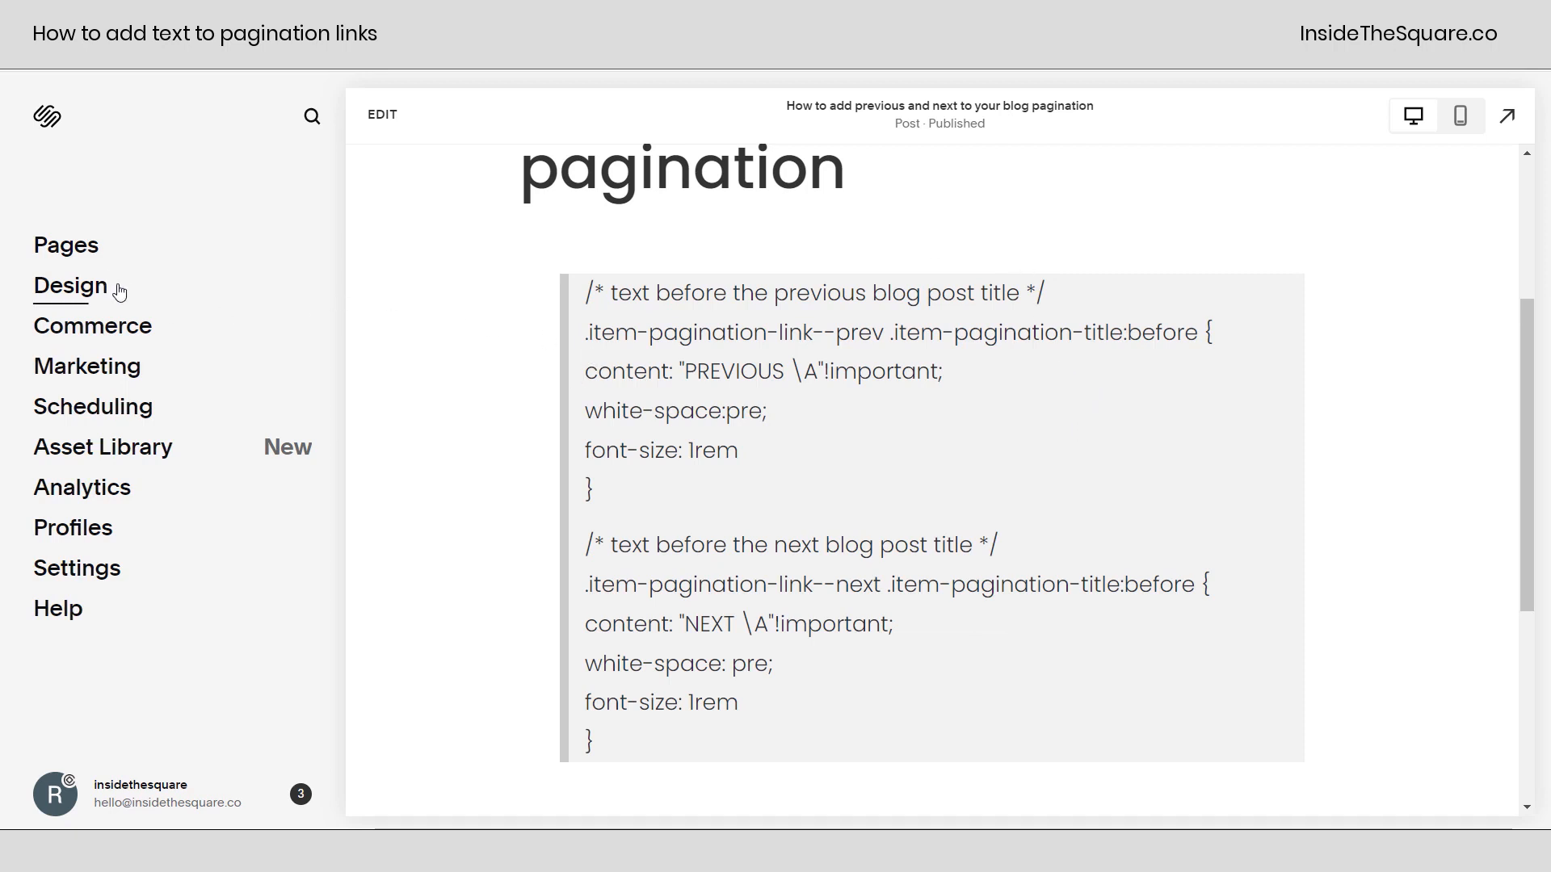
Paste the snippet into Design > Custom CSS so pagination shows PREVIOUS and NEXT labels.
left_click(69, 286)
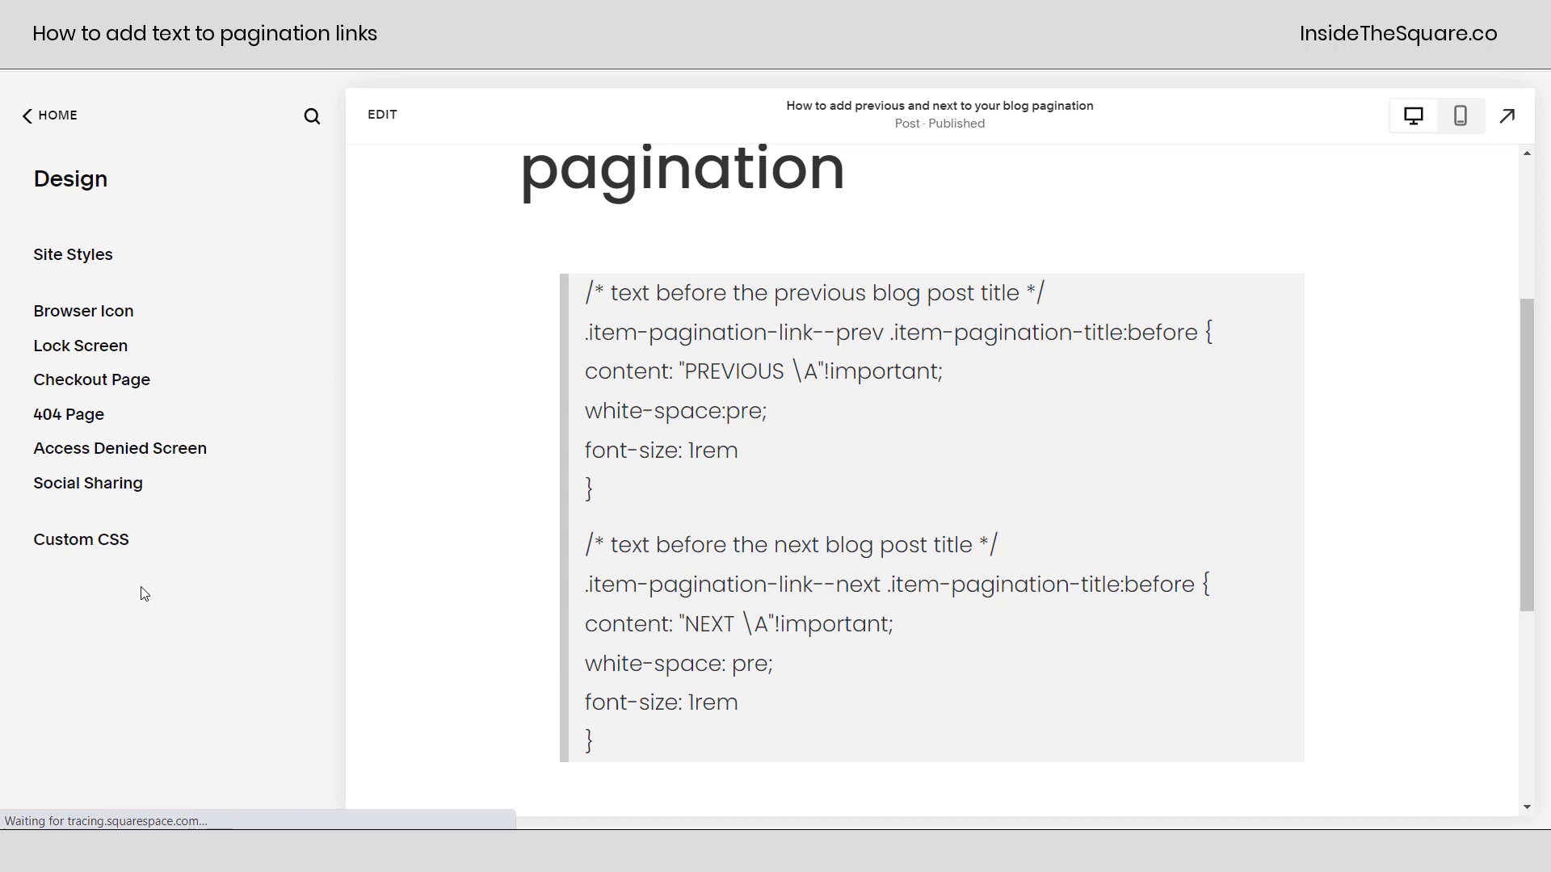
left_click(80, 539)
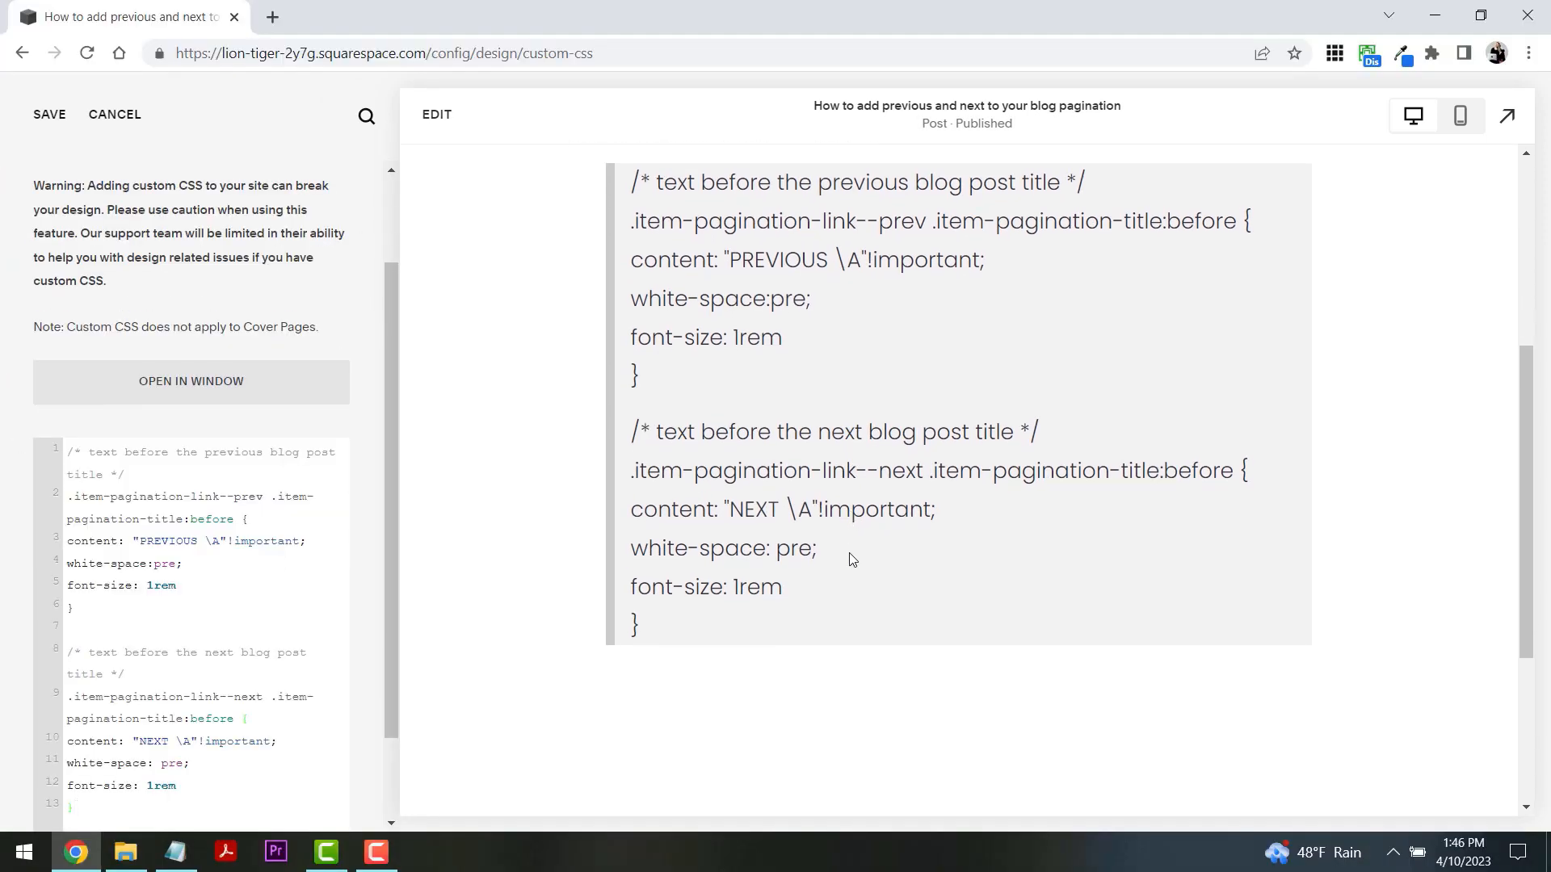
scroll("down", 3)
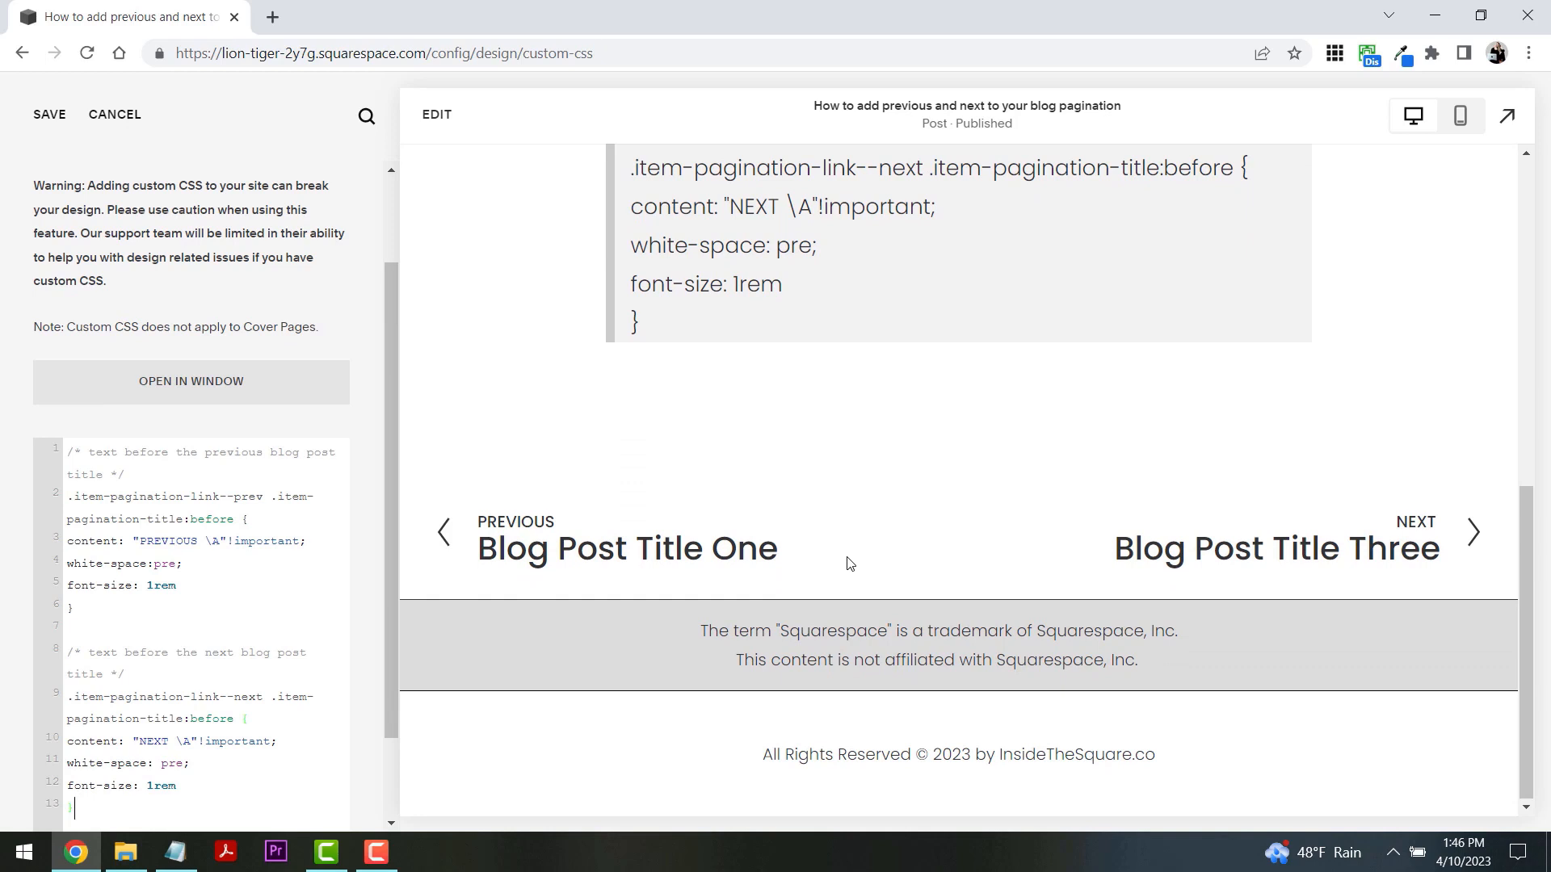
mouse_move(1103, 462)
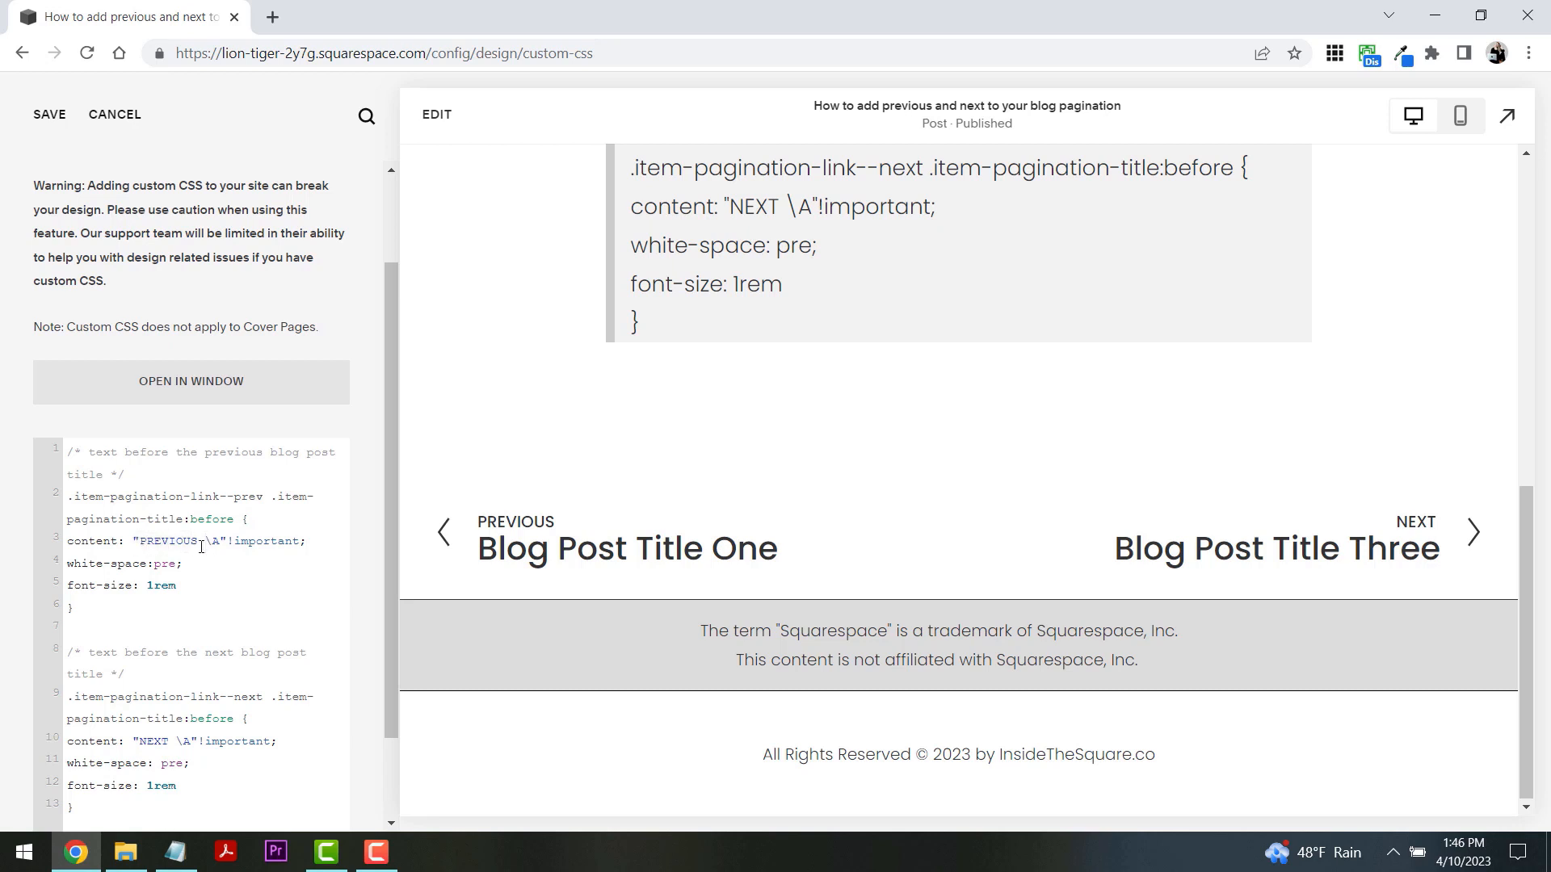
Append EPISODE to both content rules so labels read PREVIOUS EPISODE and NEXT EPISODE, then save.
type("EPISODE")
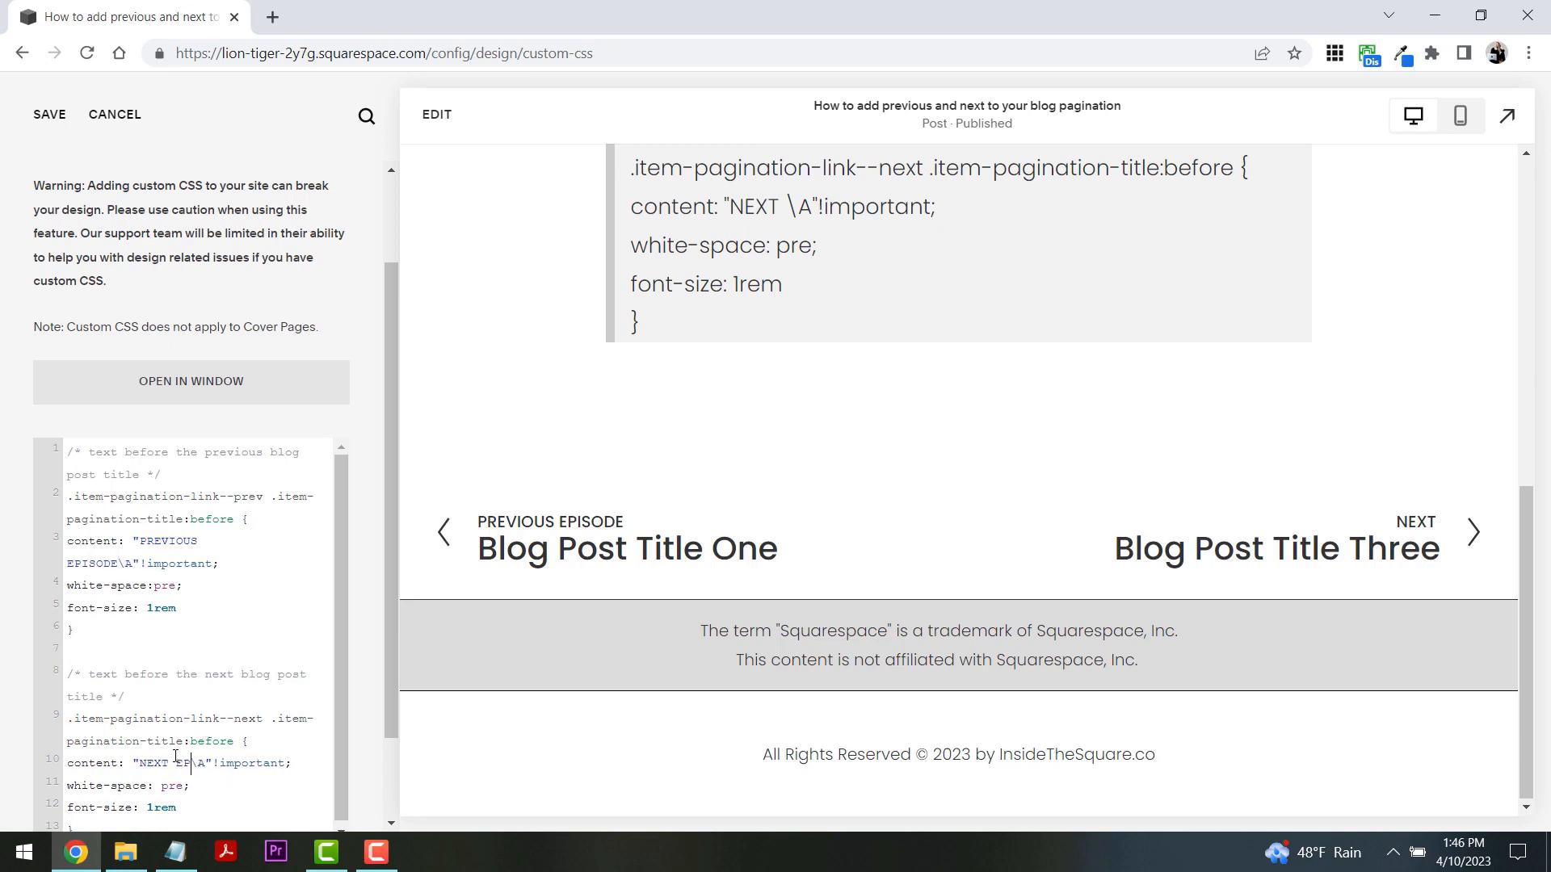
type("EPISODE")
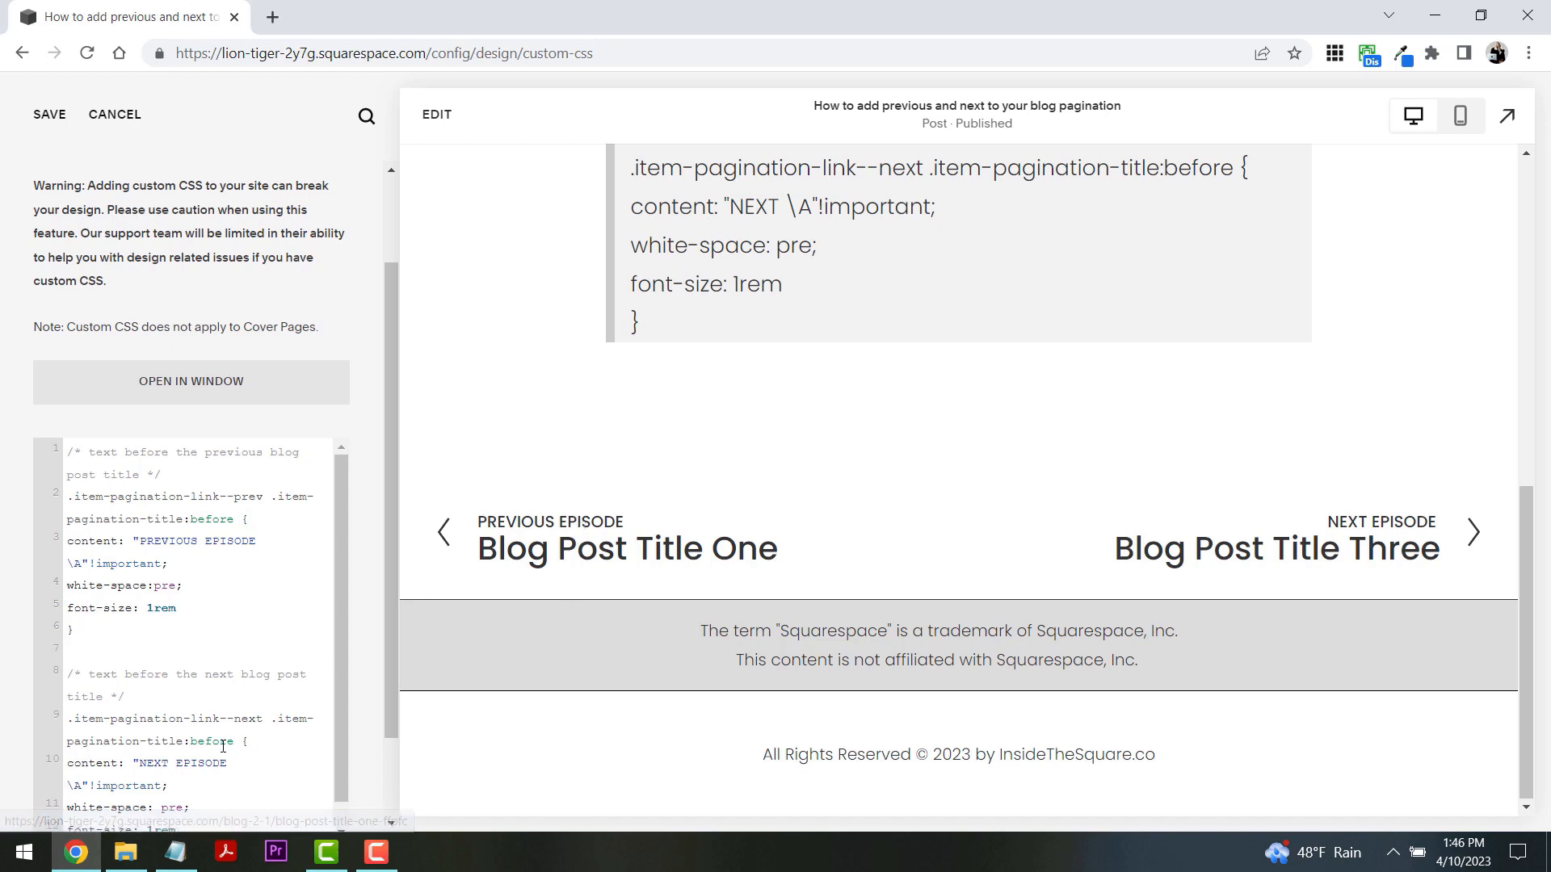
scroll("down", 3)
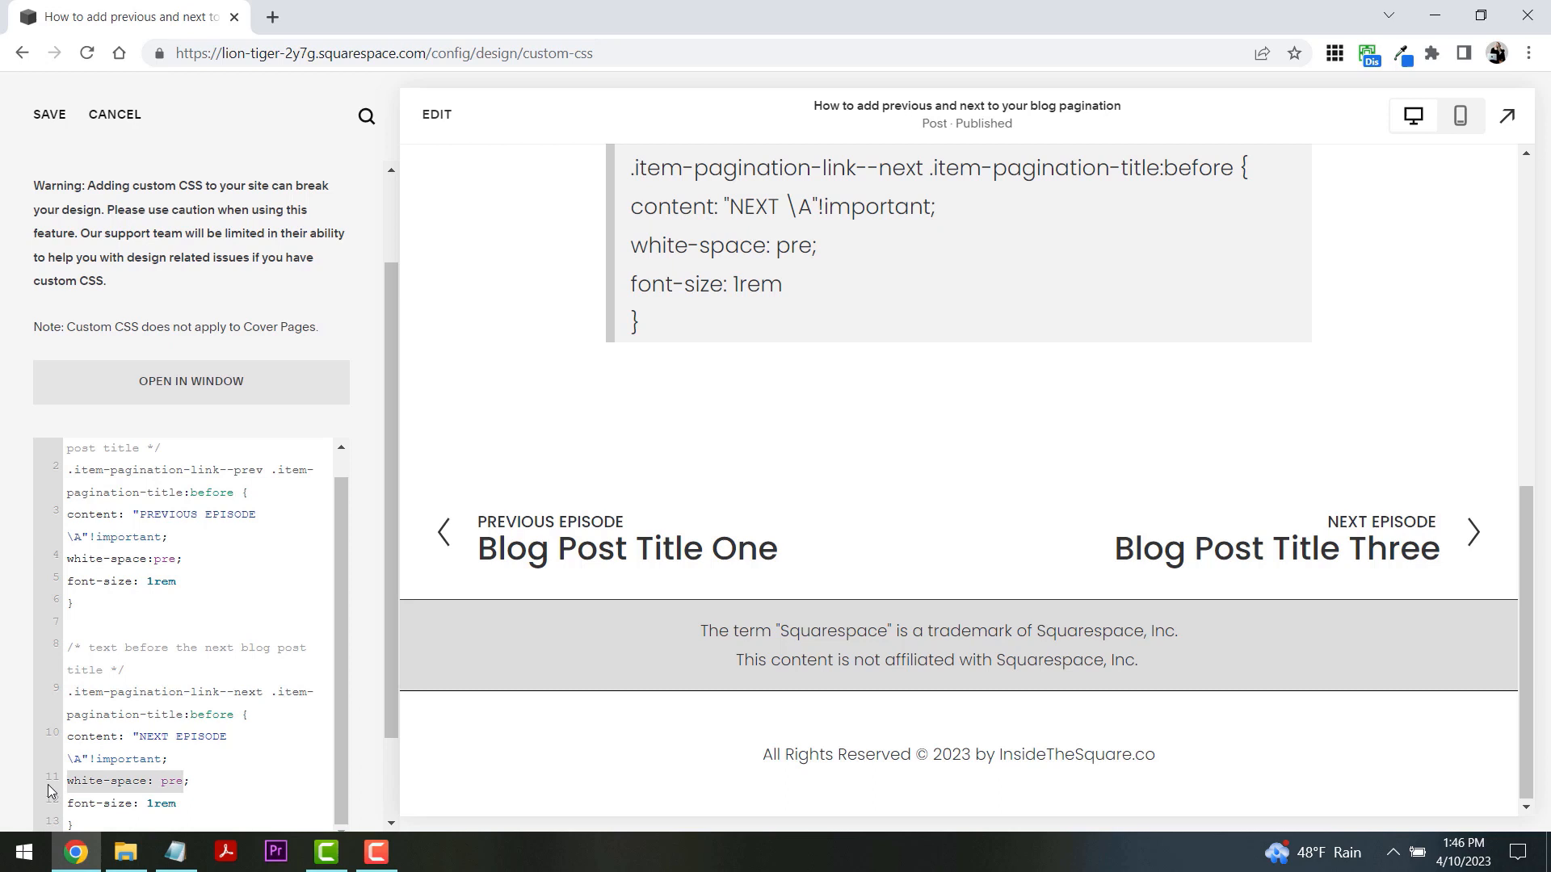
mouse_move(478, 540)
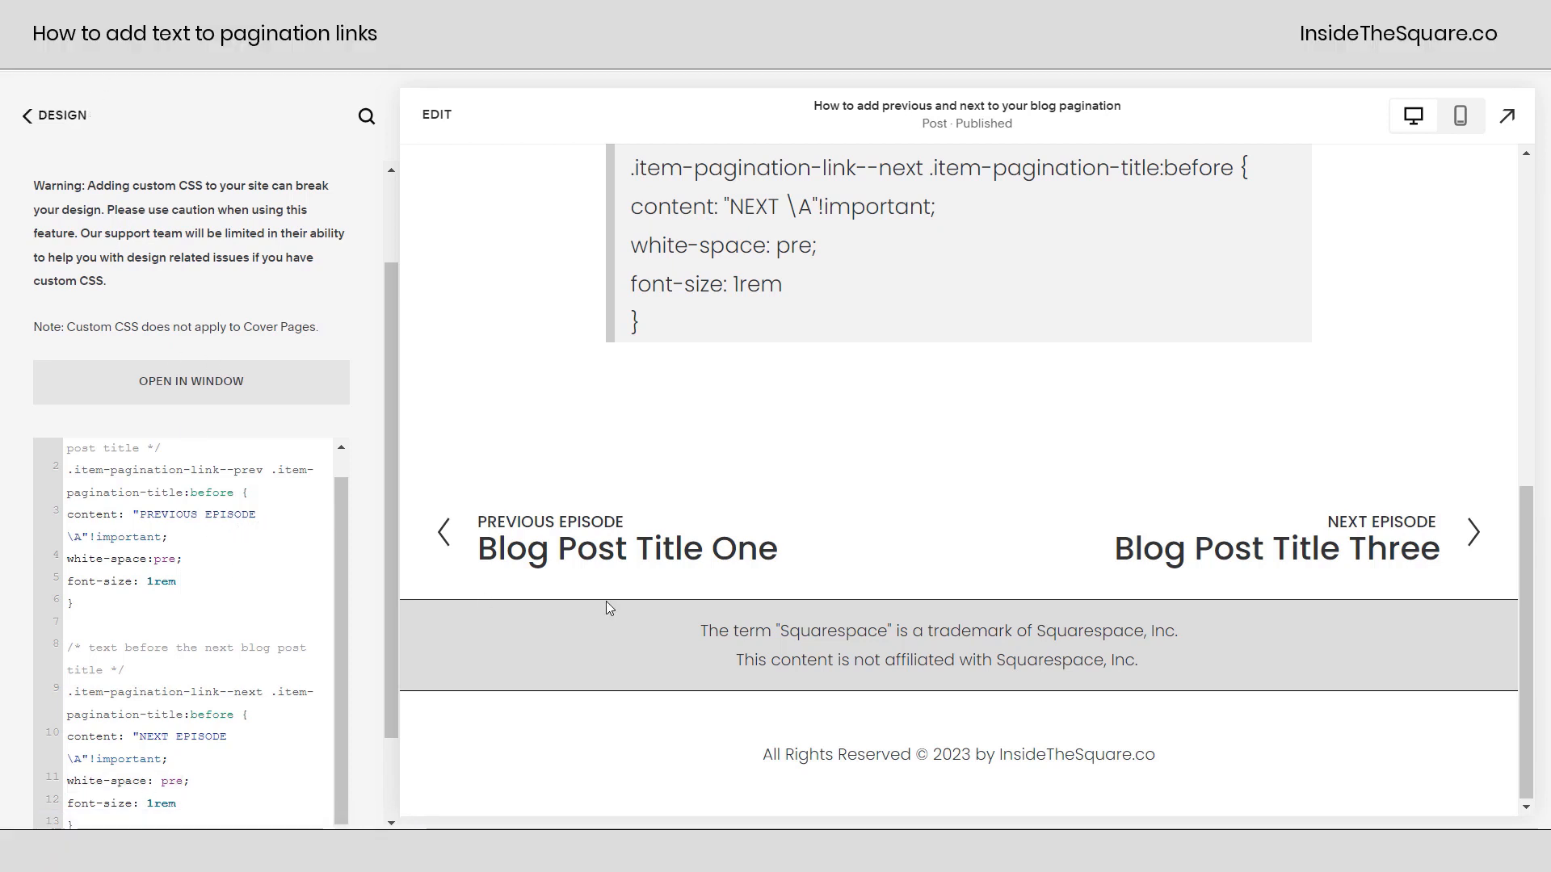
Check that Project Two's pagination also shows PREVIOUS EPISODE and NEXT EPISODE labels.
scroll("up", 3)
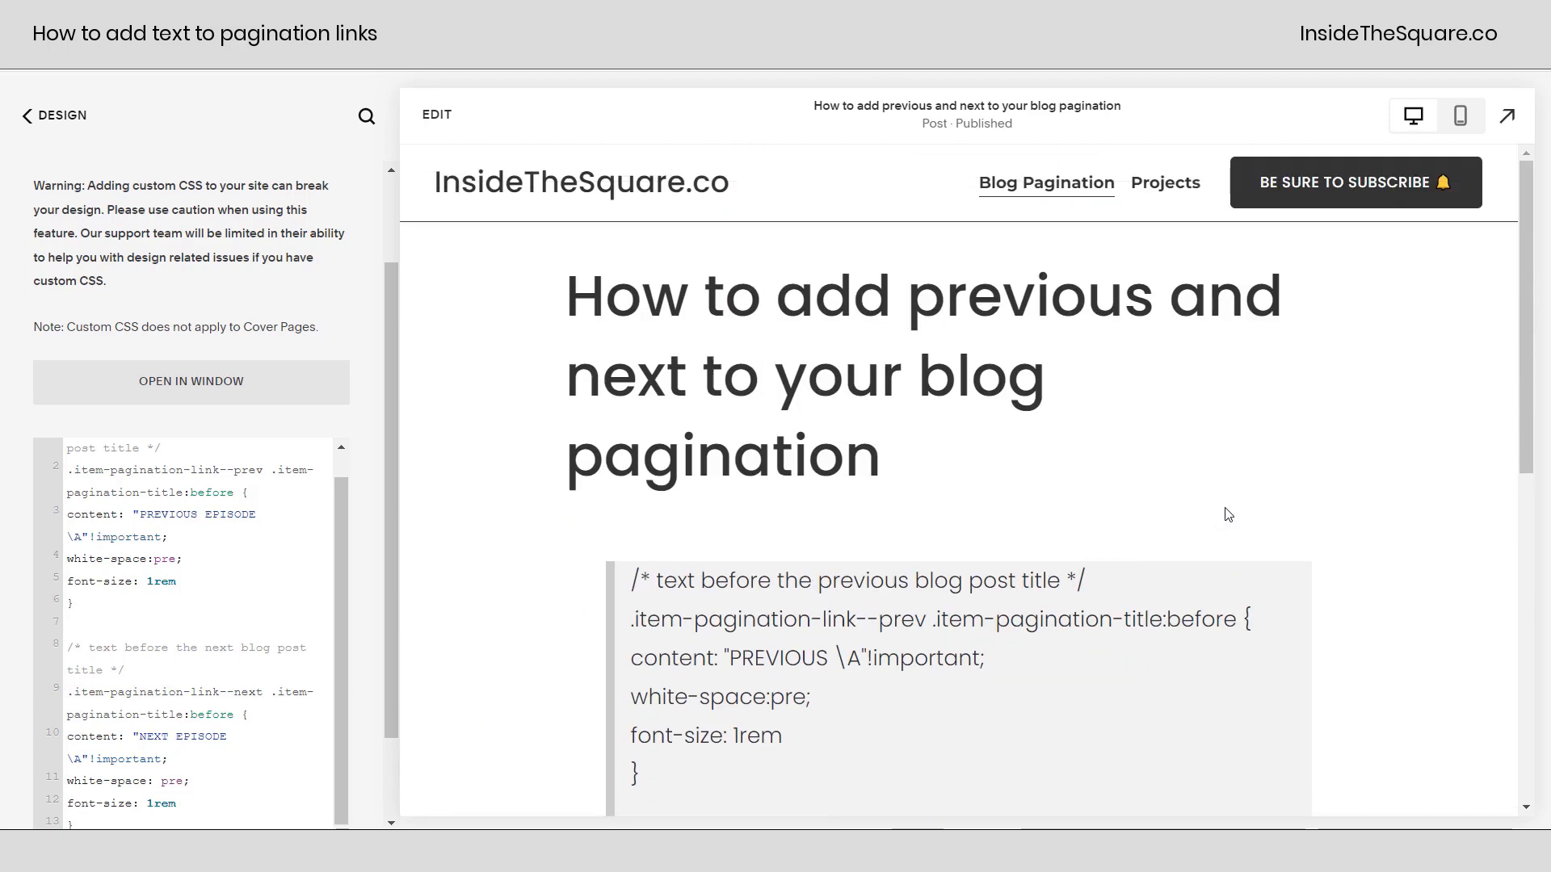
mouse_move(1187, 190)
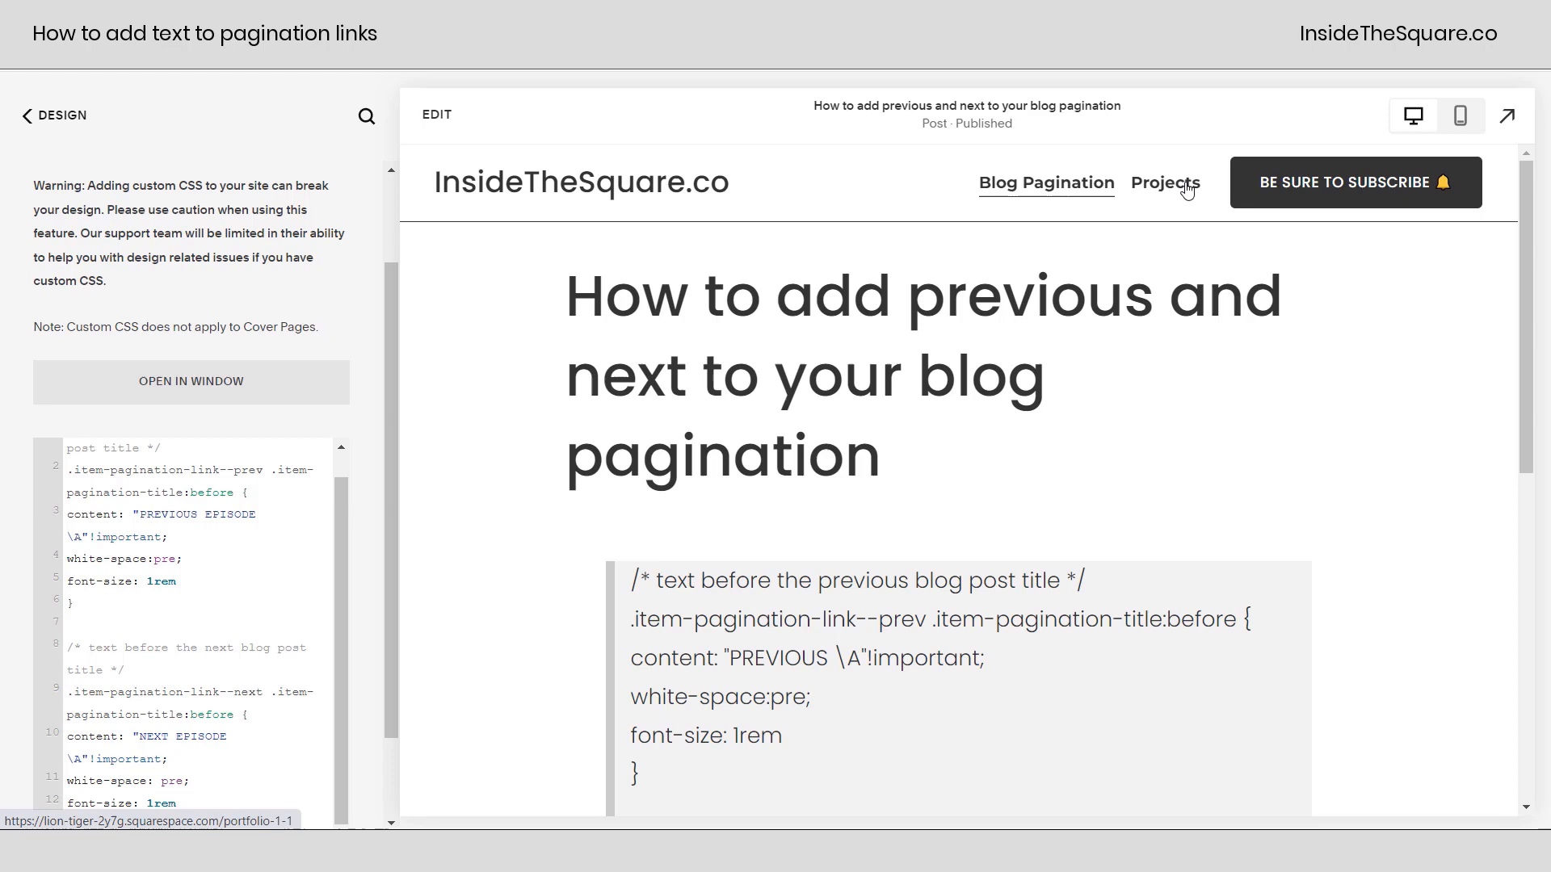
left_click(1165, 183)
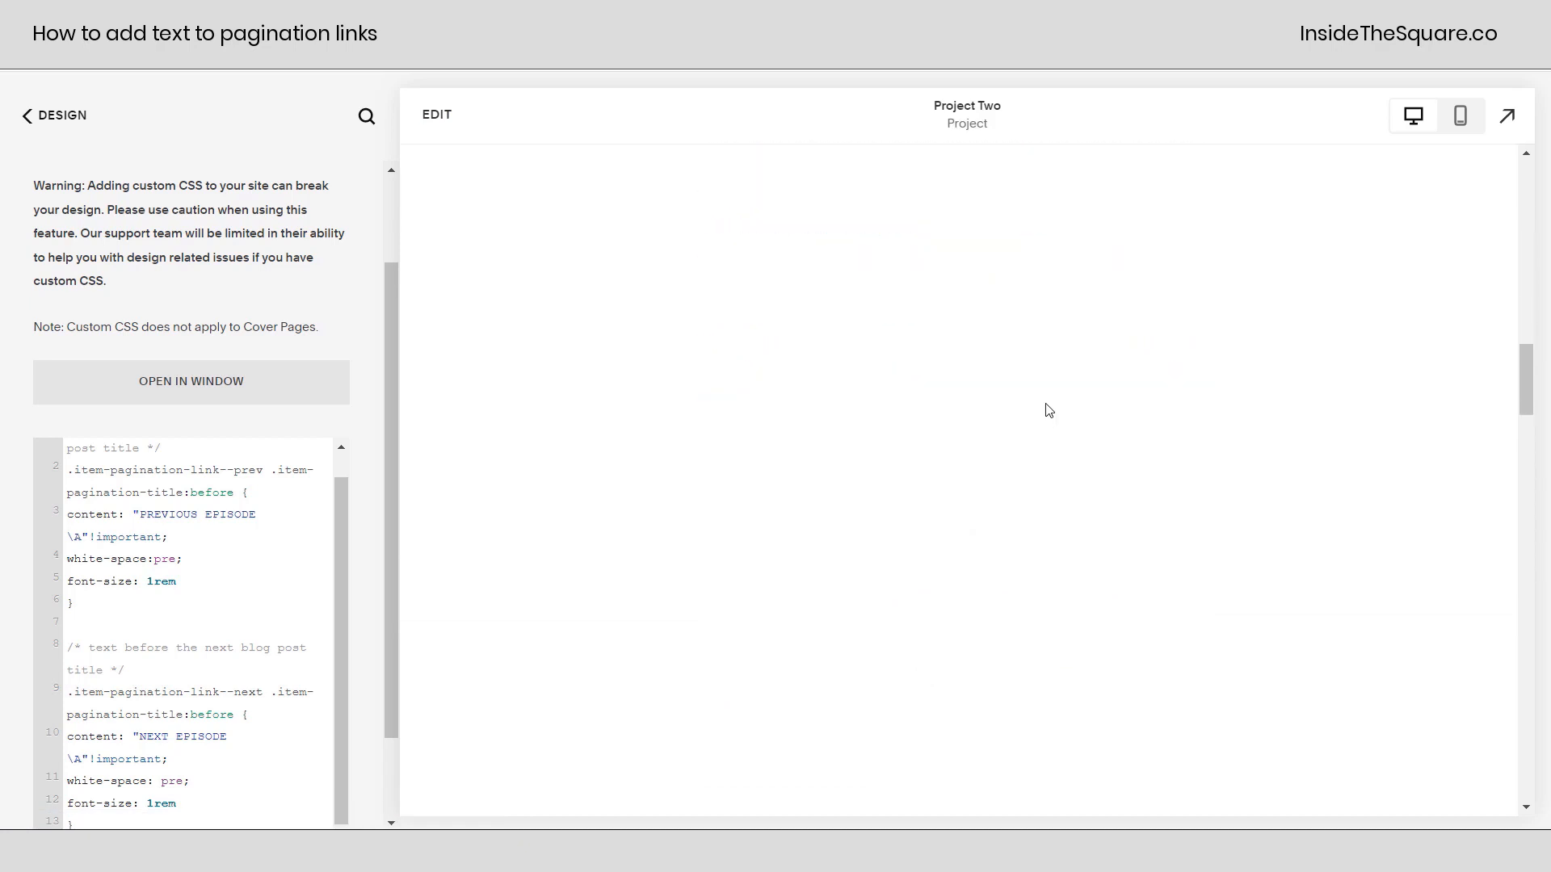
scroll("down", 3)
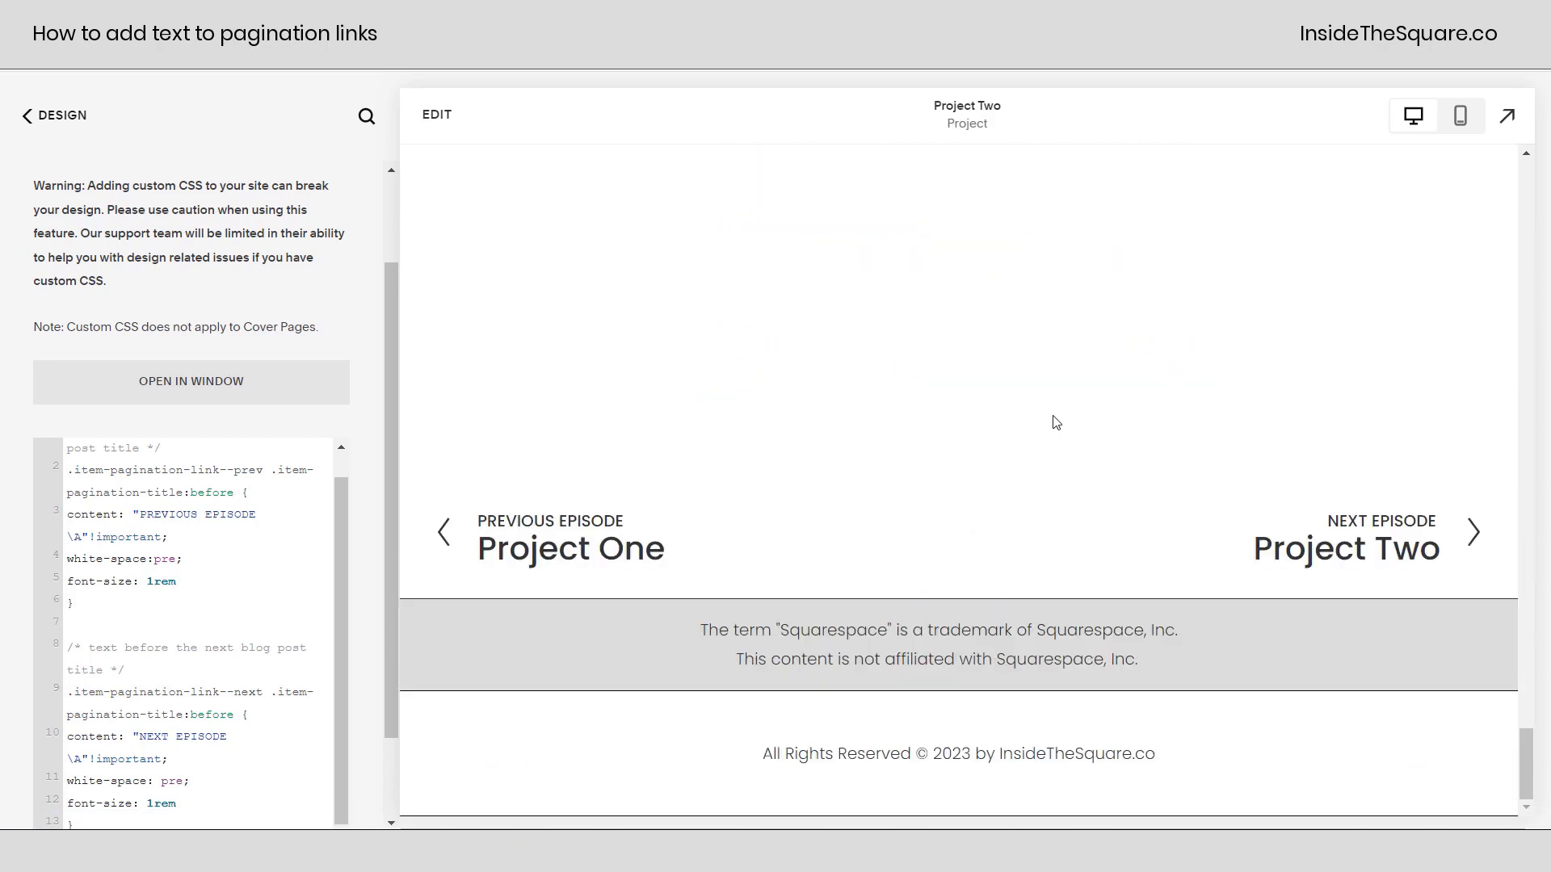
mouse_move(641, 577)
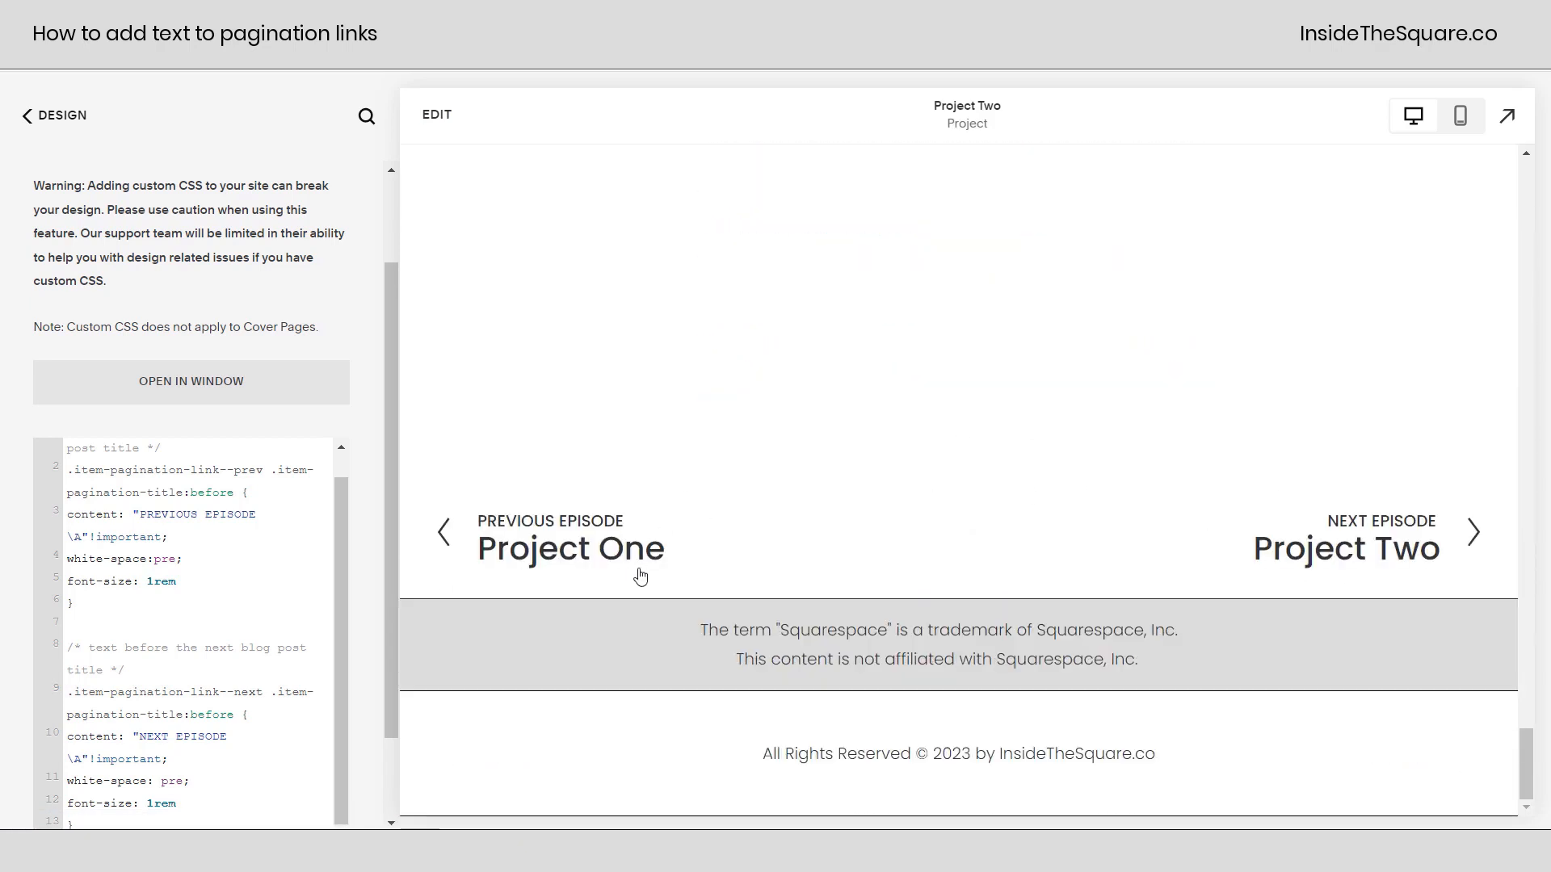
mouse_move(1323, 528)
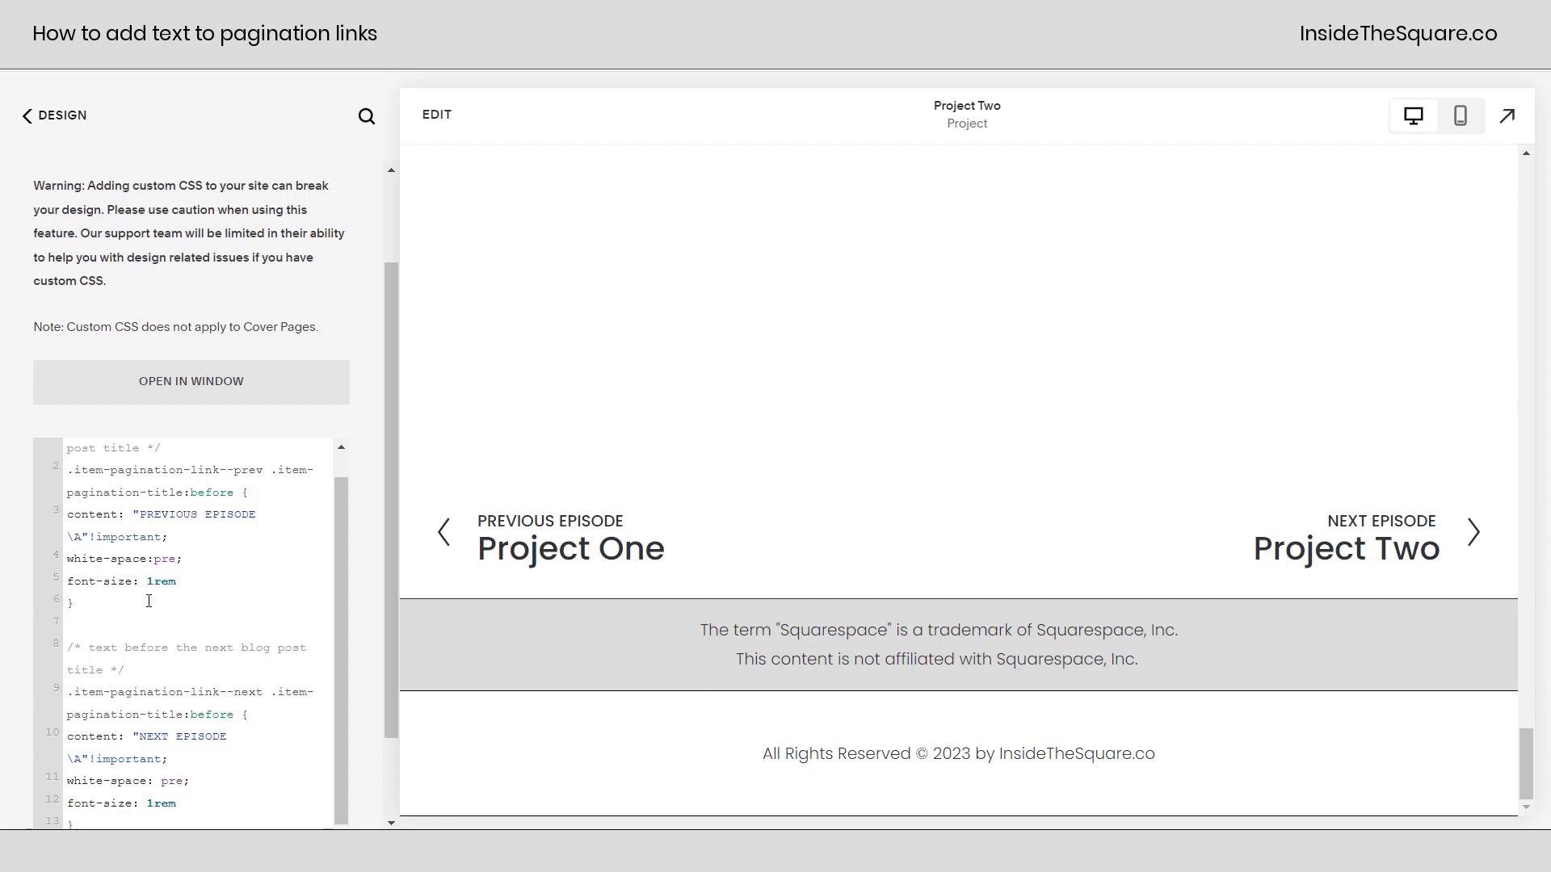
mouse_move(997, 518)
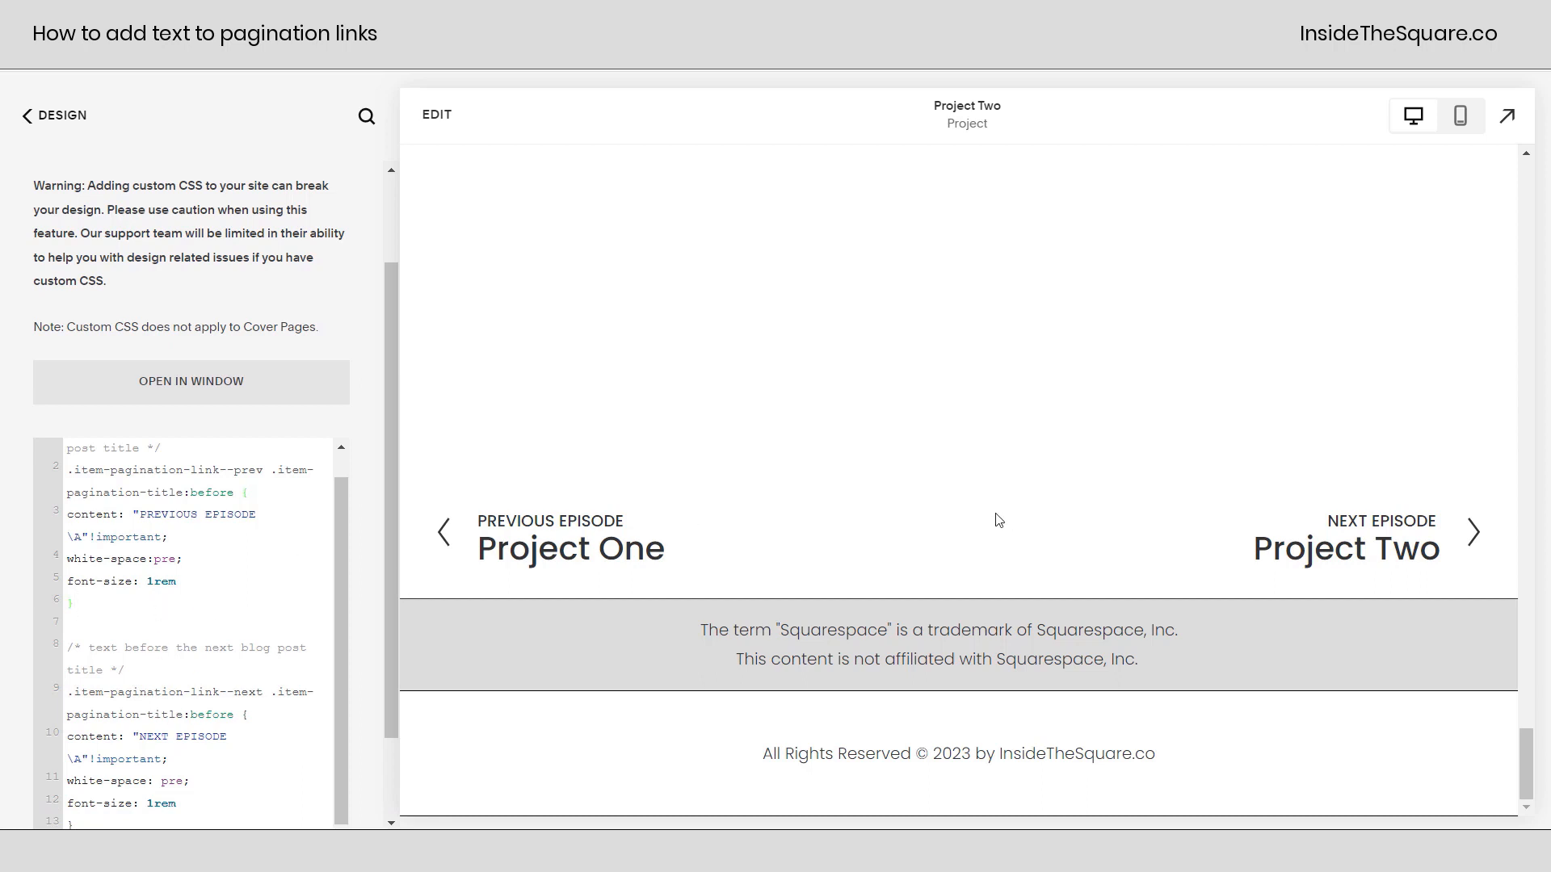
mouse_move(996, 536)
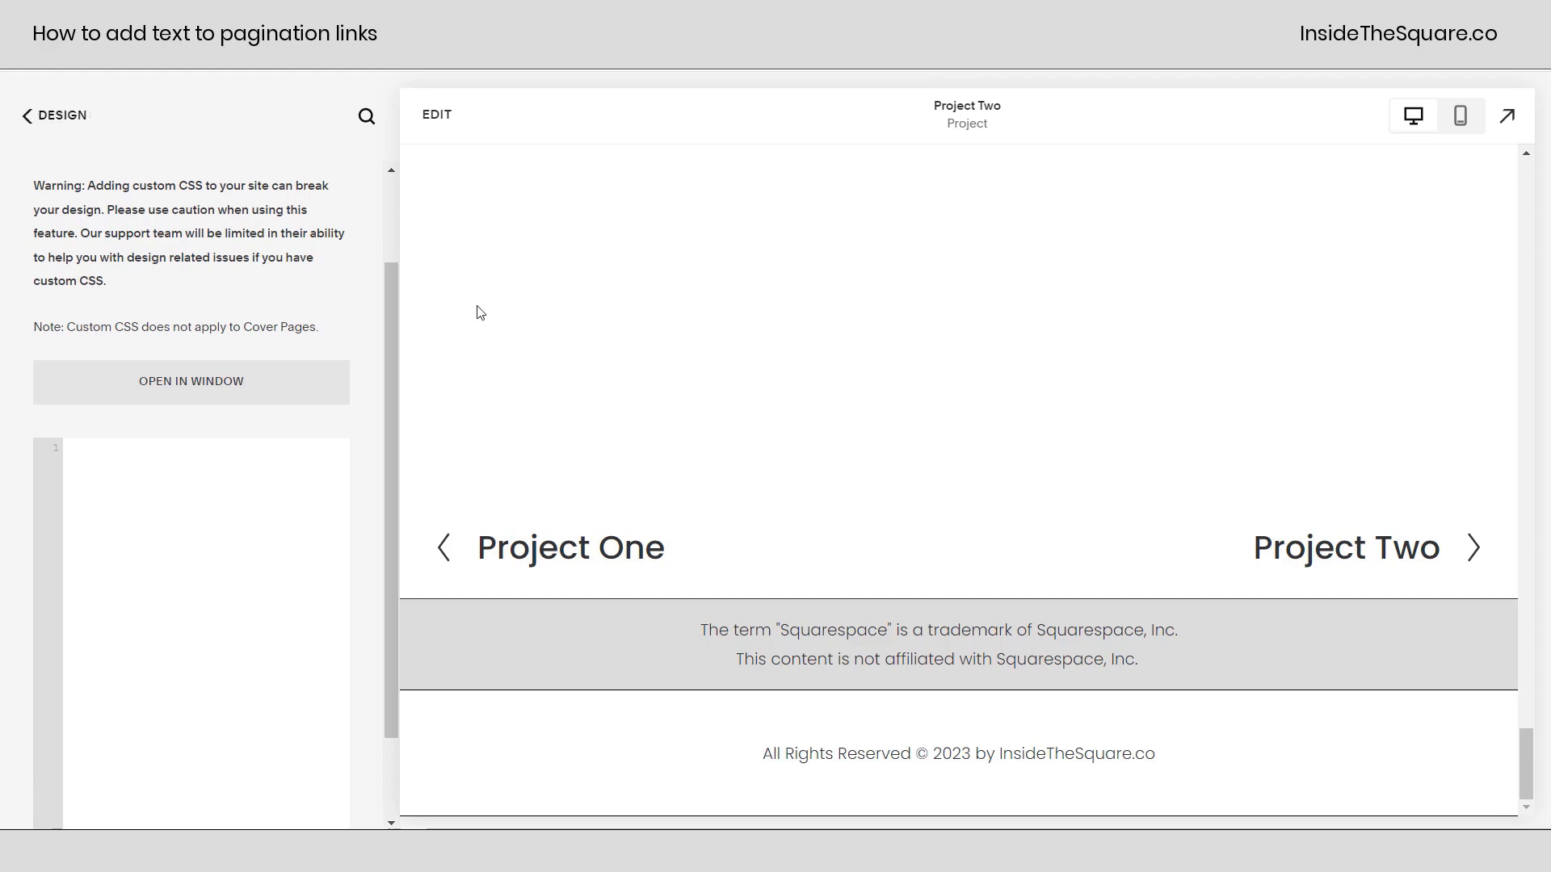
Leave Custom CSS and return to the main site menu and Pages list.
scroll("up", 3)
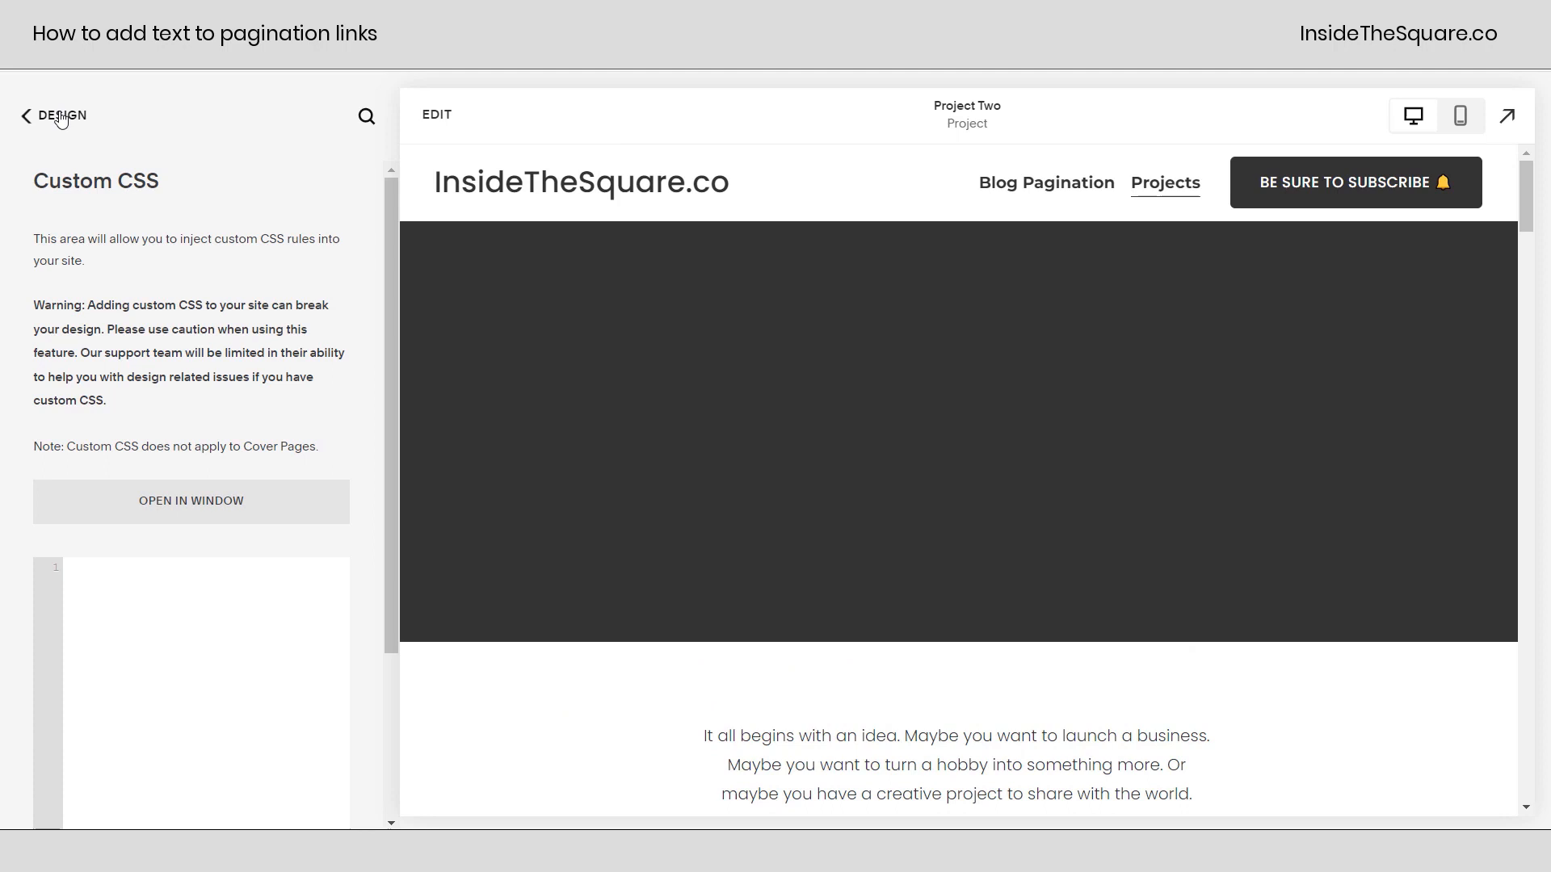
left_click(24, 116)
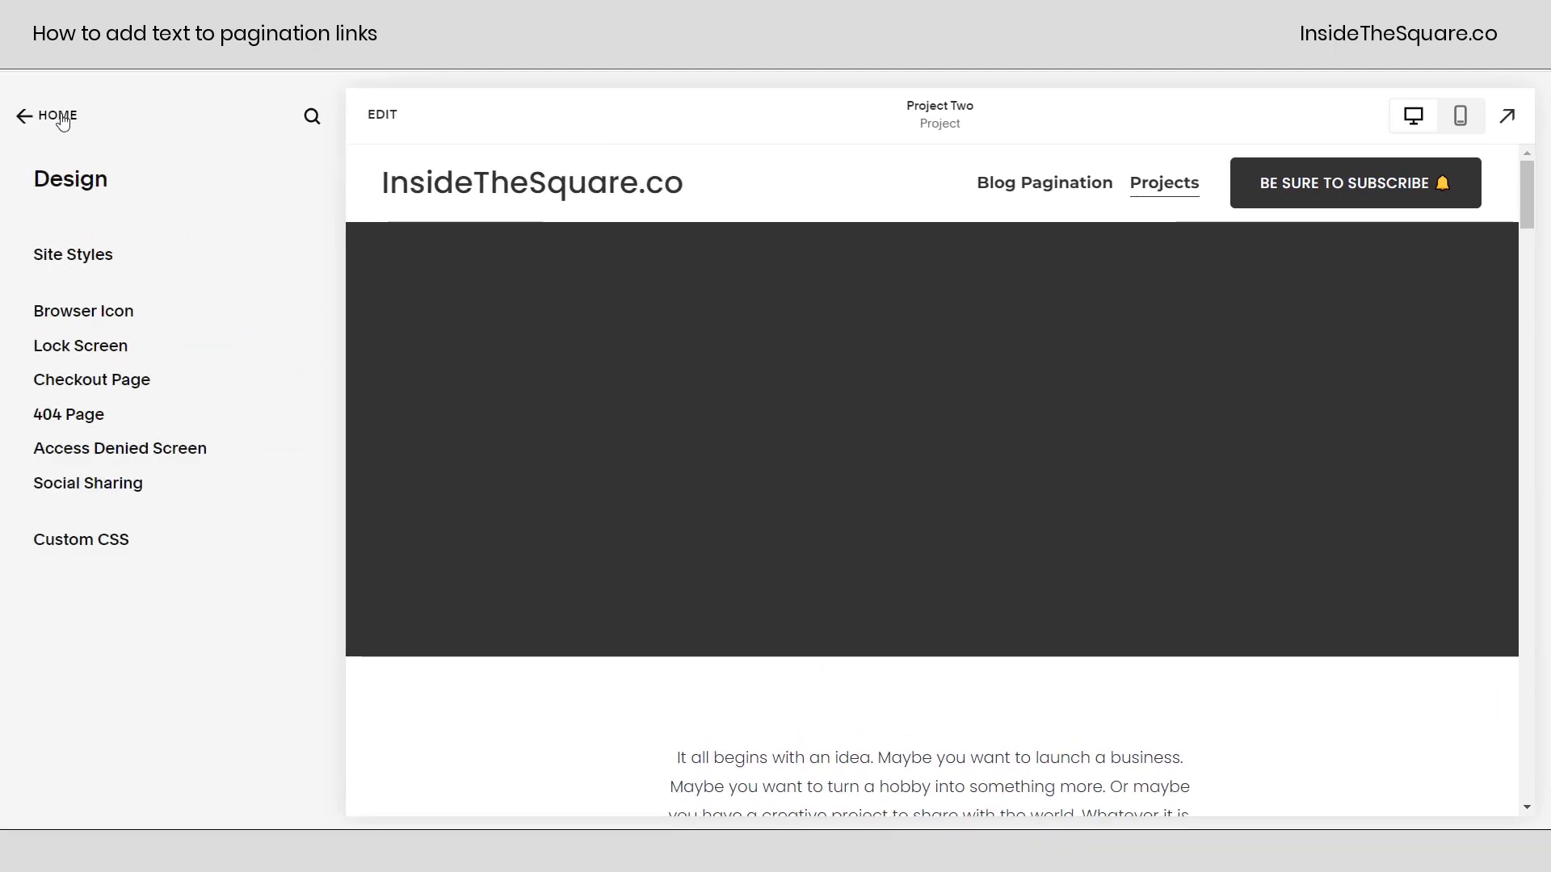
left_click(45, 116)
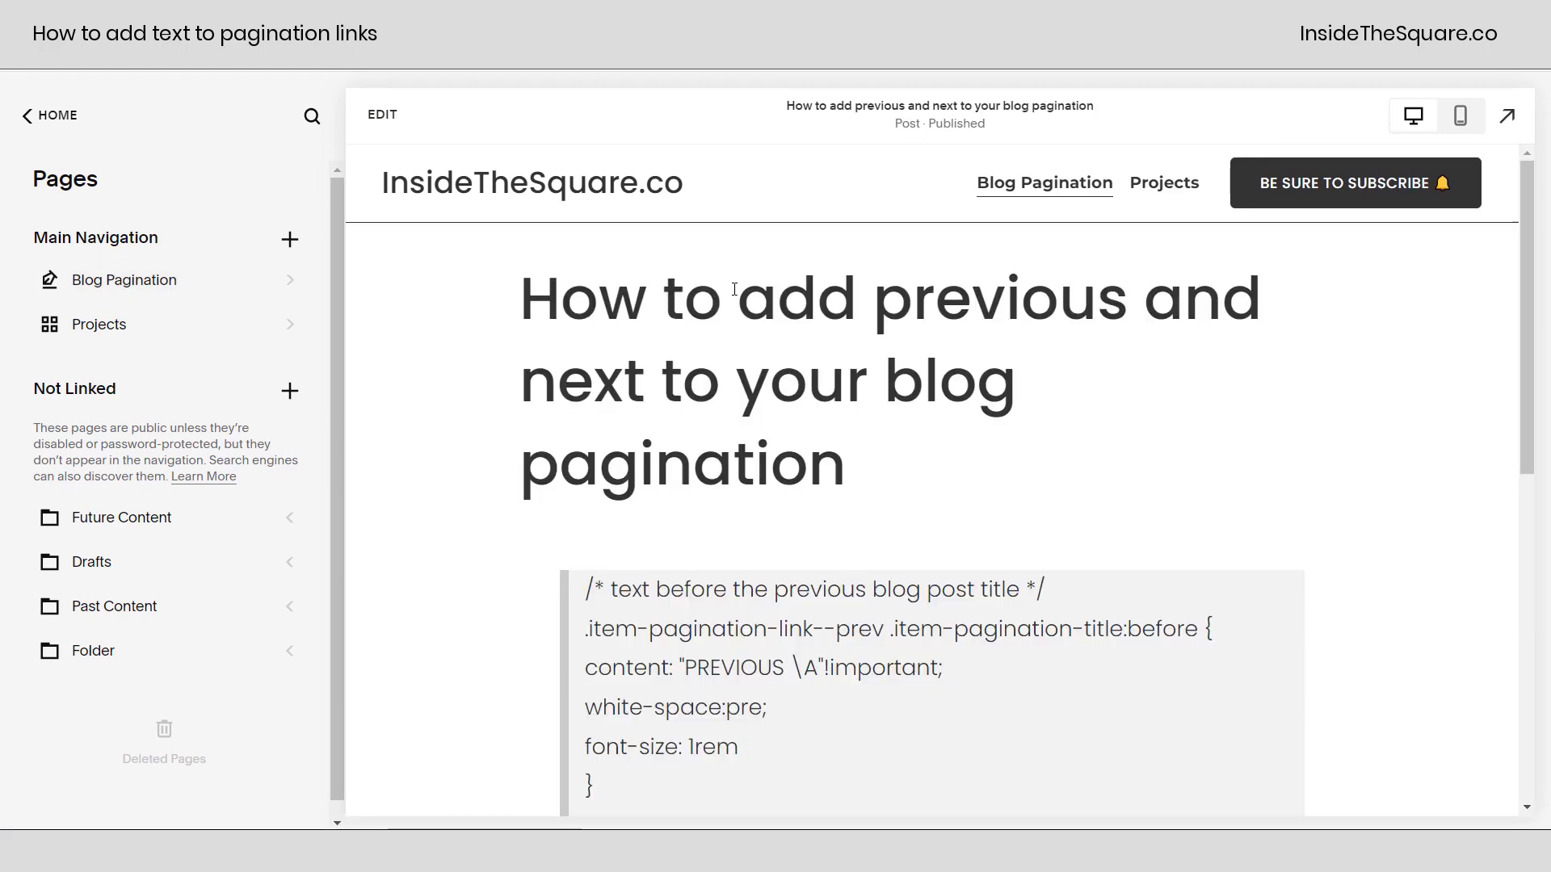
Reach the empty Post Blog Item Code Injection field via Blog Pagination settings > Advanced.
scroll("down", 3)
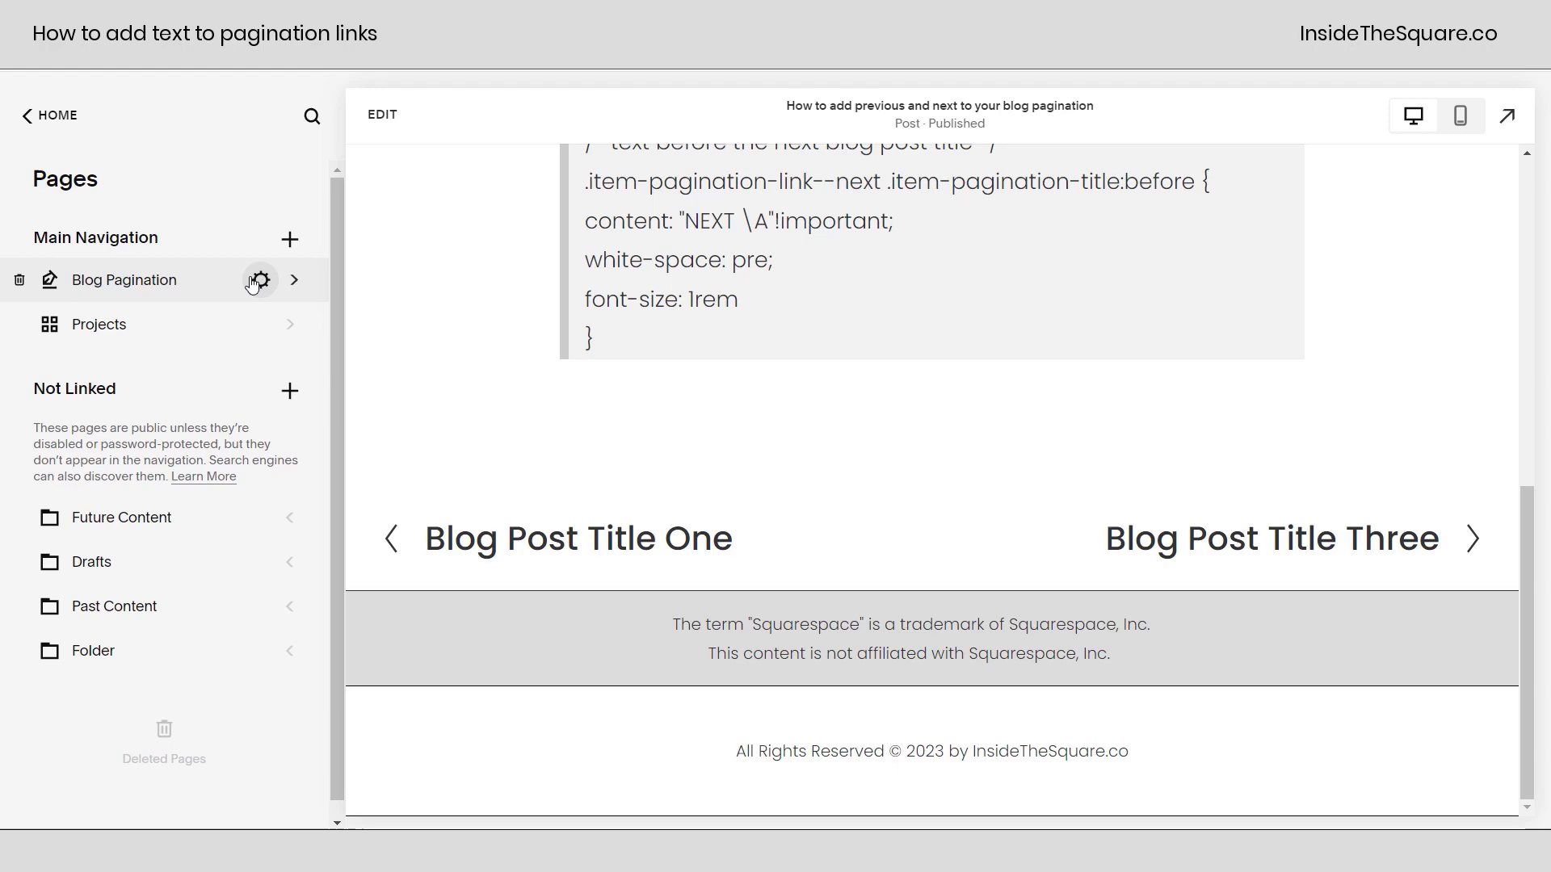
left_click(259, 279)
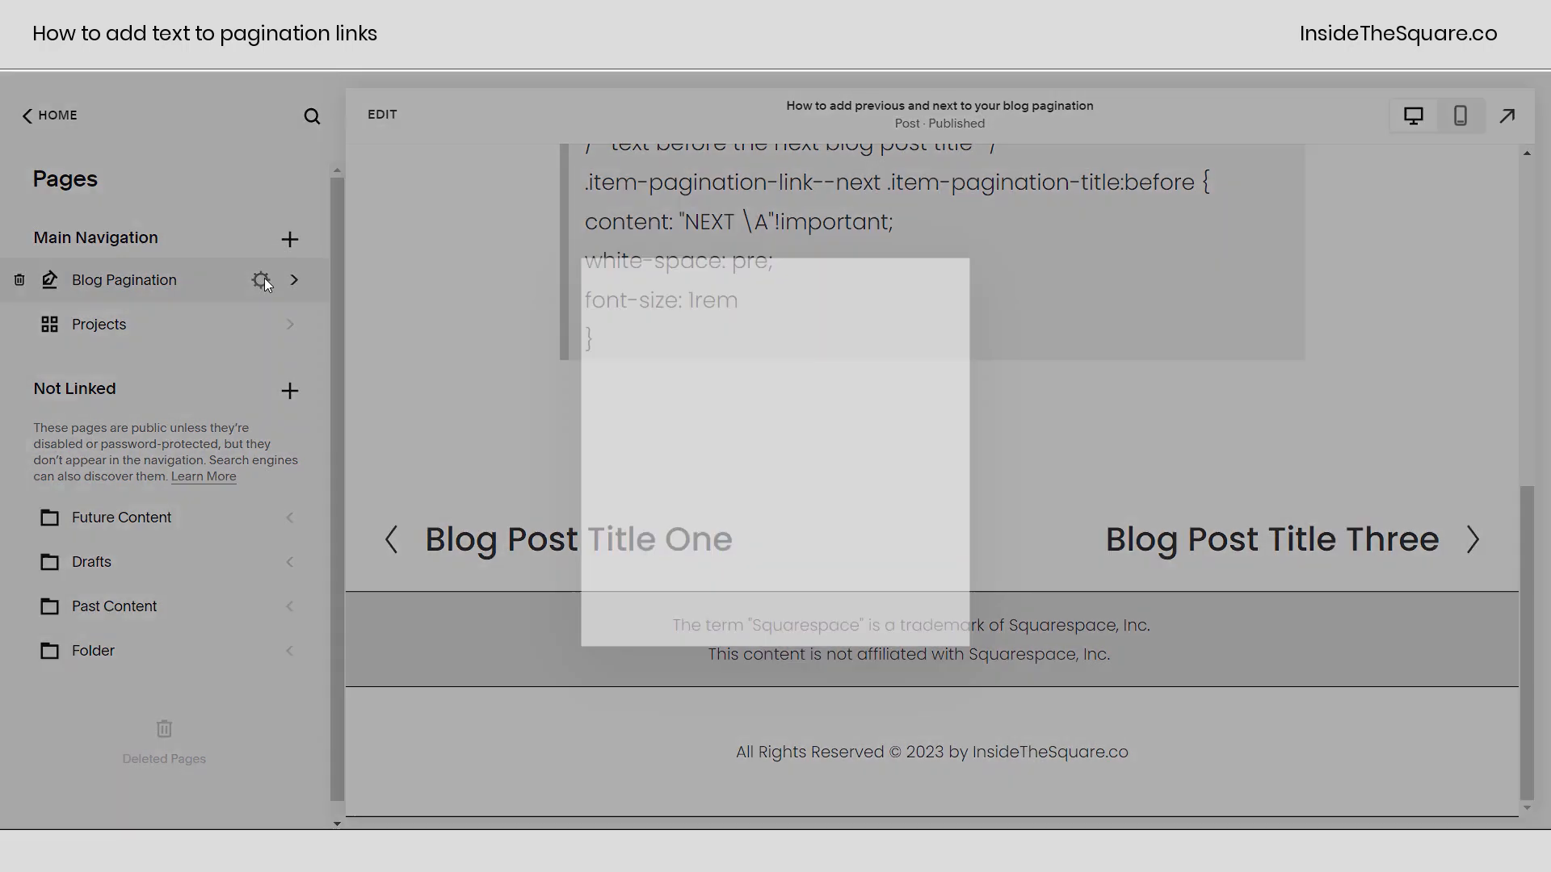
left_click(261, 280)
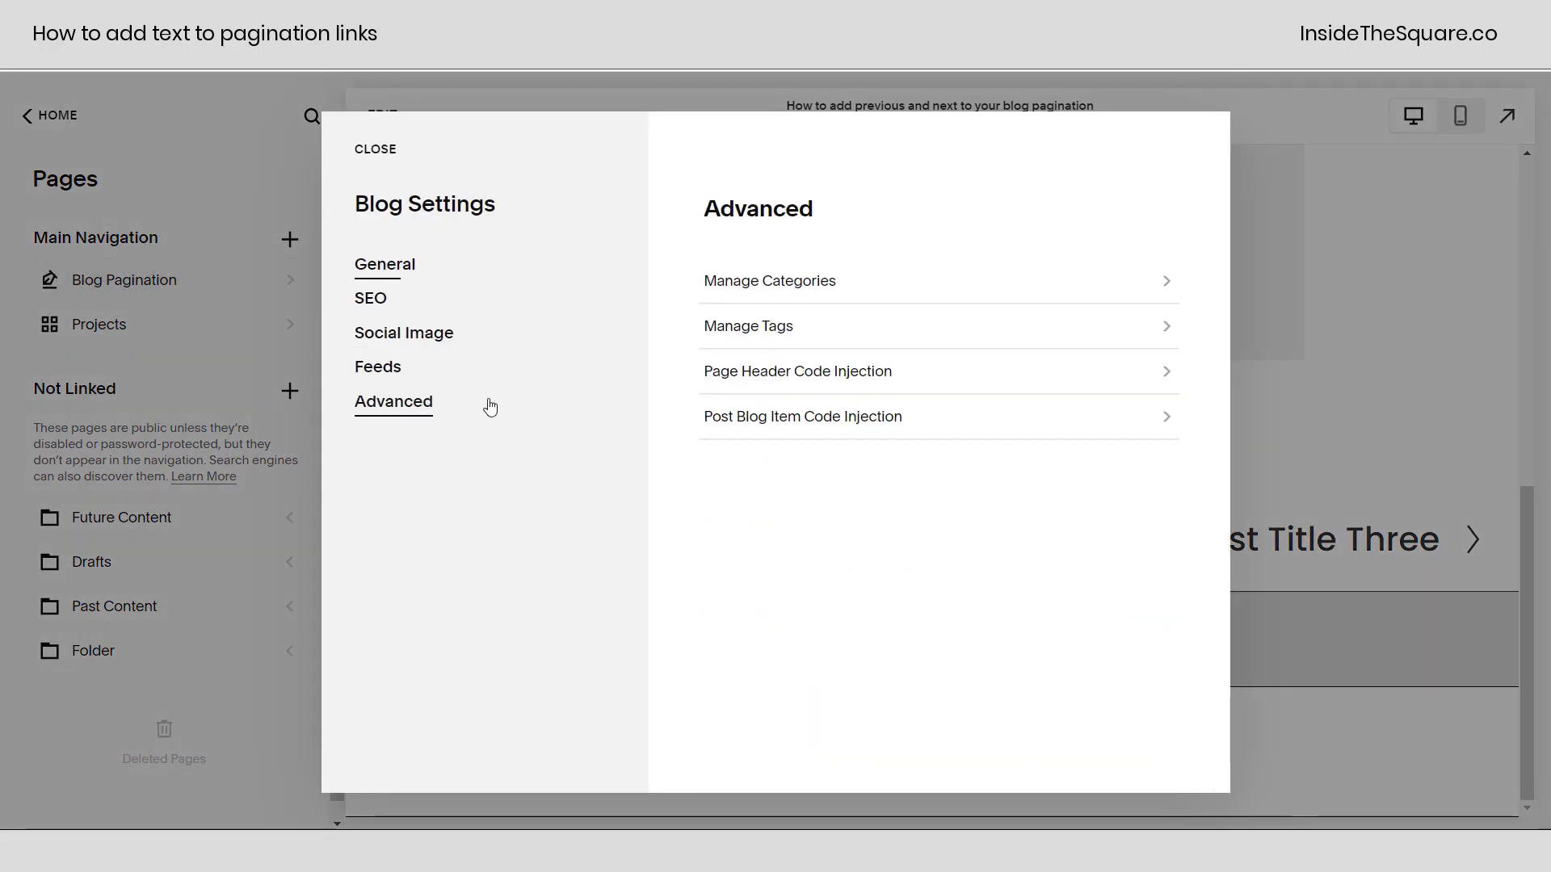
mouse_move(764, 441)
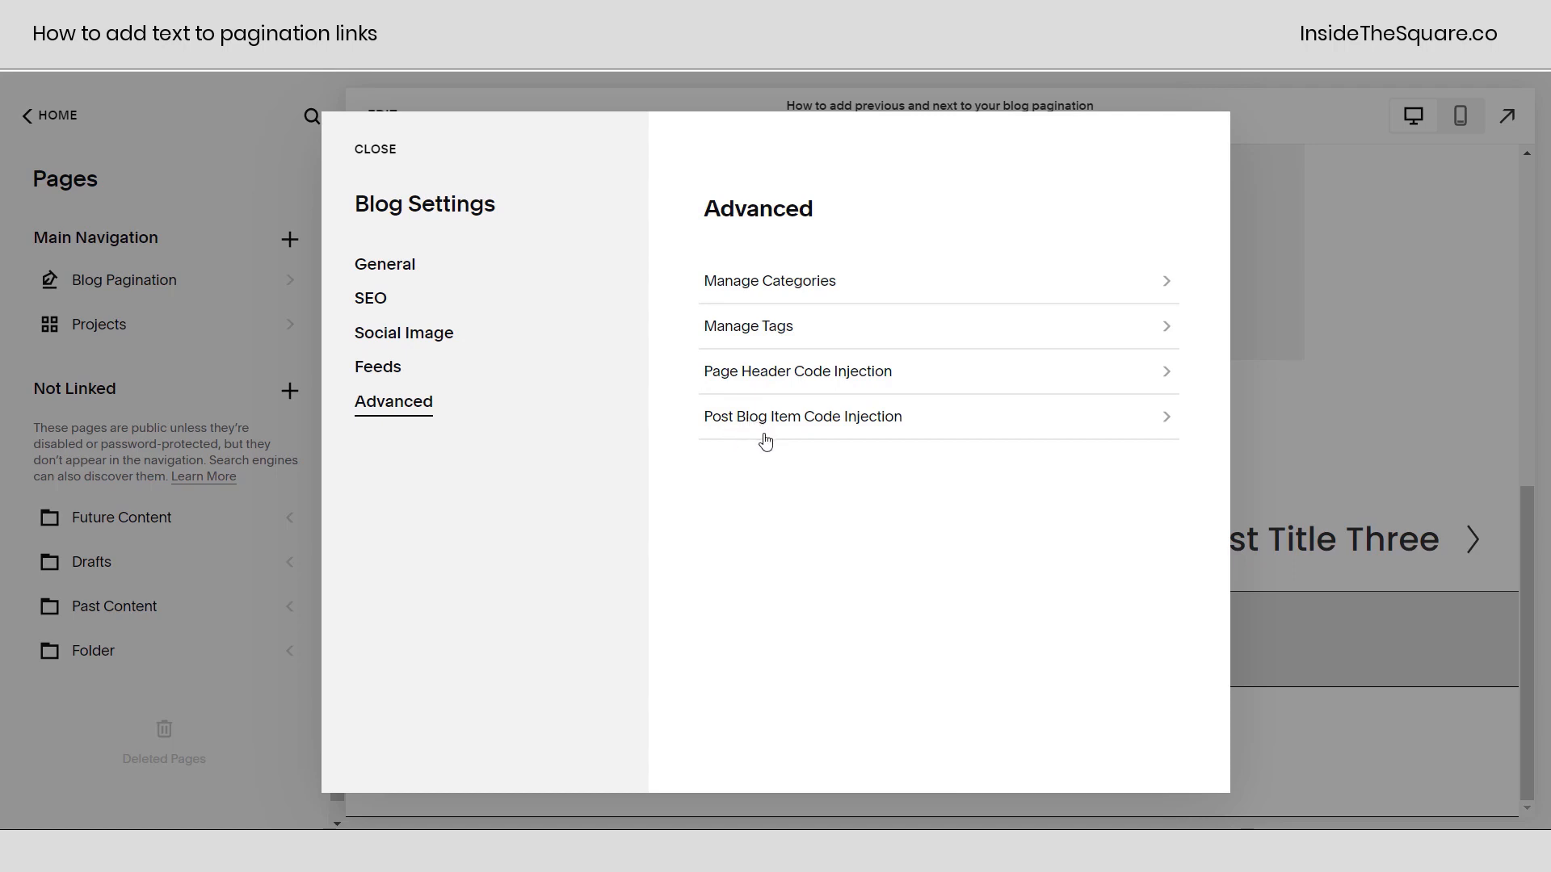
mouse_move(845, 426)
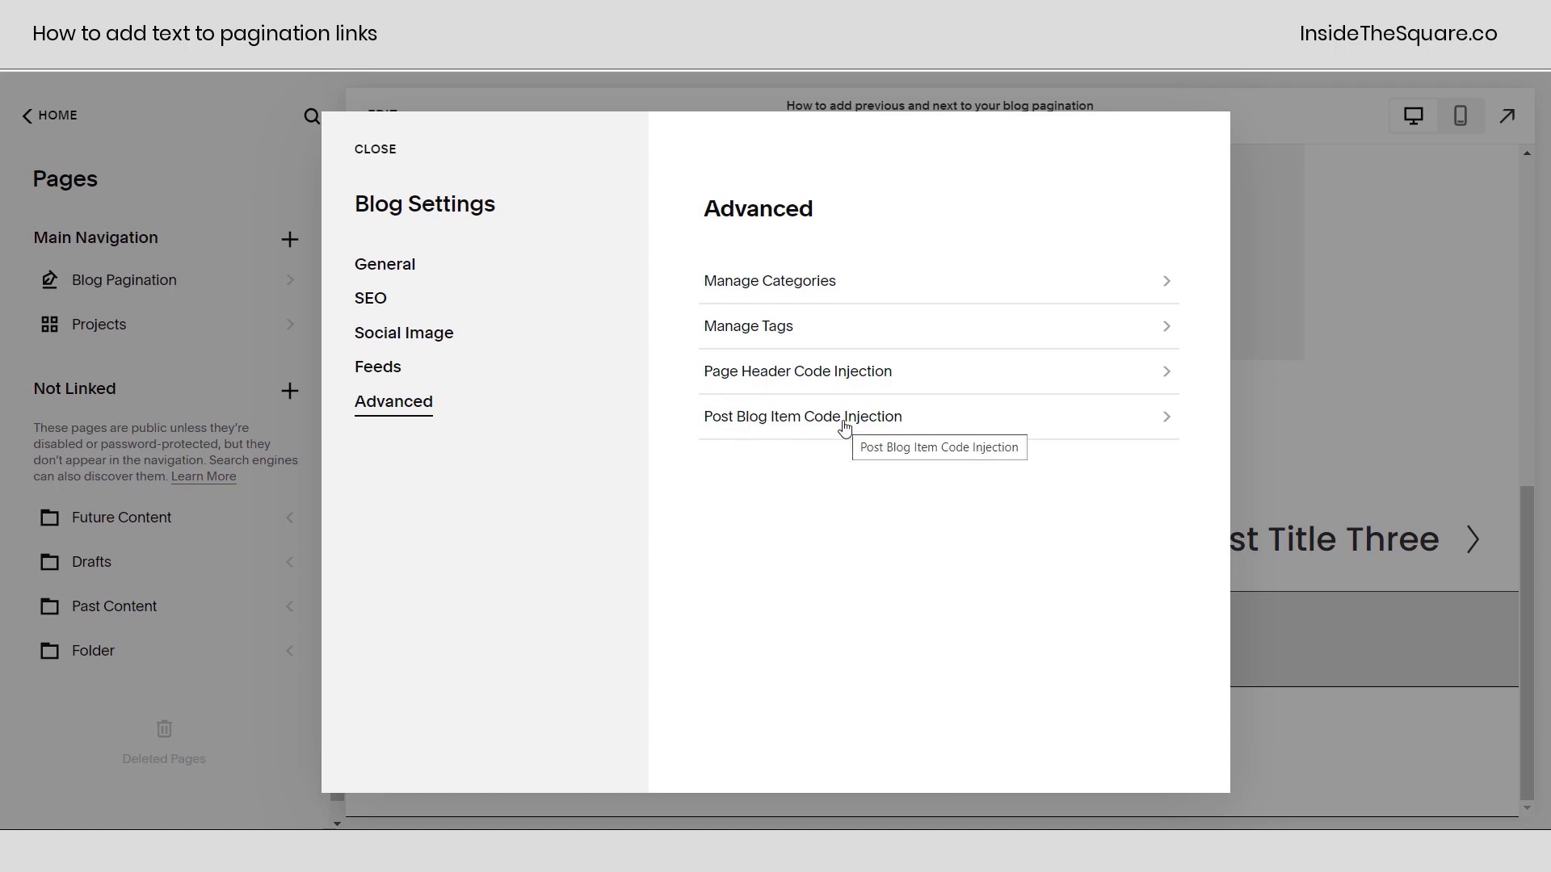
left_click(803, 415)
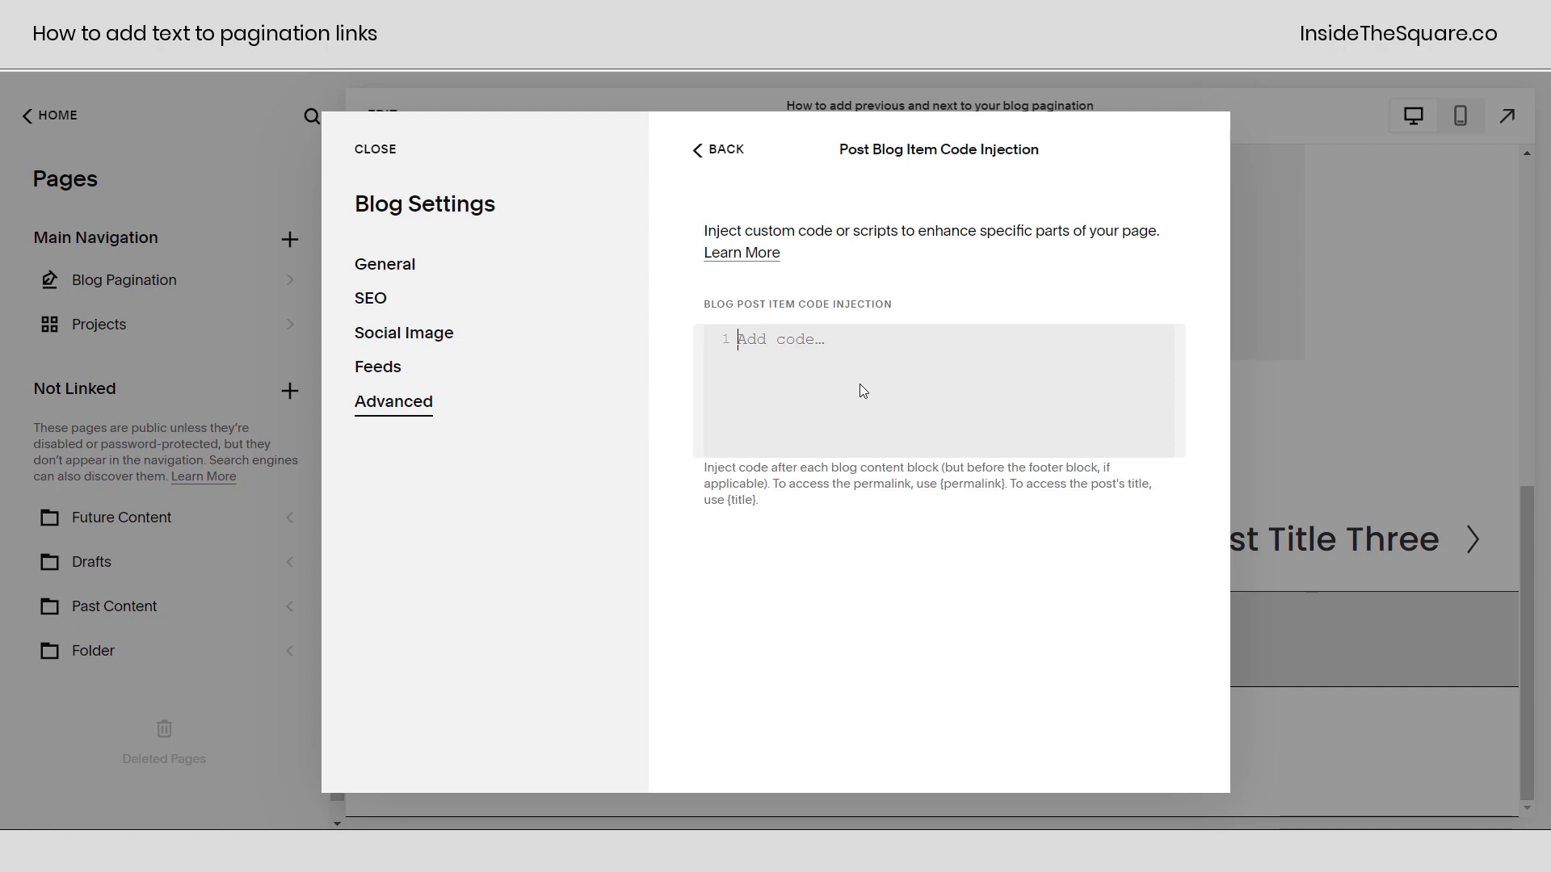
Enter a <style></style> block holding the PREVIOUS EPISODE / NEXT EPISODE pagination CSS.
double_click(831, 305)
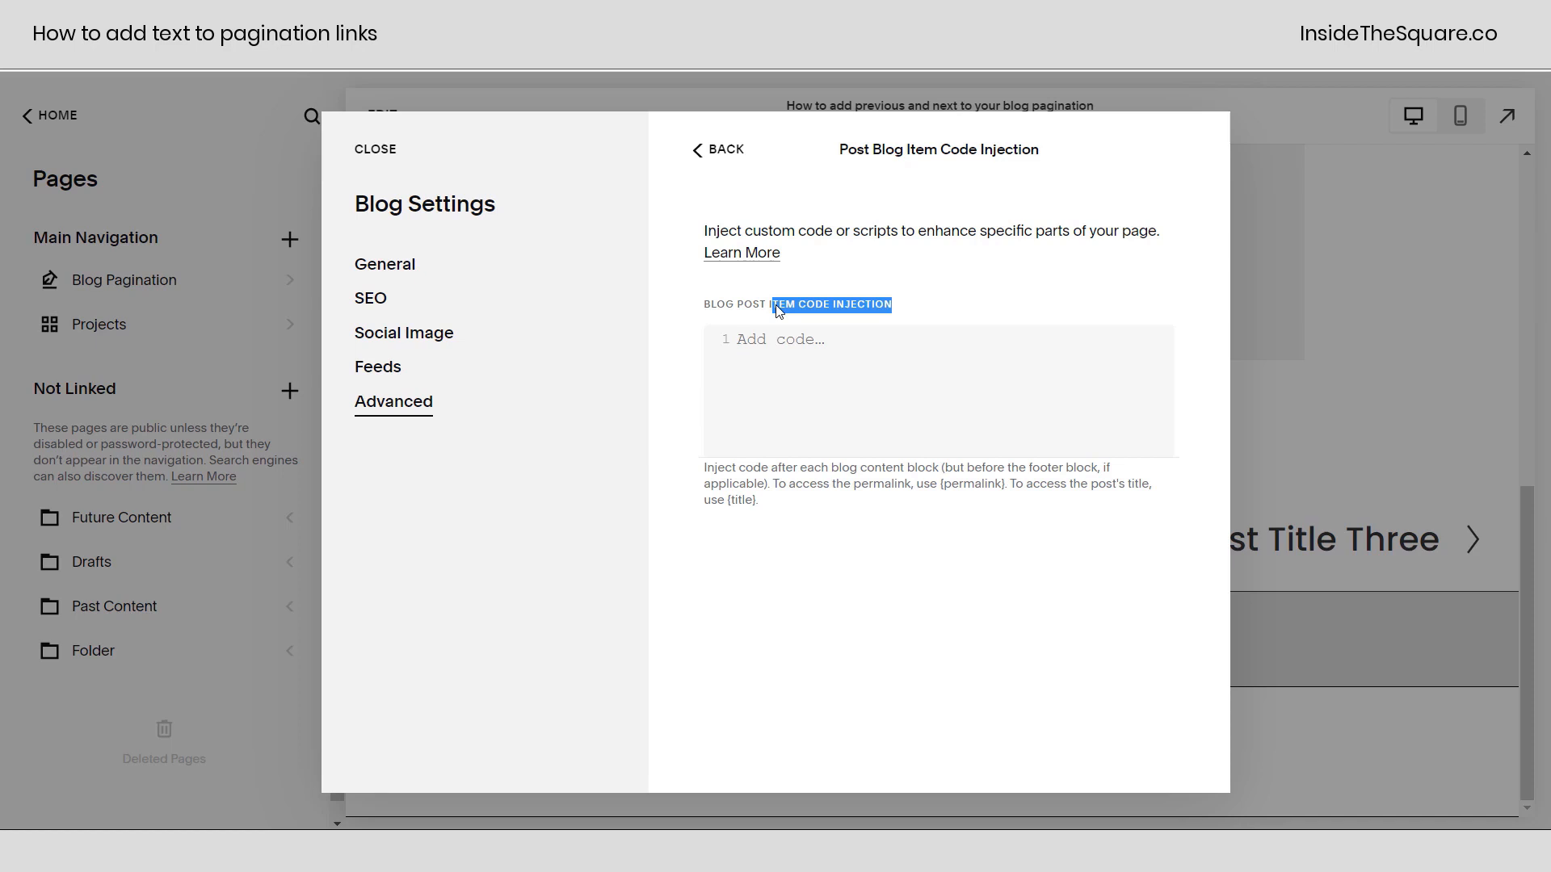
left_click(782, 339)
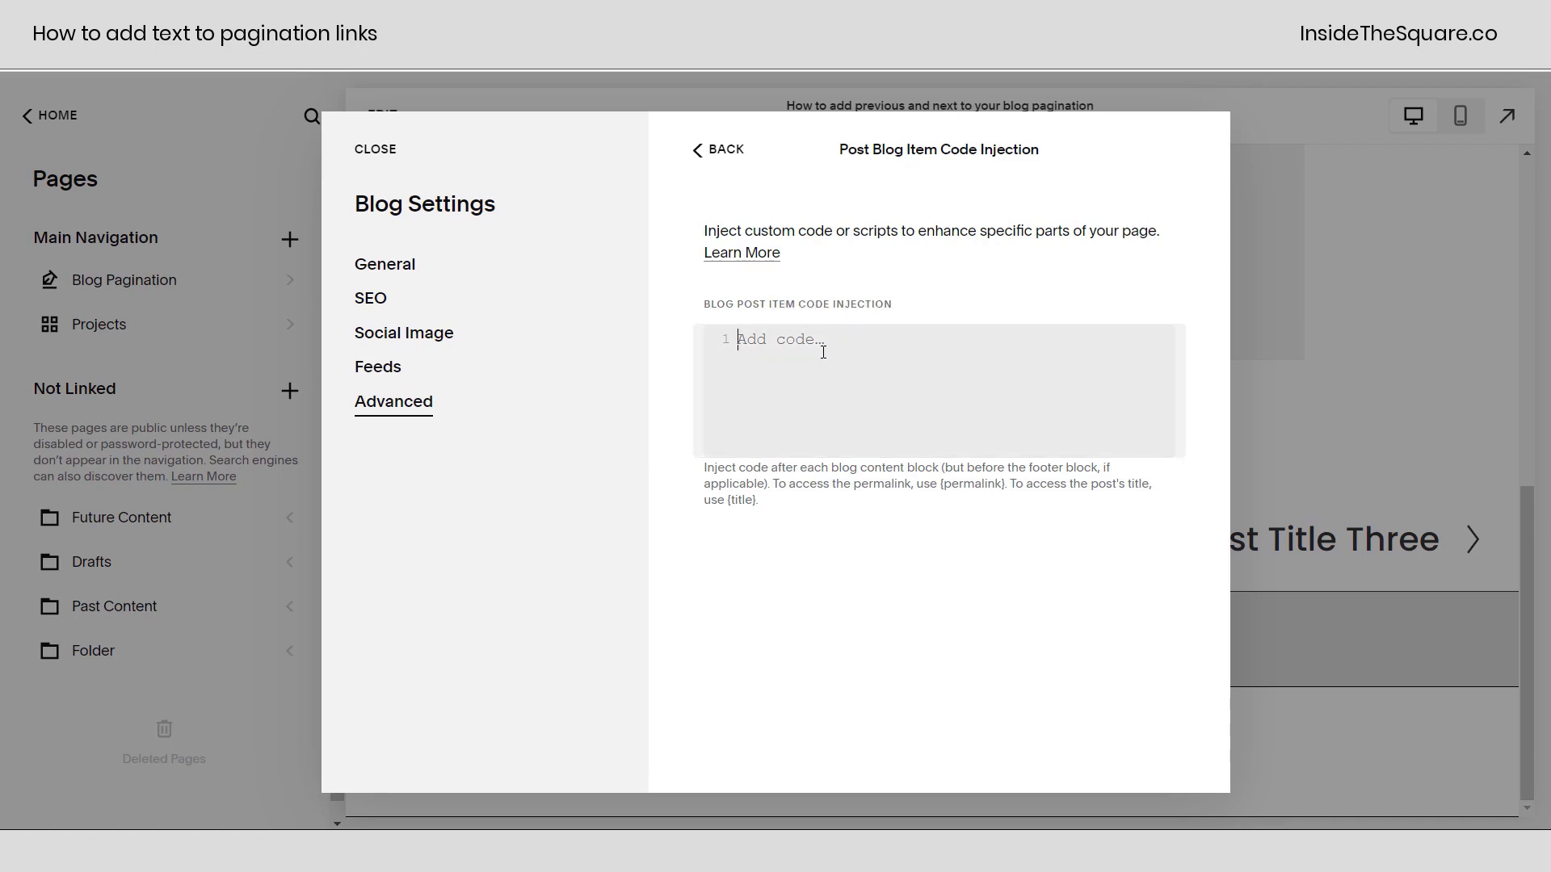
type("<style></style>")
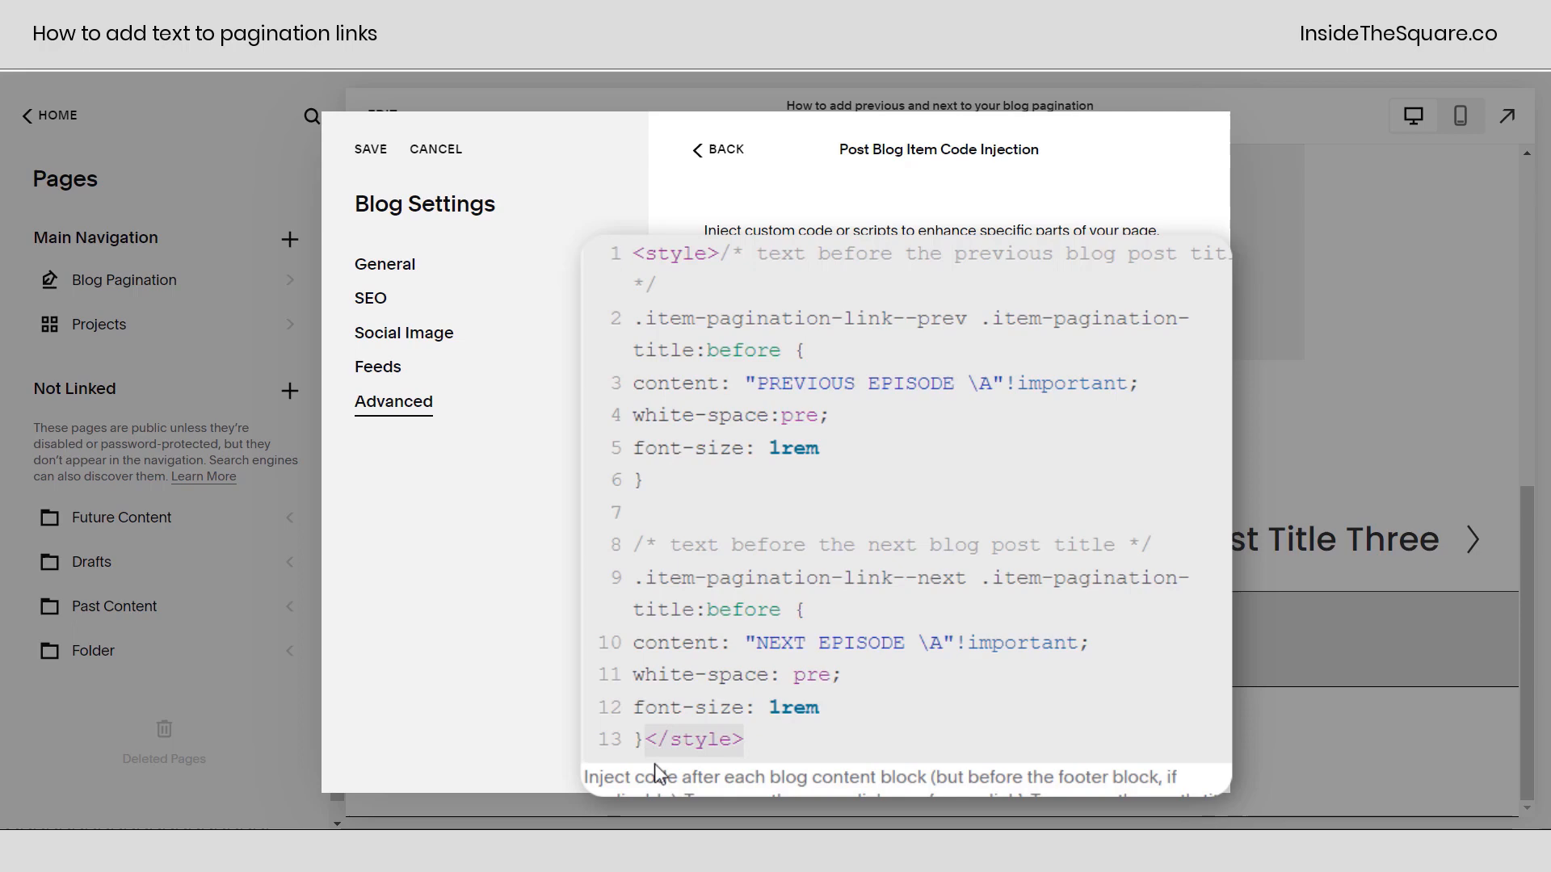
left_click(746, 738)
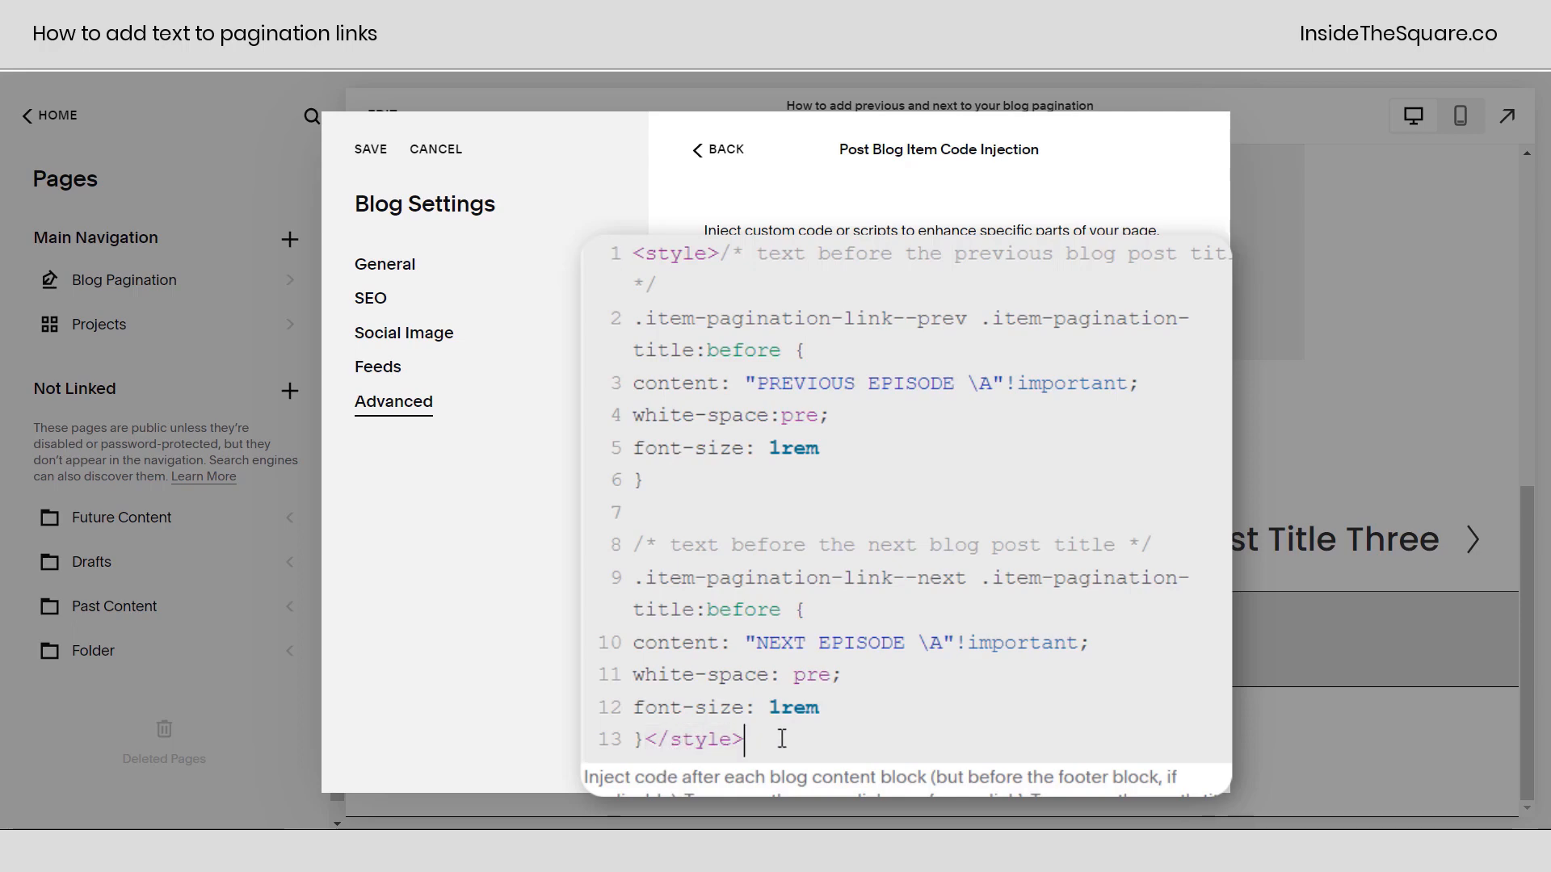
Save the injected code and confirm blog post pagination shows the episode labels.
left_click(370, 149)
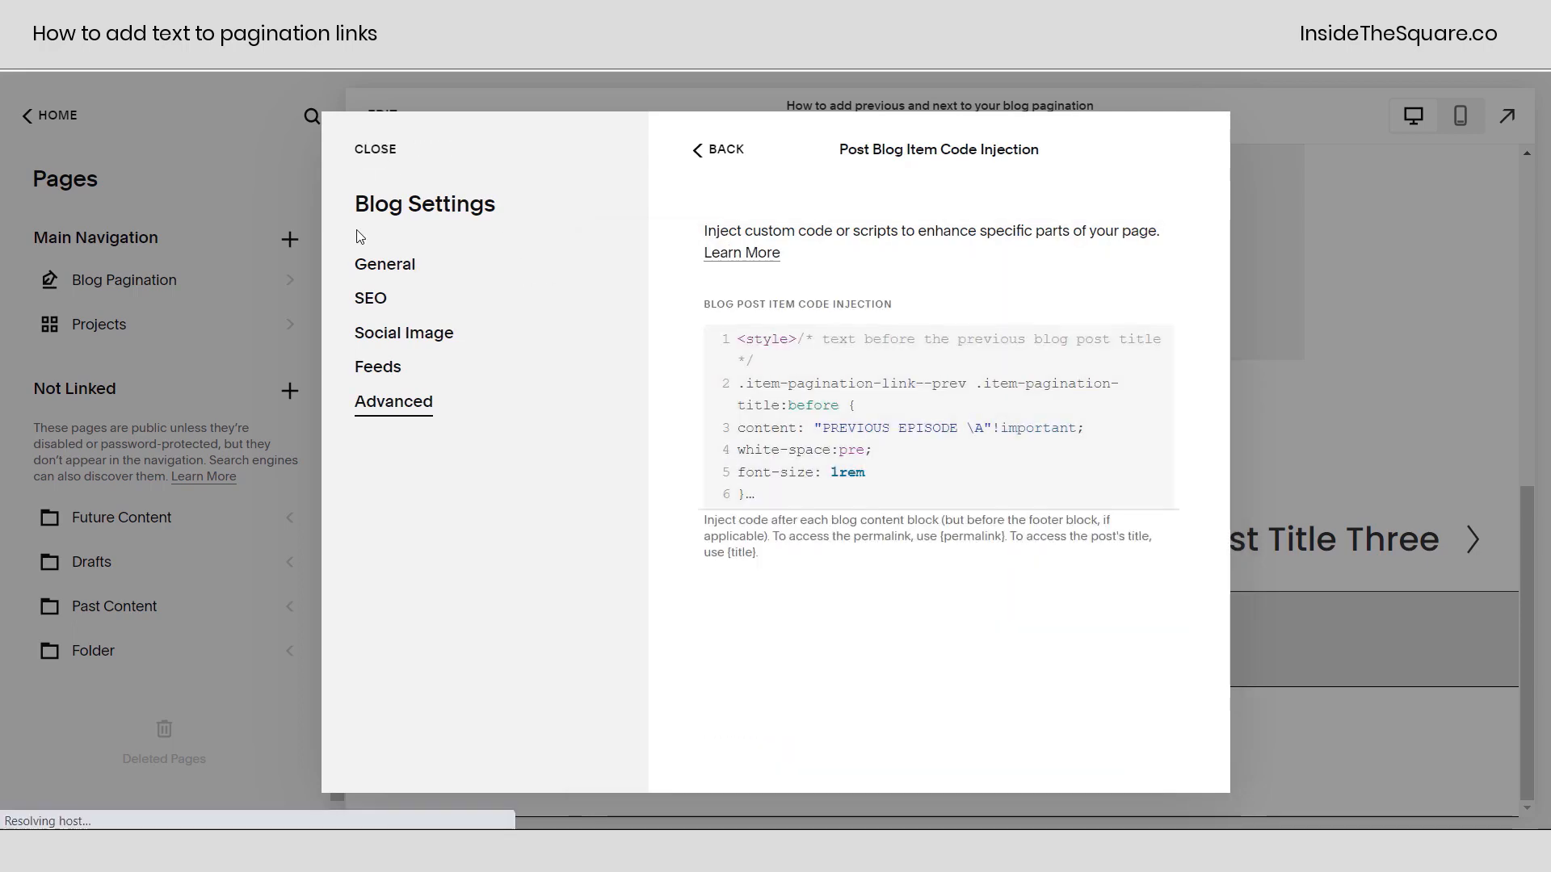
left_click(374, 149)
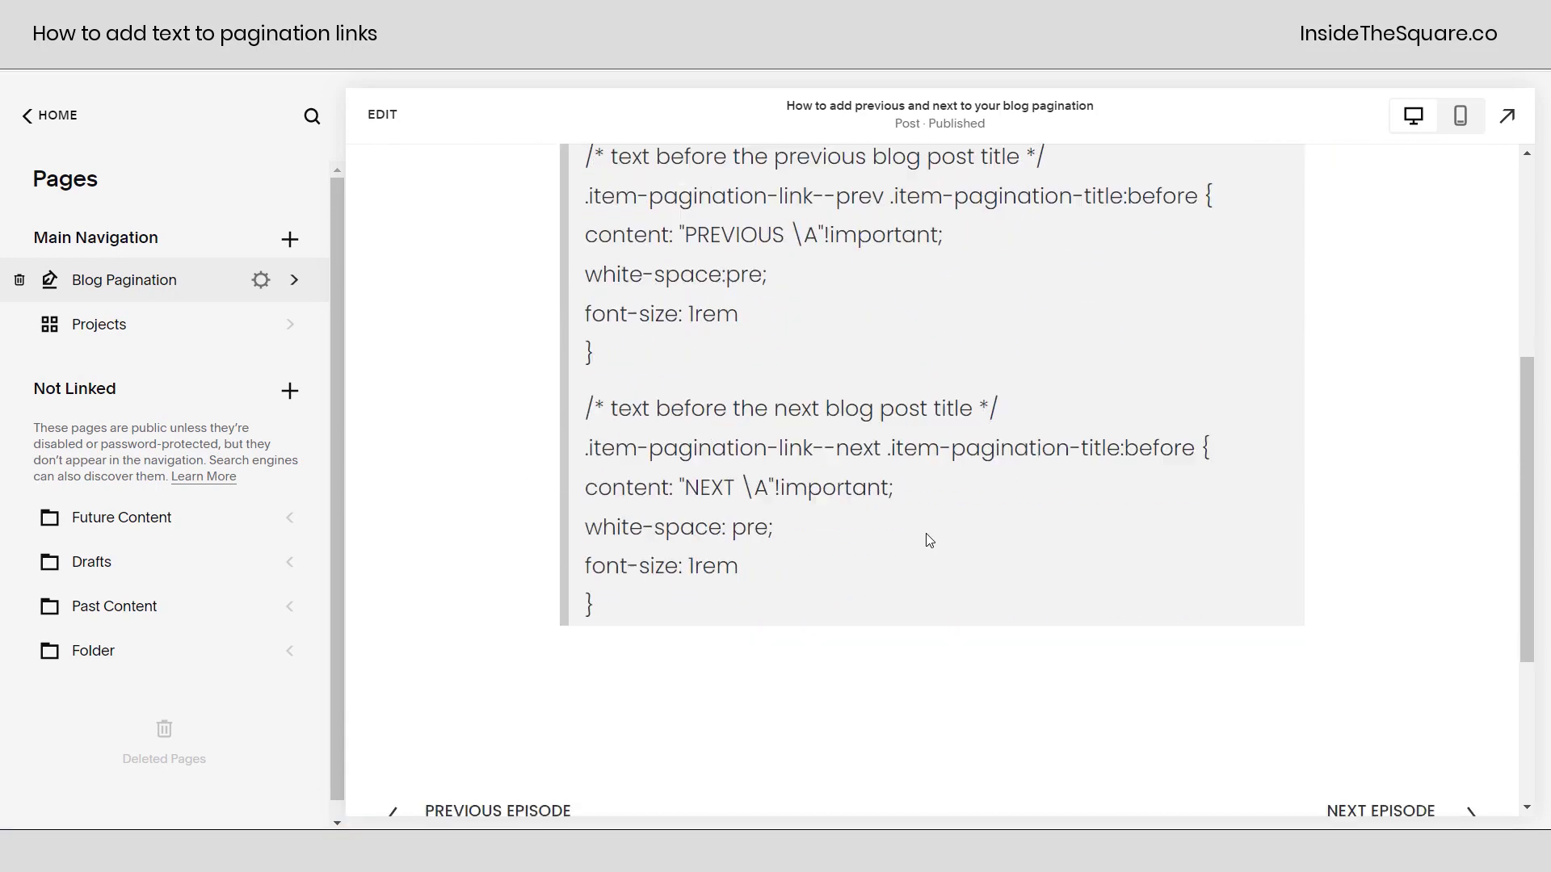
scroll("down", 3)
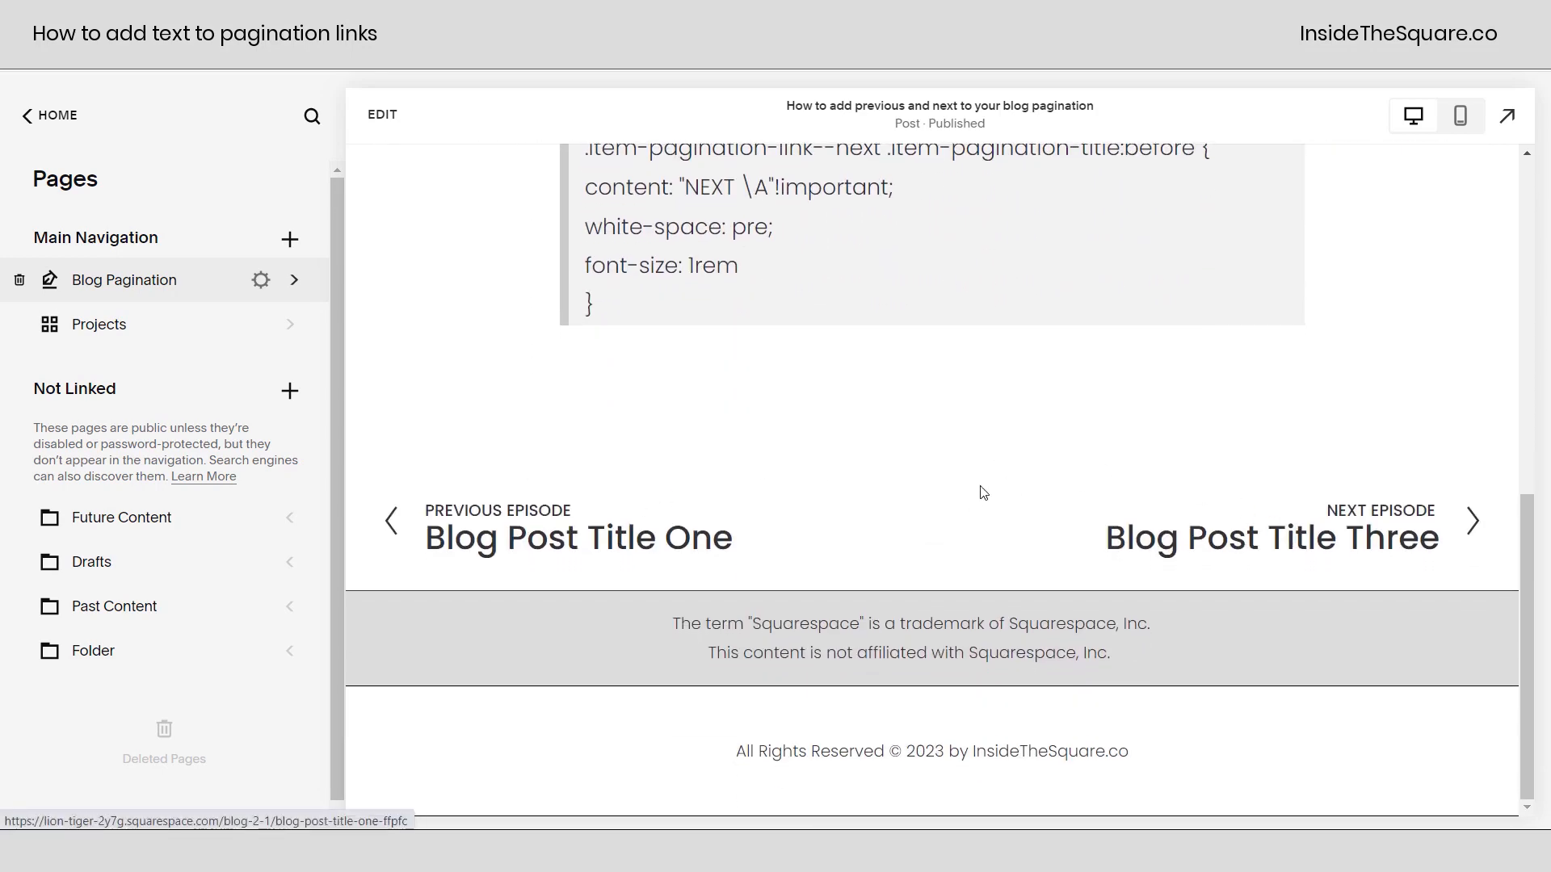
mouse_move(945, 498)
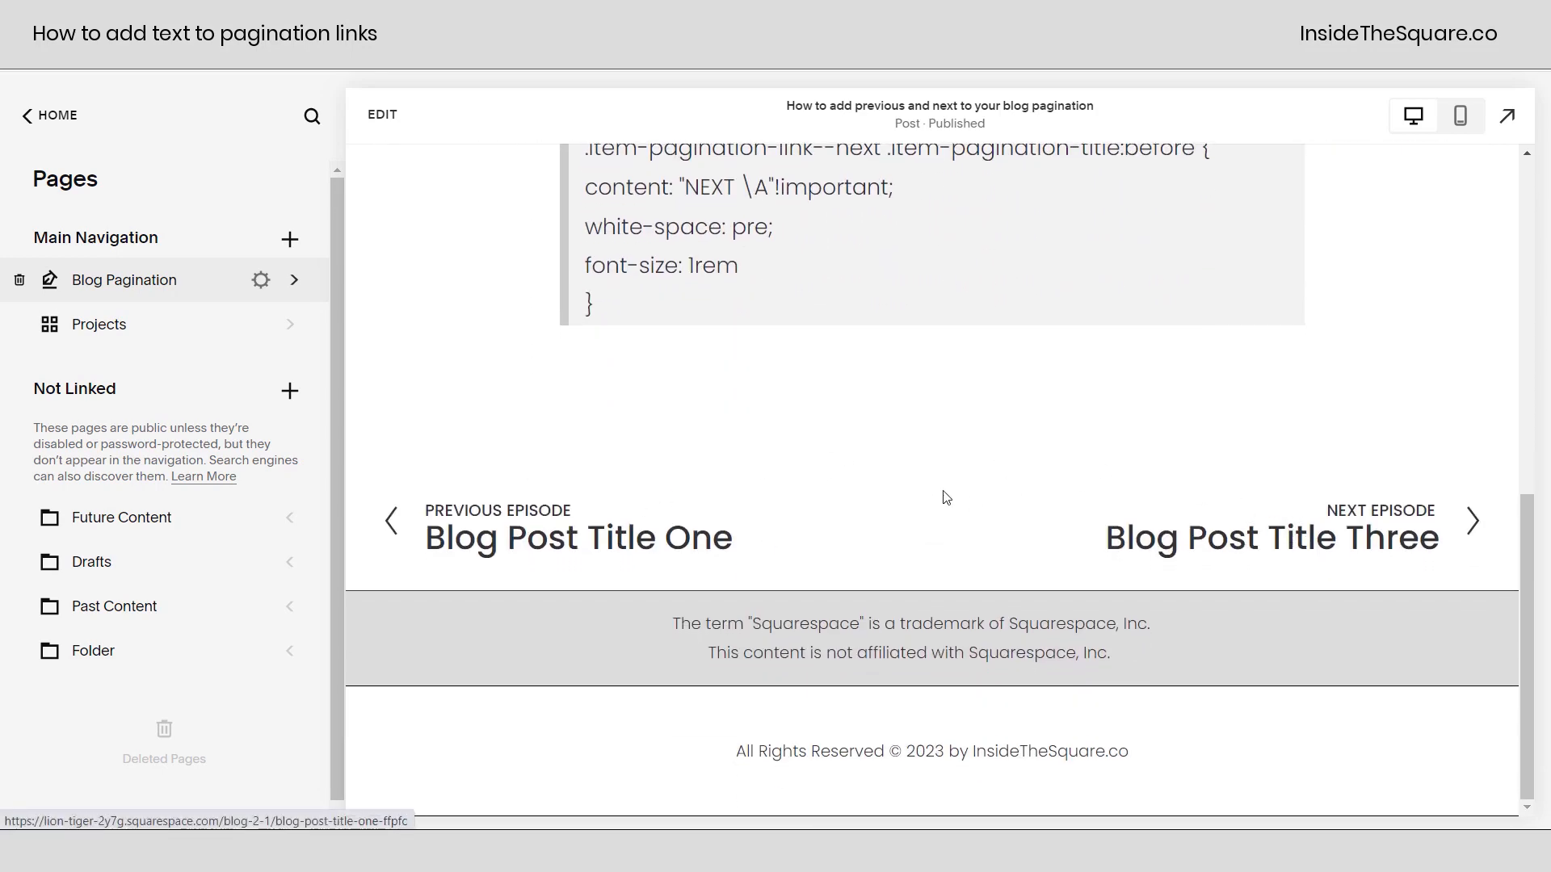
scroll("up", 3)
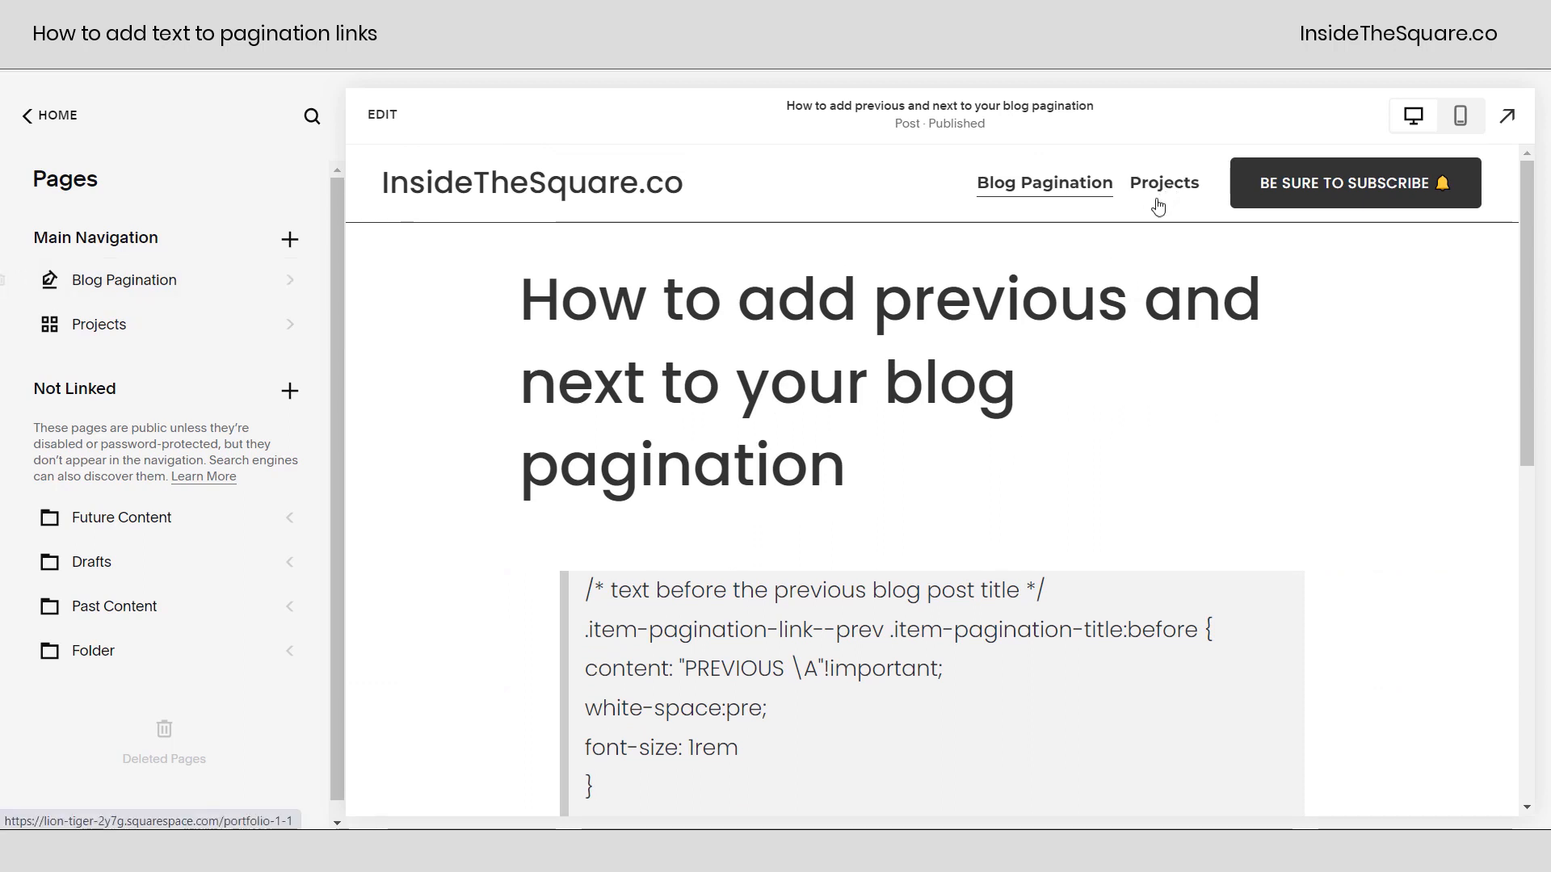
Check Project Two's pagination, which shows plain titles without labels.
left_click(1163, 183)
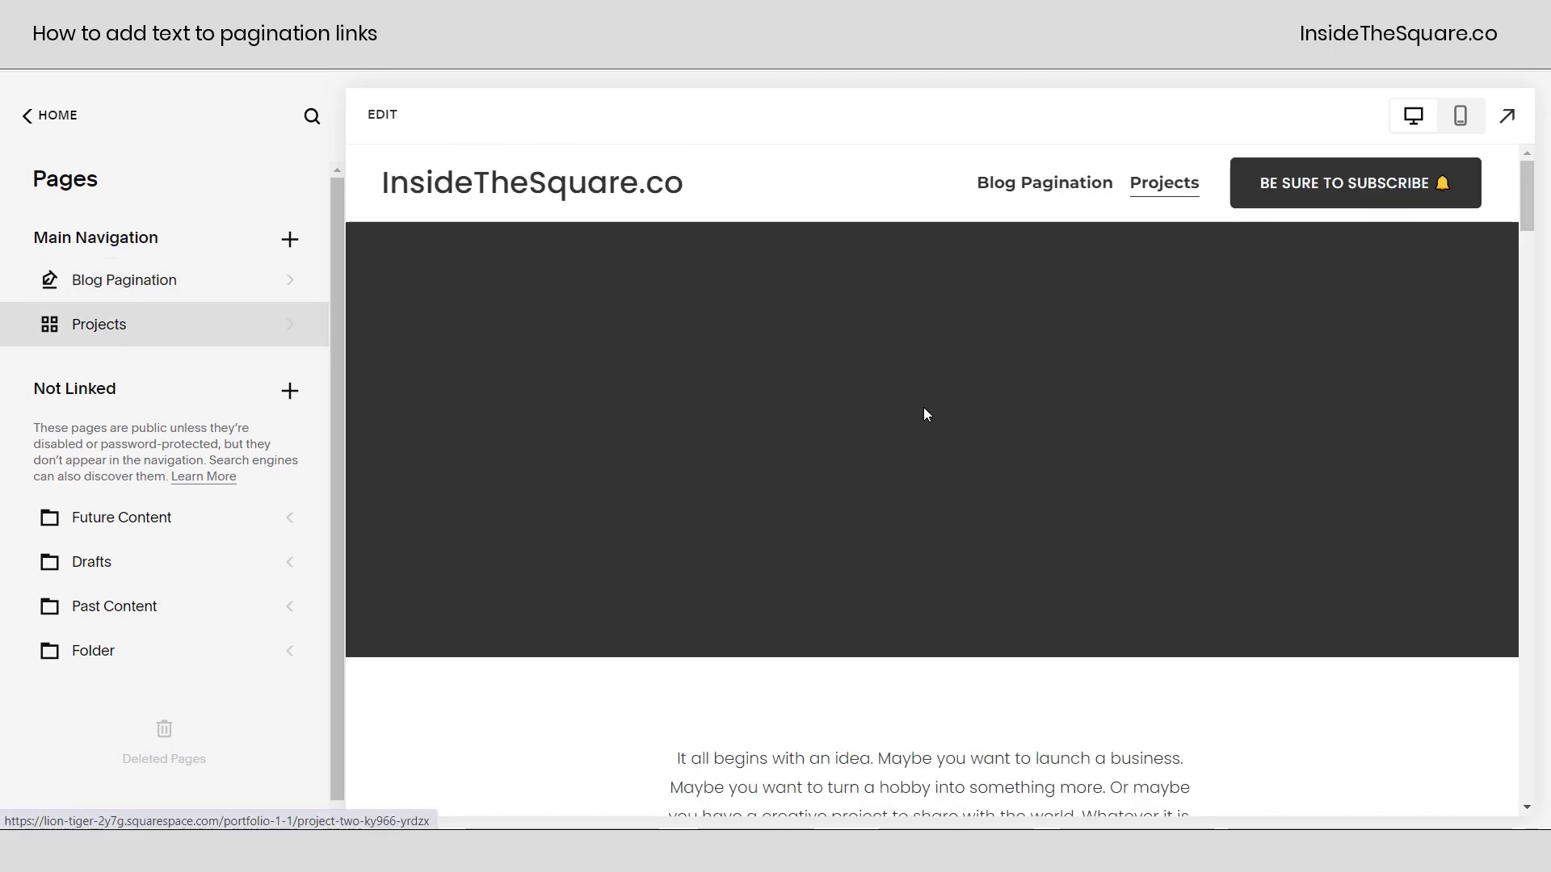
mouse_move(1048, 593)
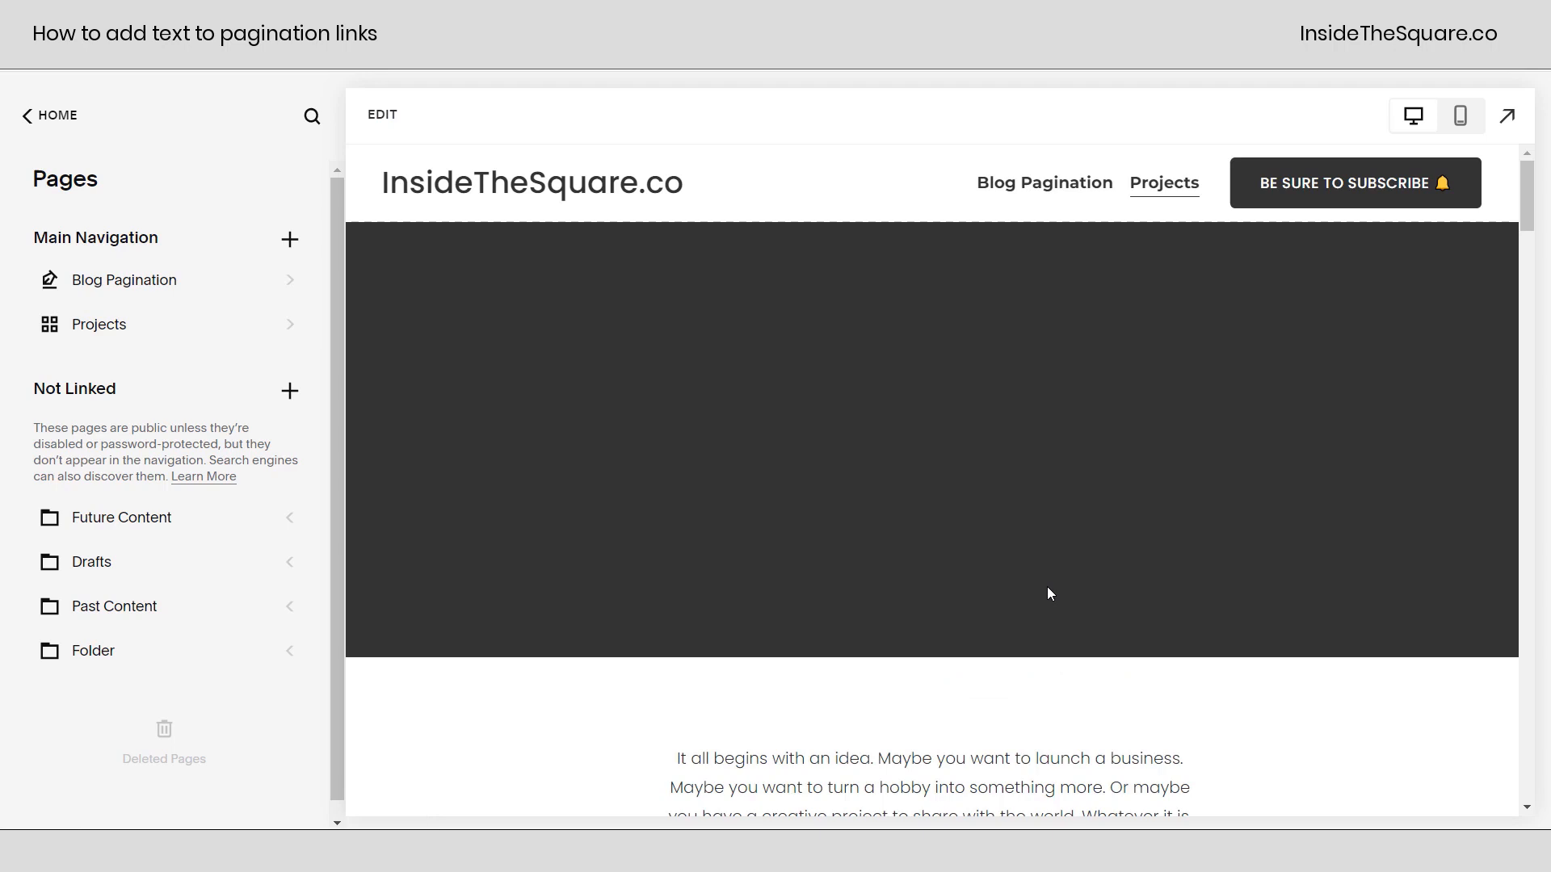
scroll("down", 3)
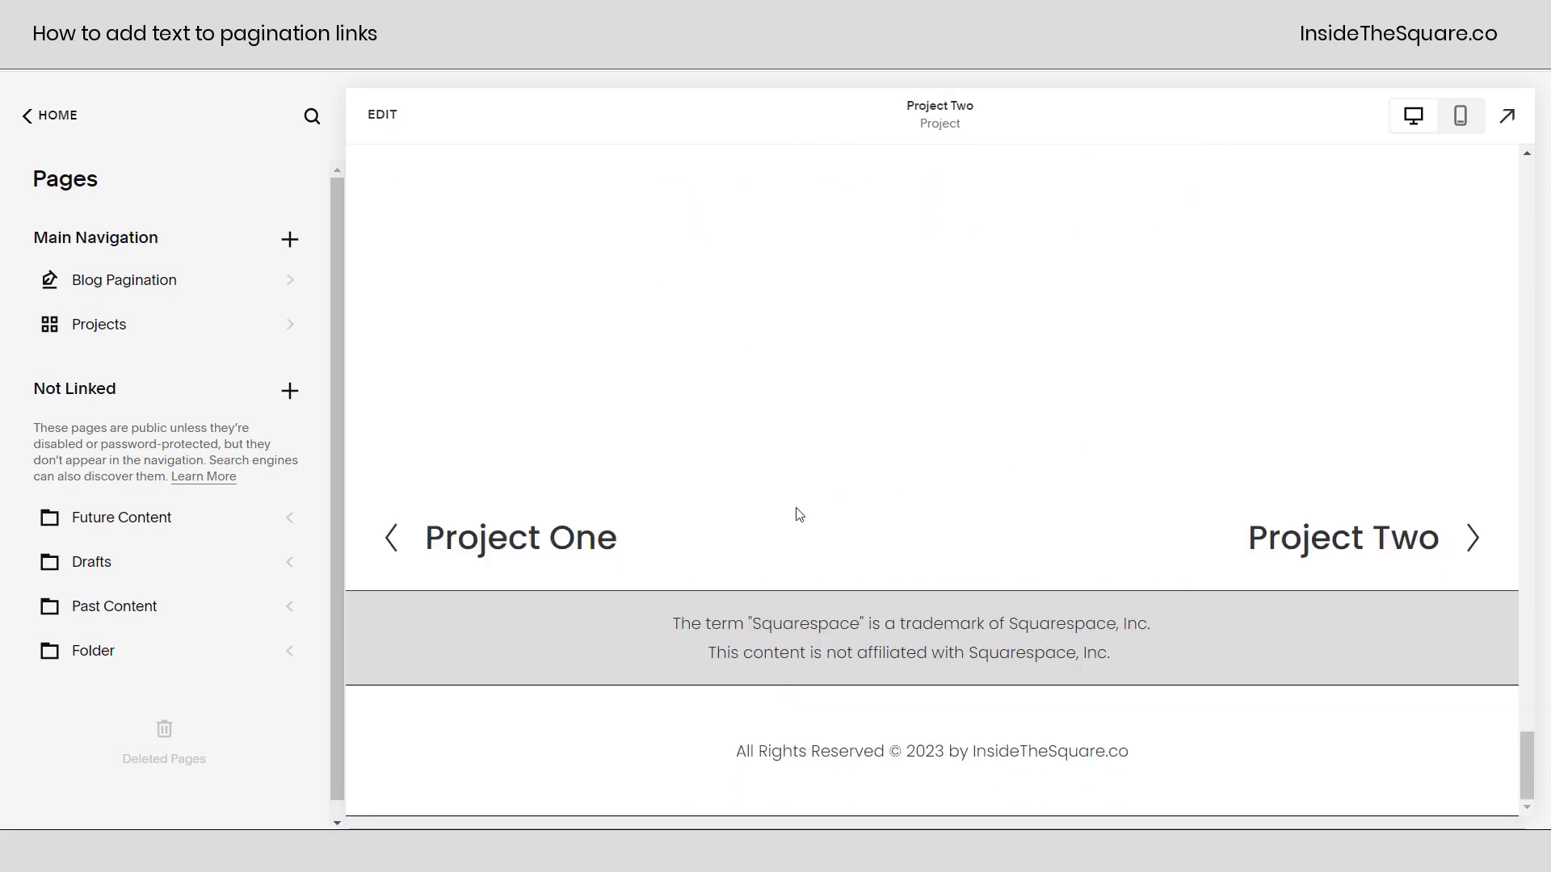
mouse_move(698, 572)
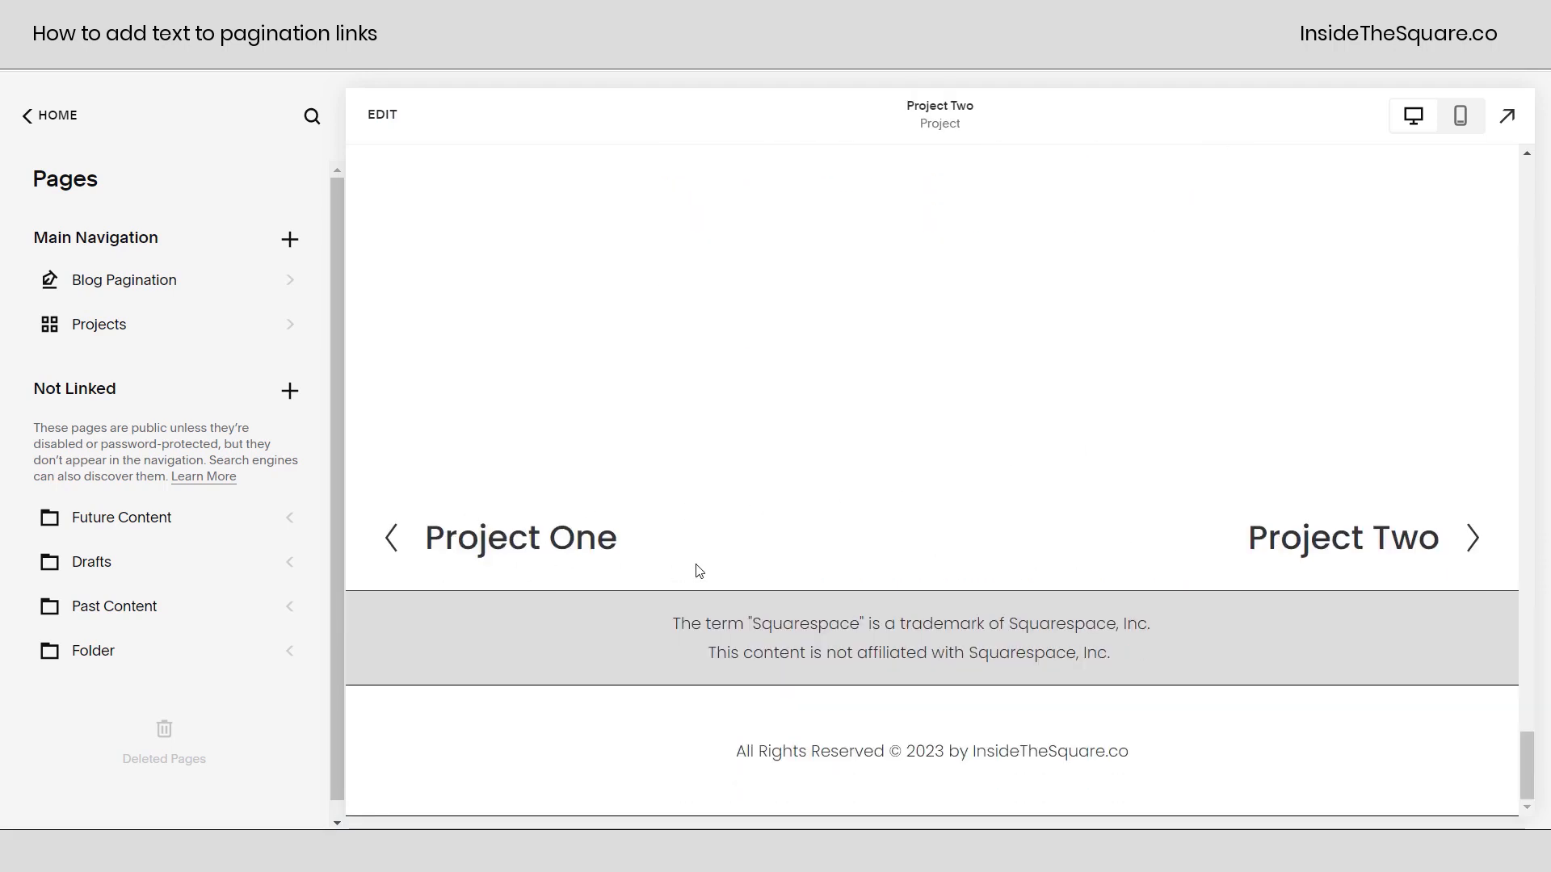
mouse_move(275, 300)
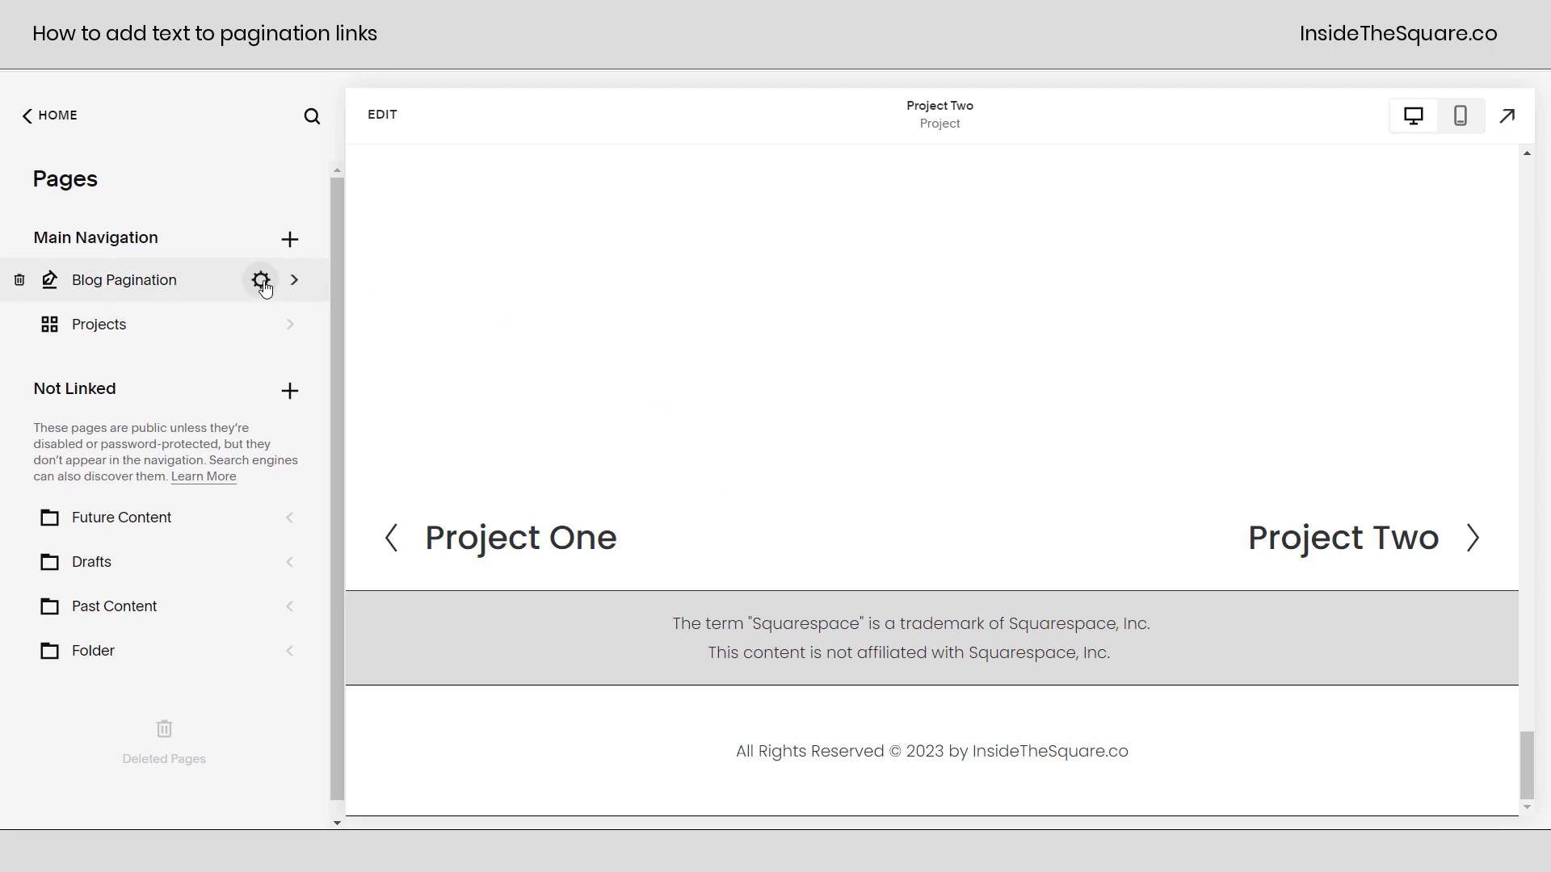
Reopen the saved Post Blog Item Code Injection style block for editing.
left_click(261, 280)
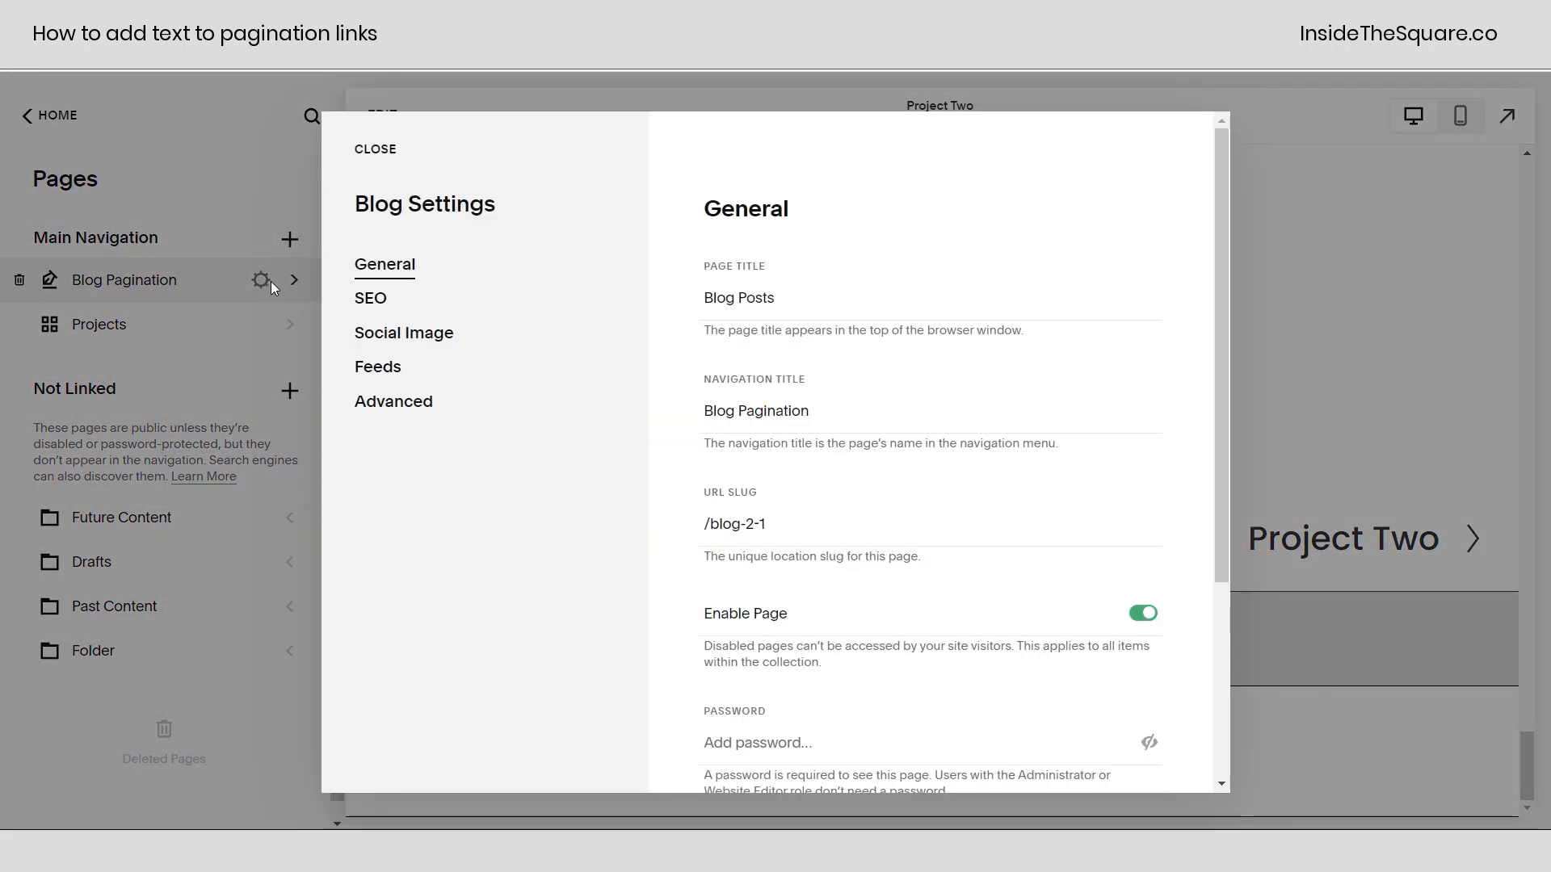
left_click(392, 402)
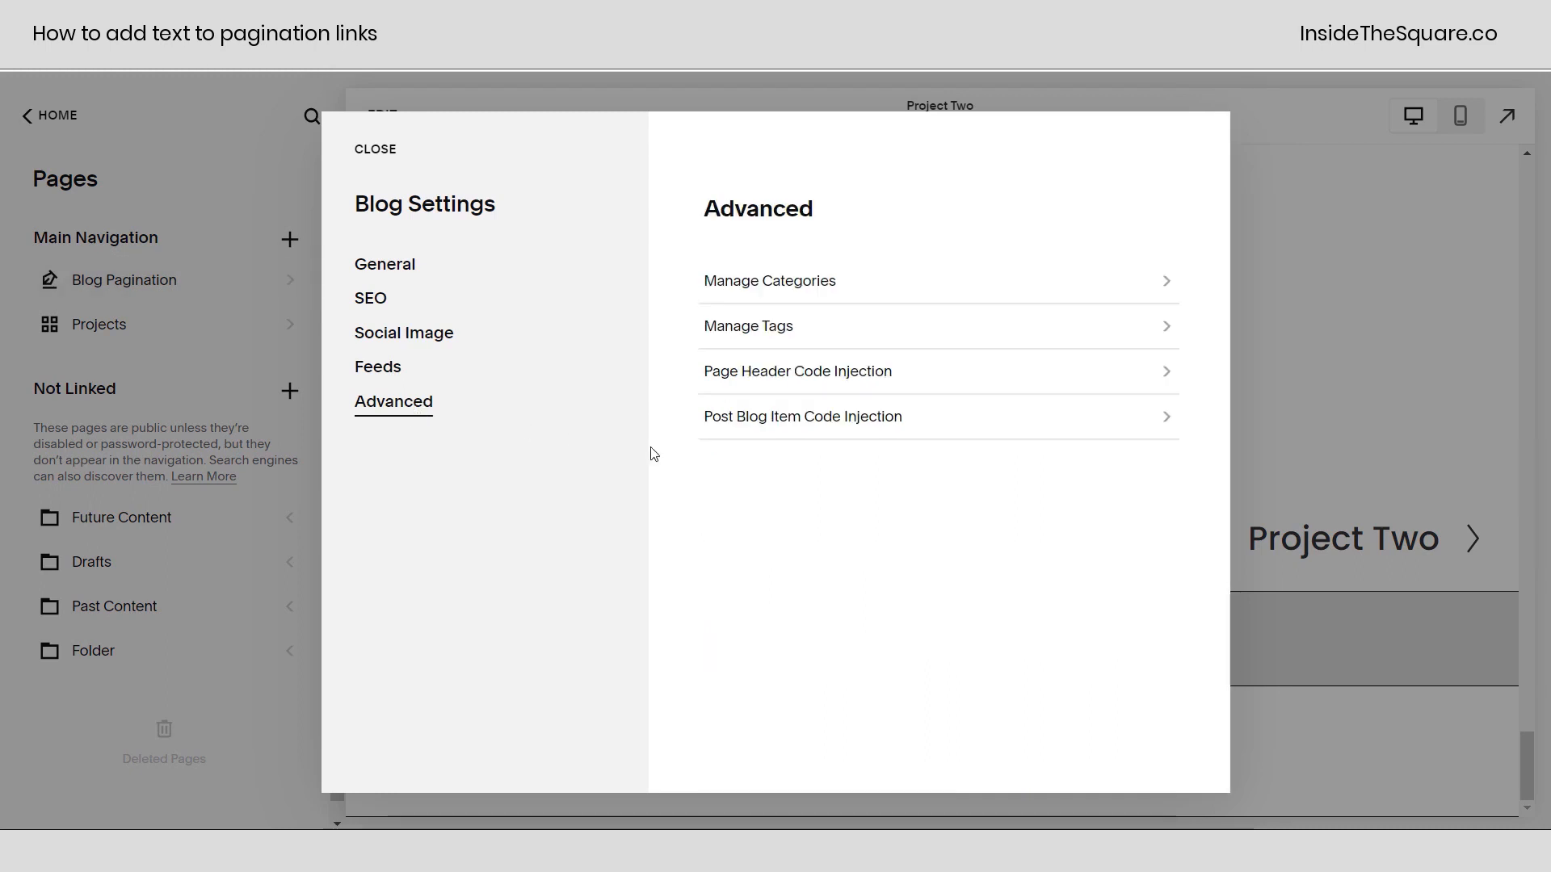
mouse_move(833, 430)
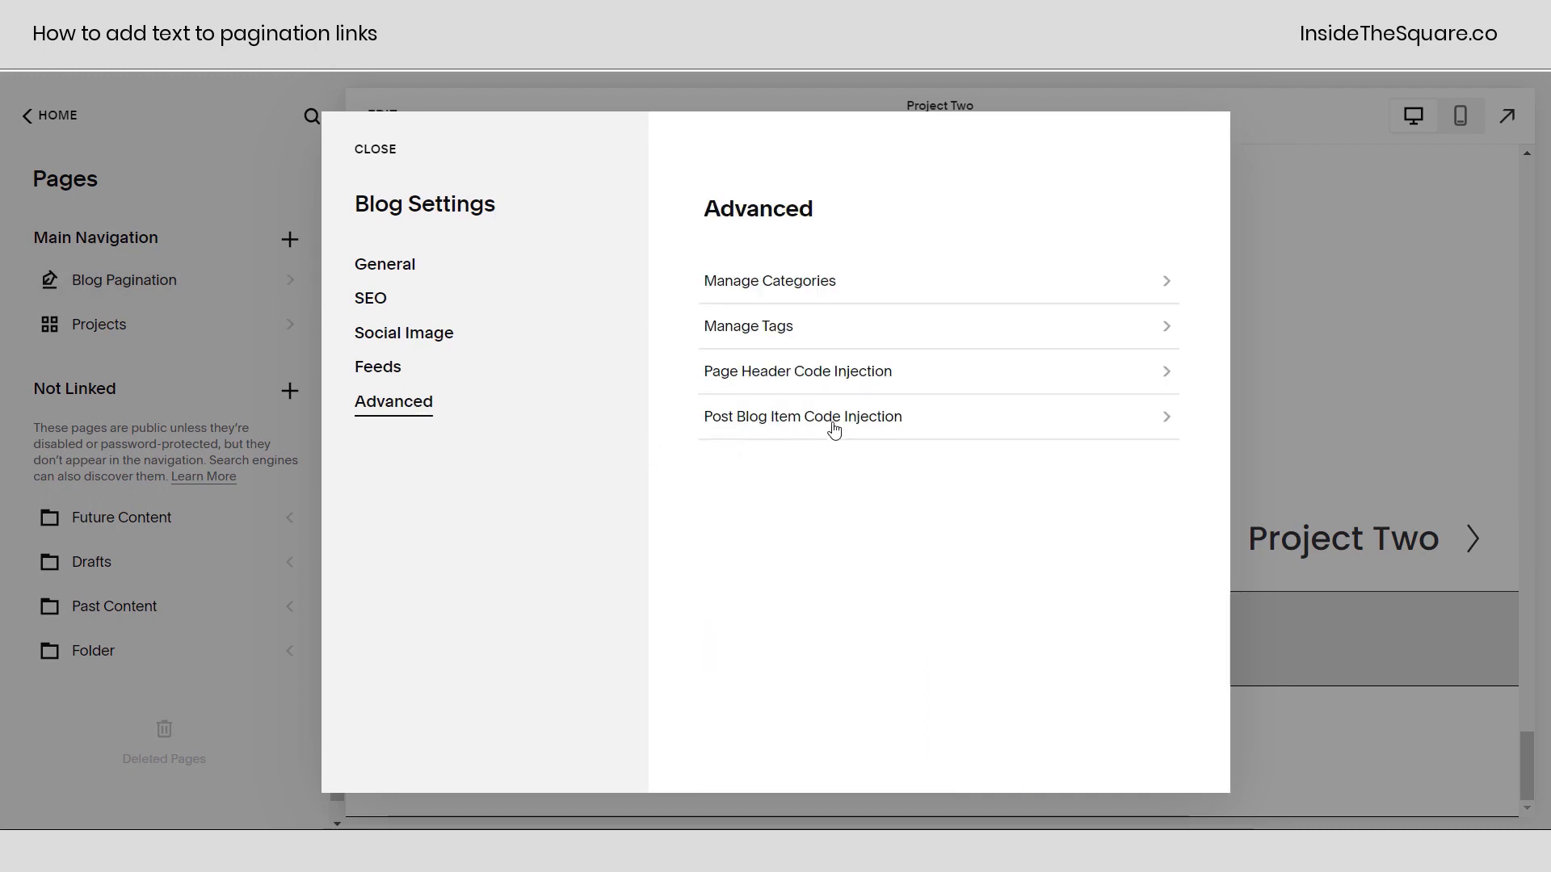
left_click(803, 417)
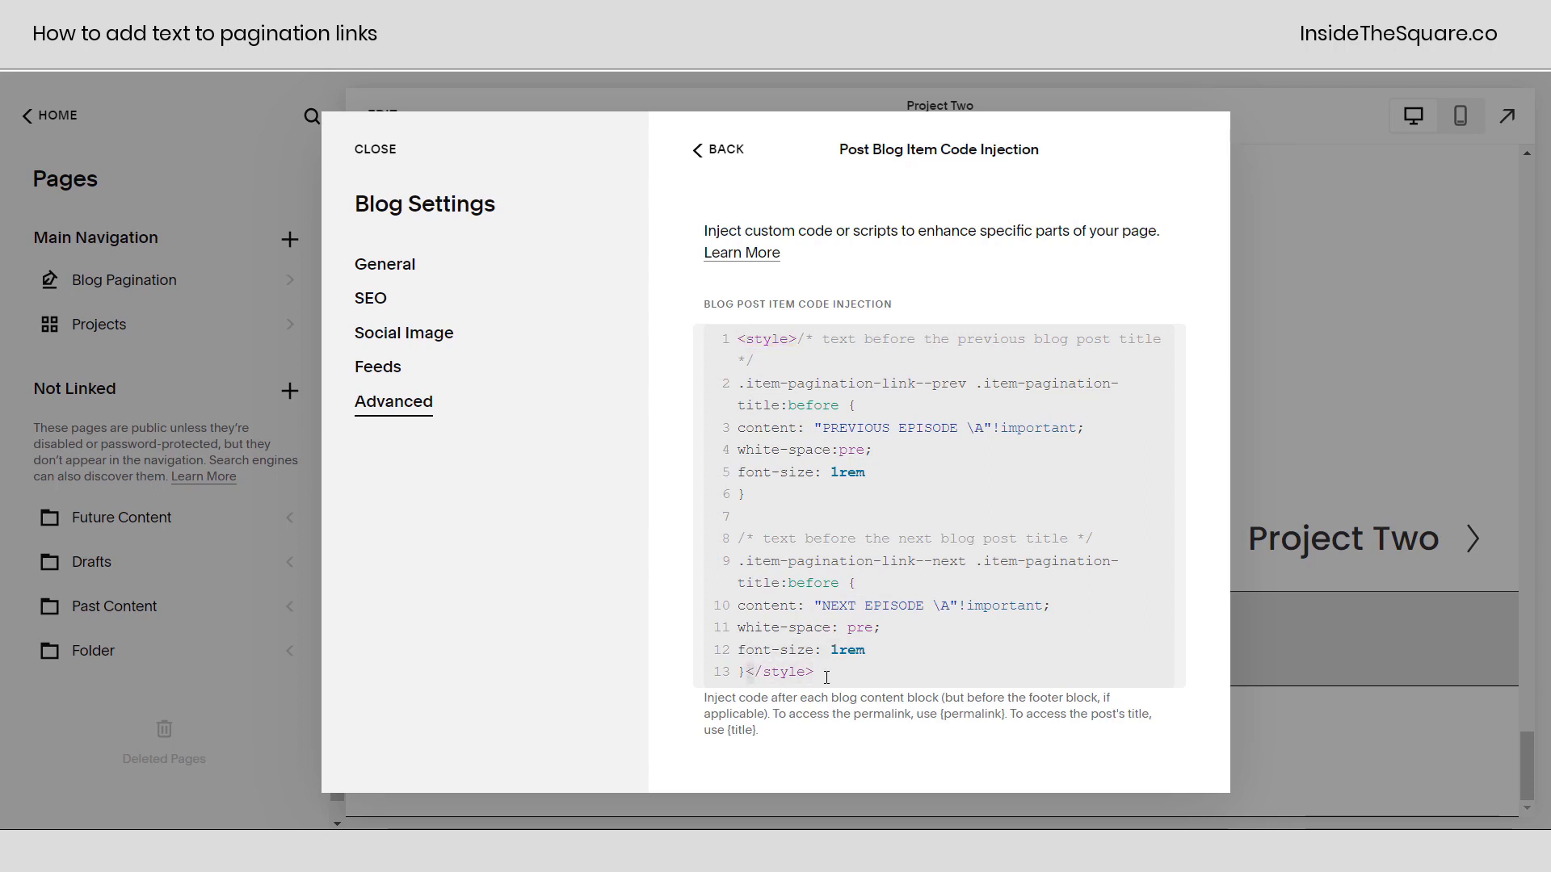
left_click(817, 672)
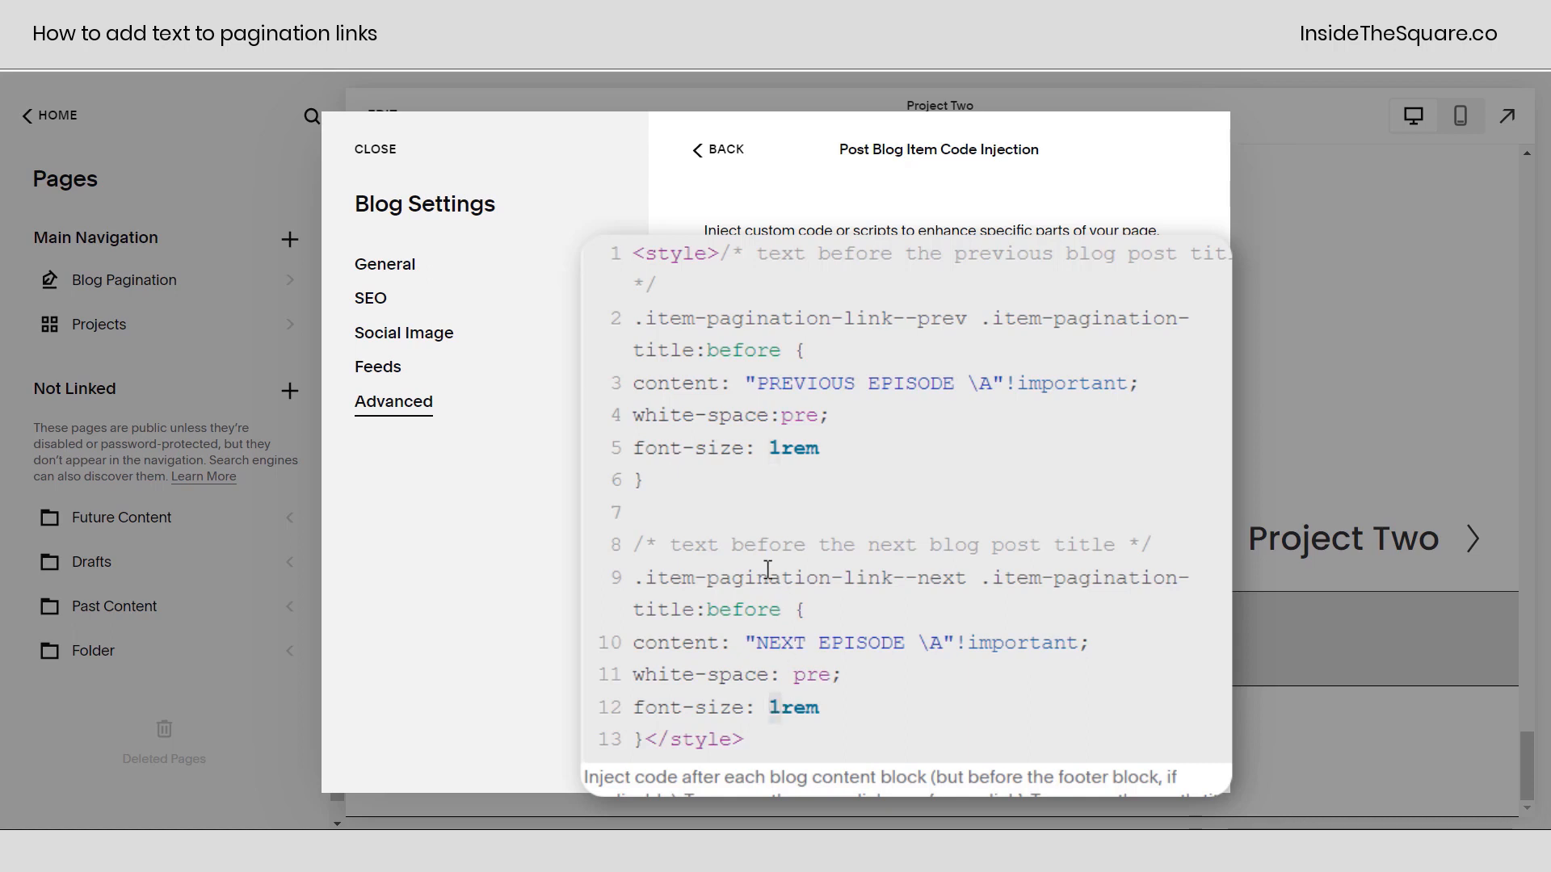
mouse_move(852, 440)
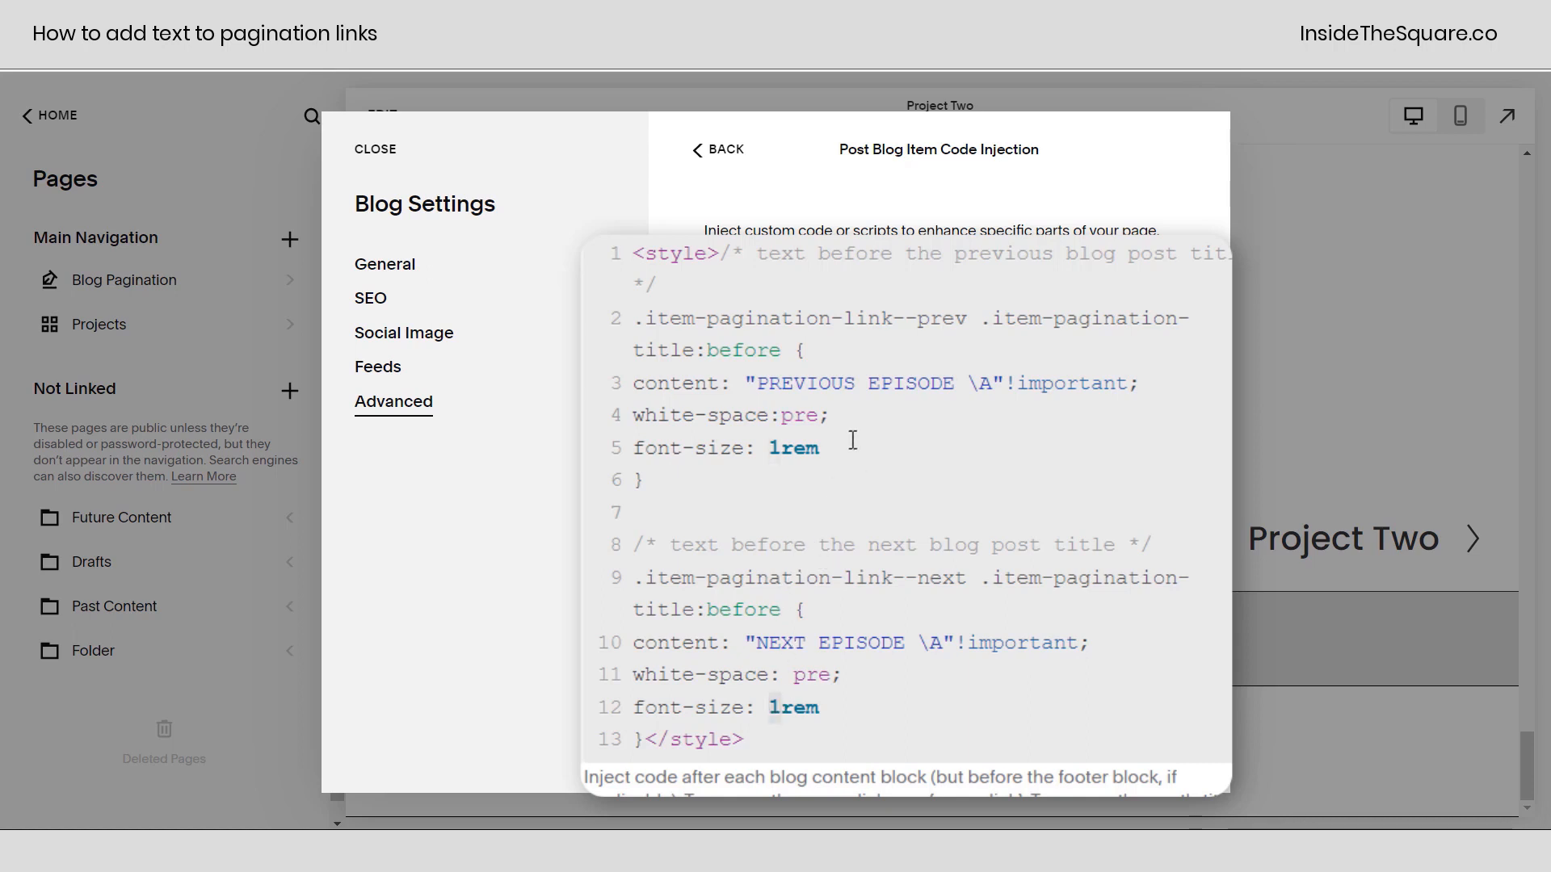
Add color:red!important to the prev rule so PREVIOUS EPISODE shows in red.
type("c")
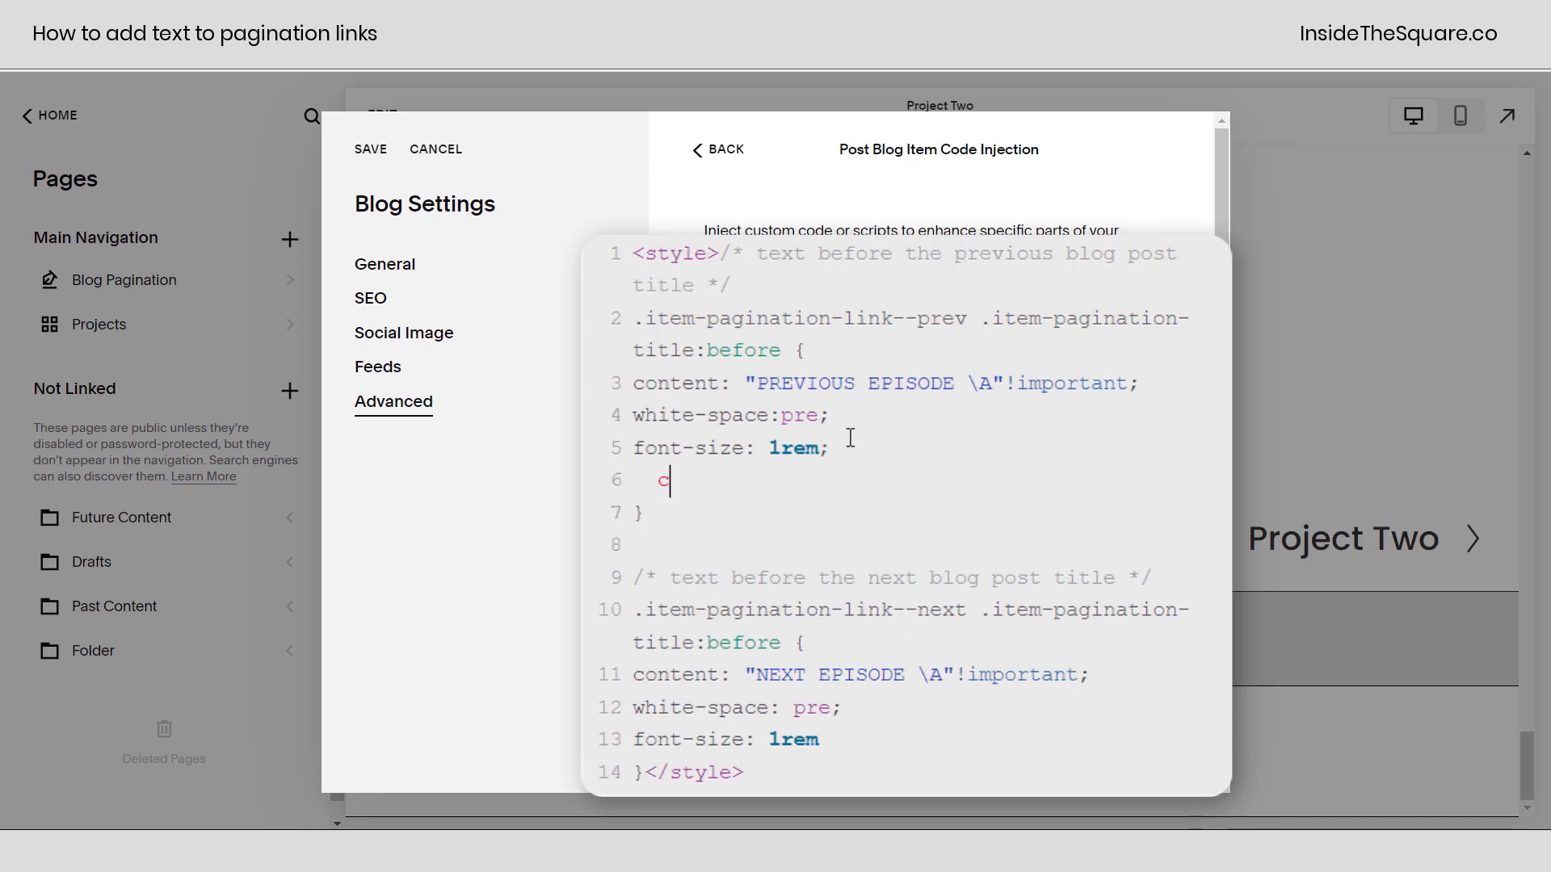
type("olor:red")
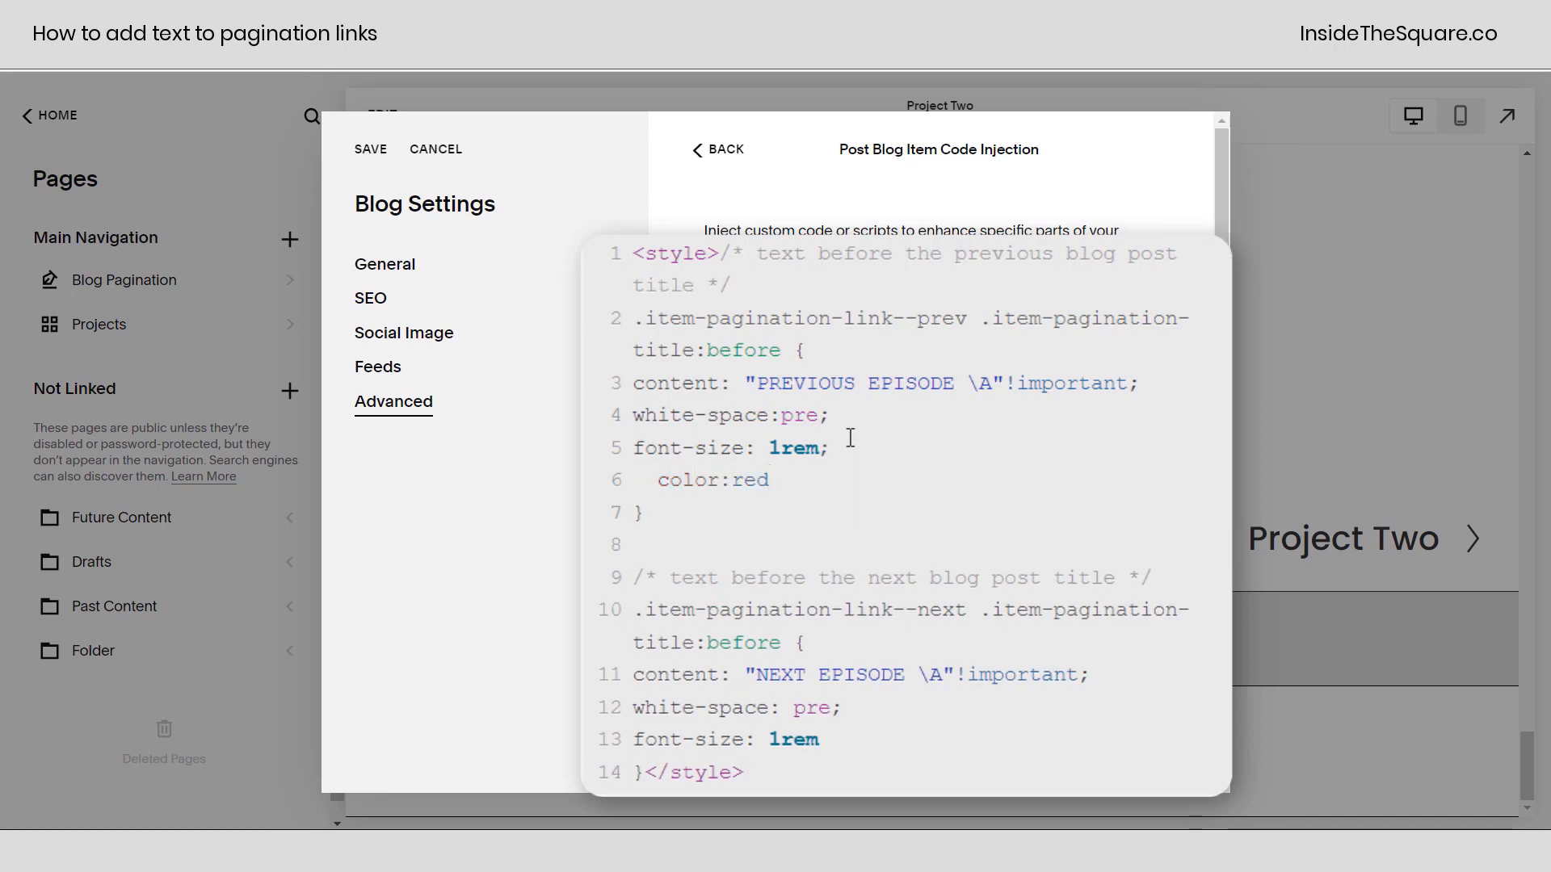
type("!importan")
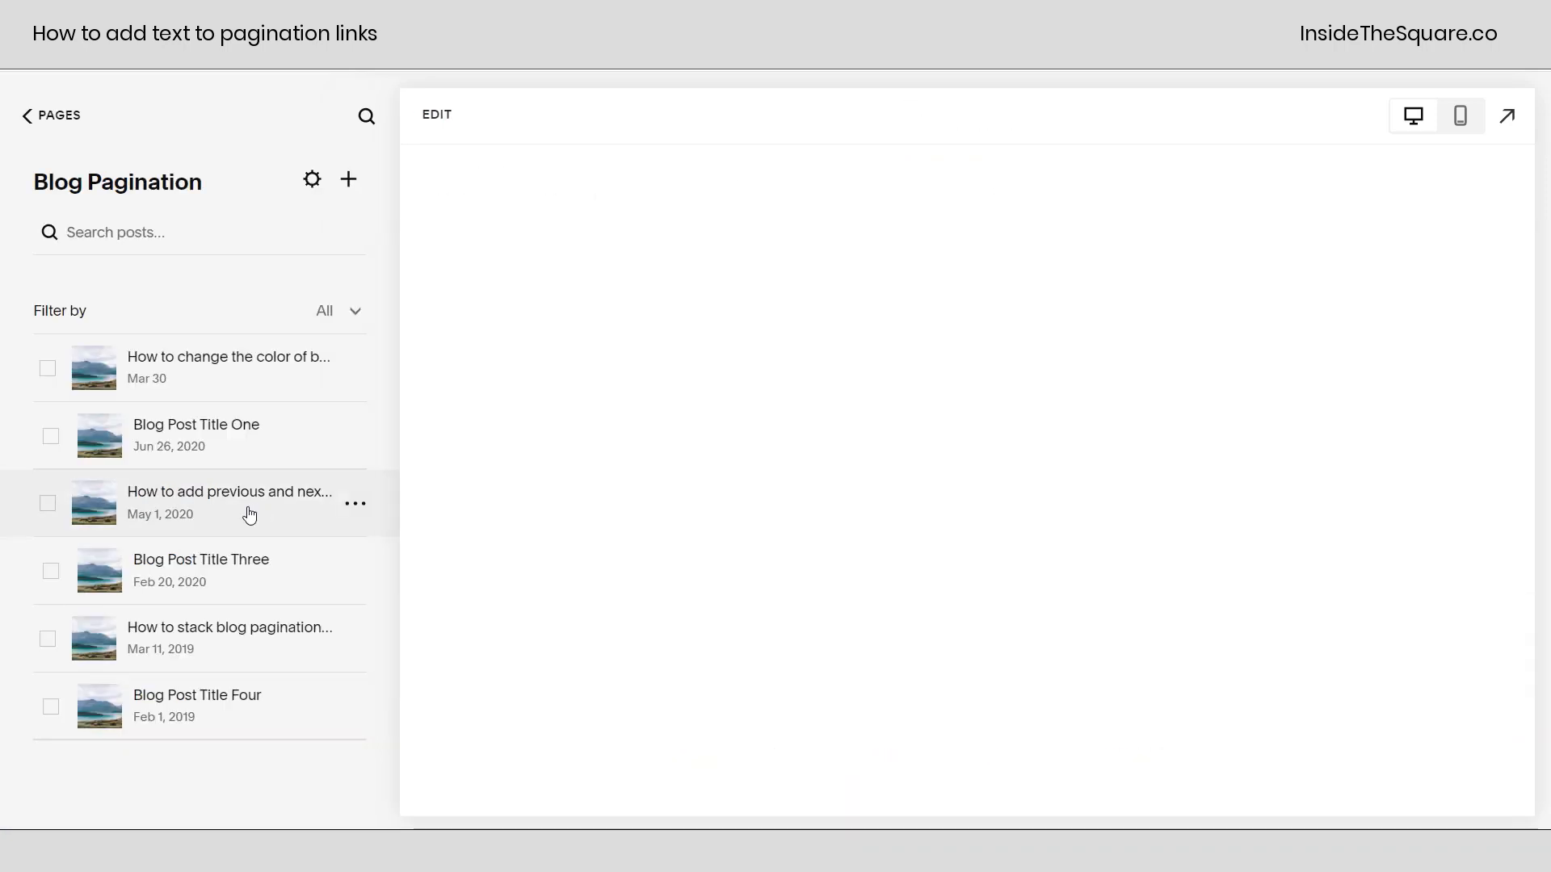
Preview a blog post's red PREVIOUS EPISODE label and review the saved injection code.
left_click(229, 502)
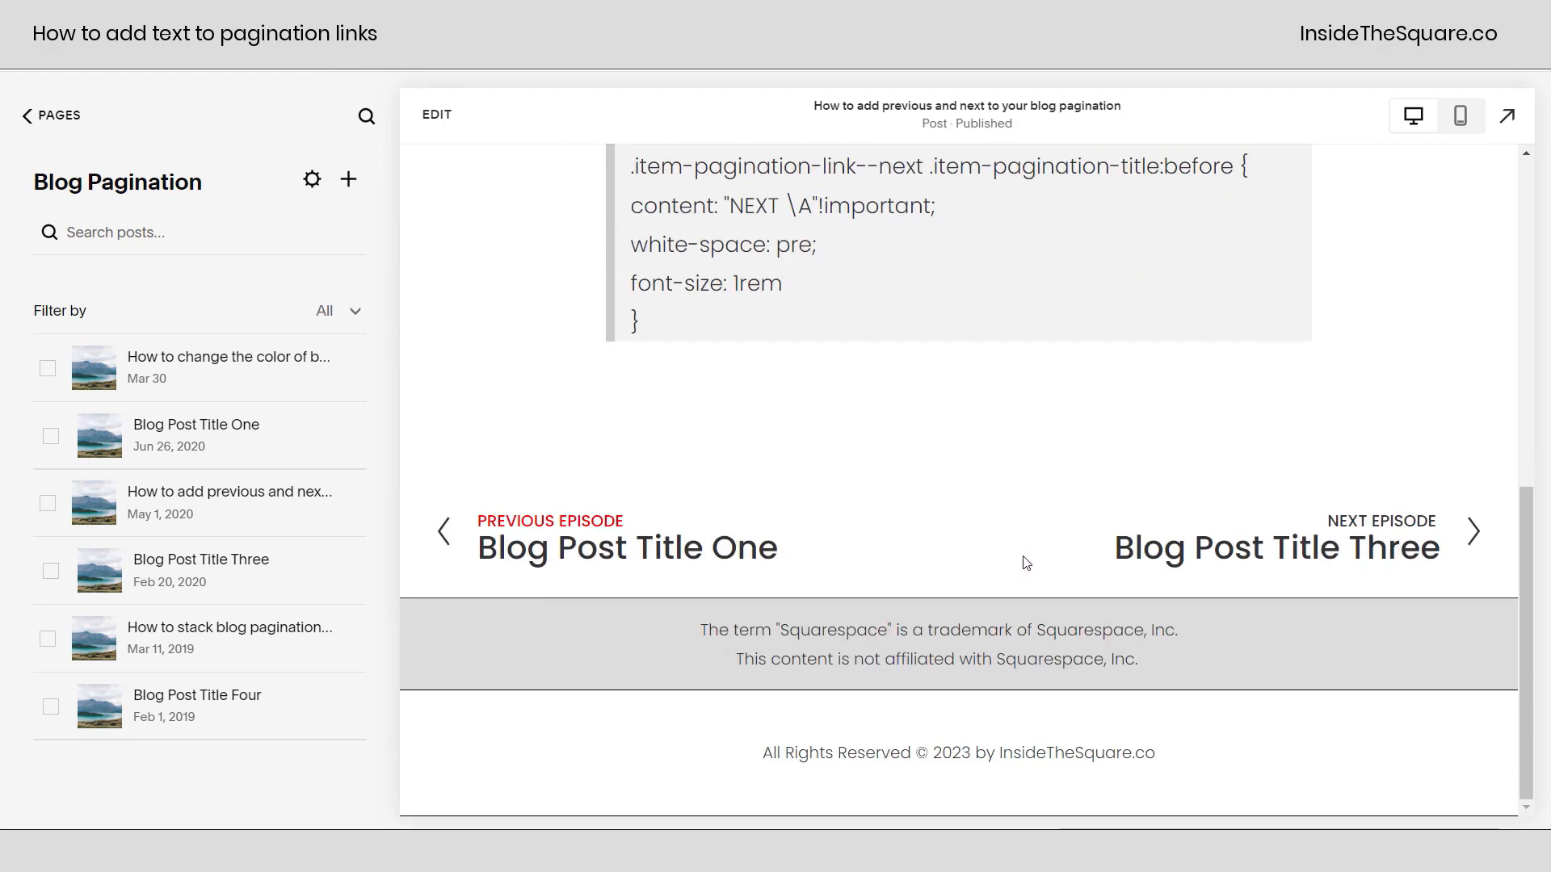
mouse_move(596, 532)
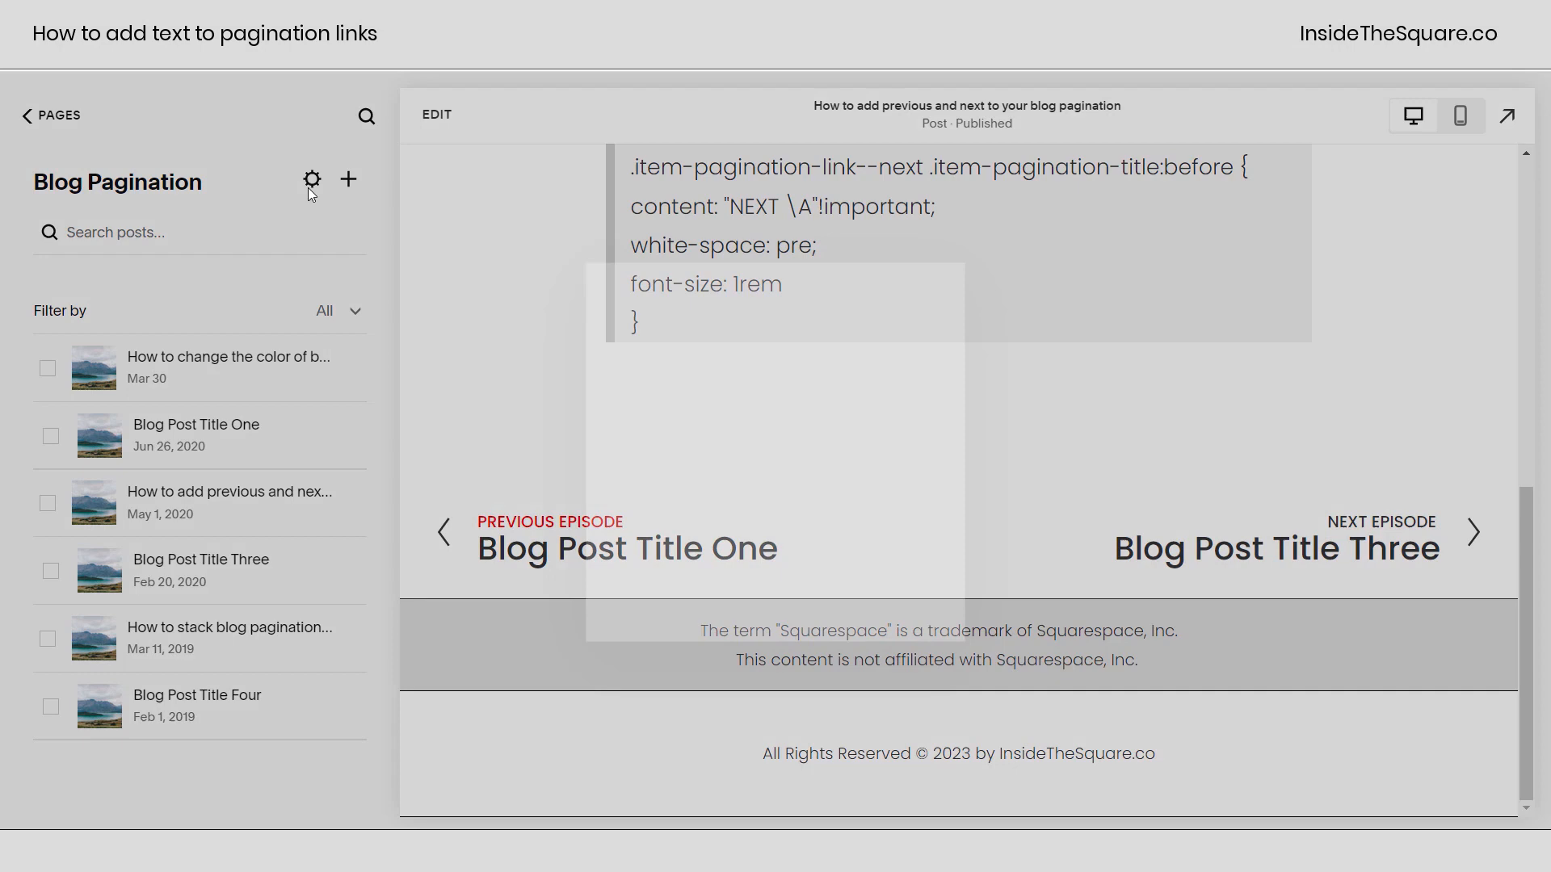
left_click(312, 179)
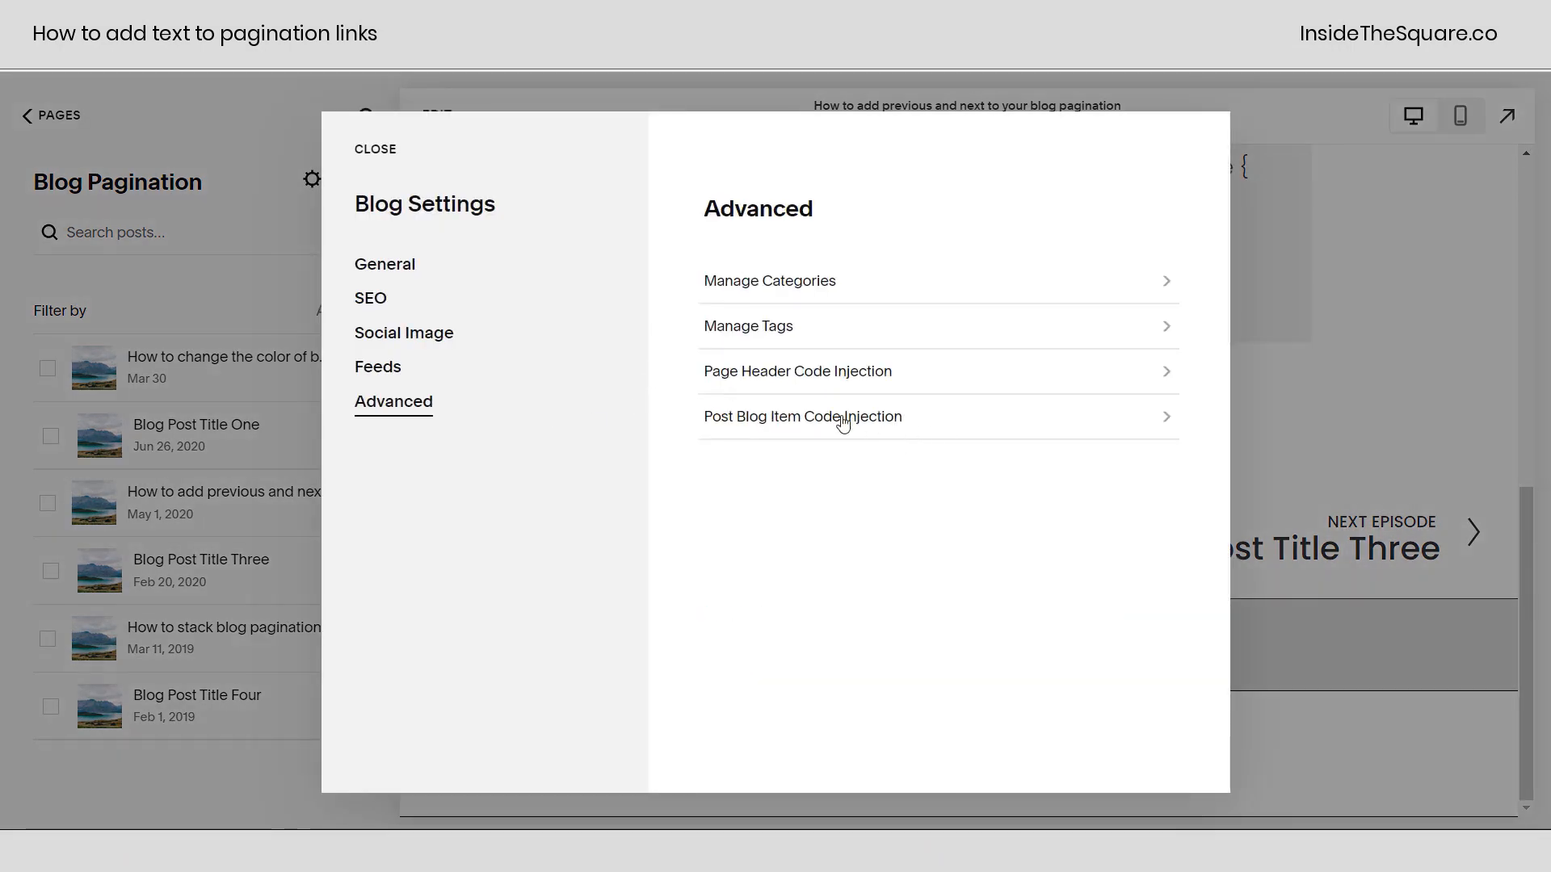
left_click(801, 417)
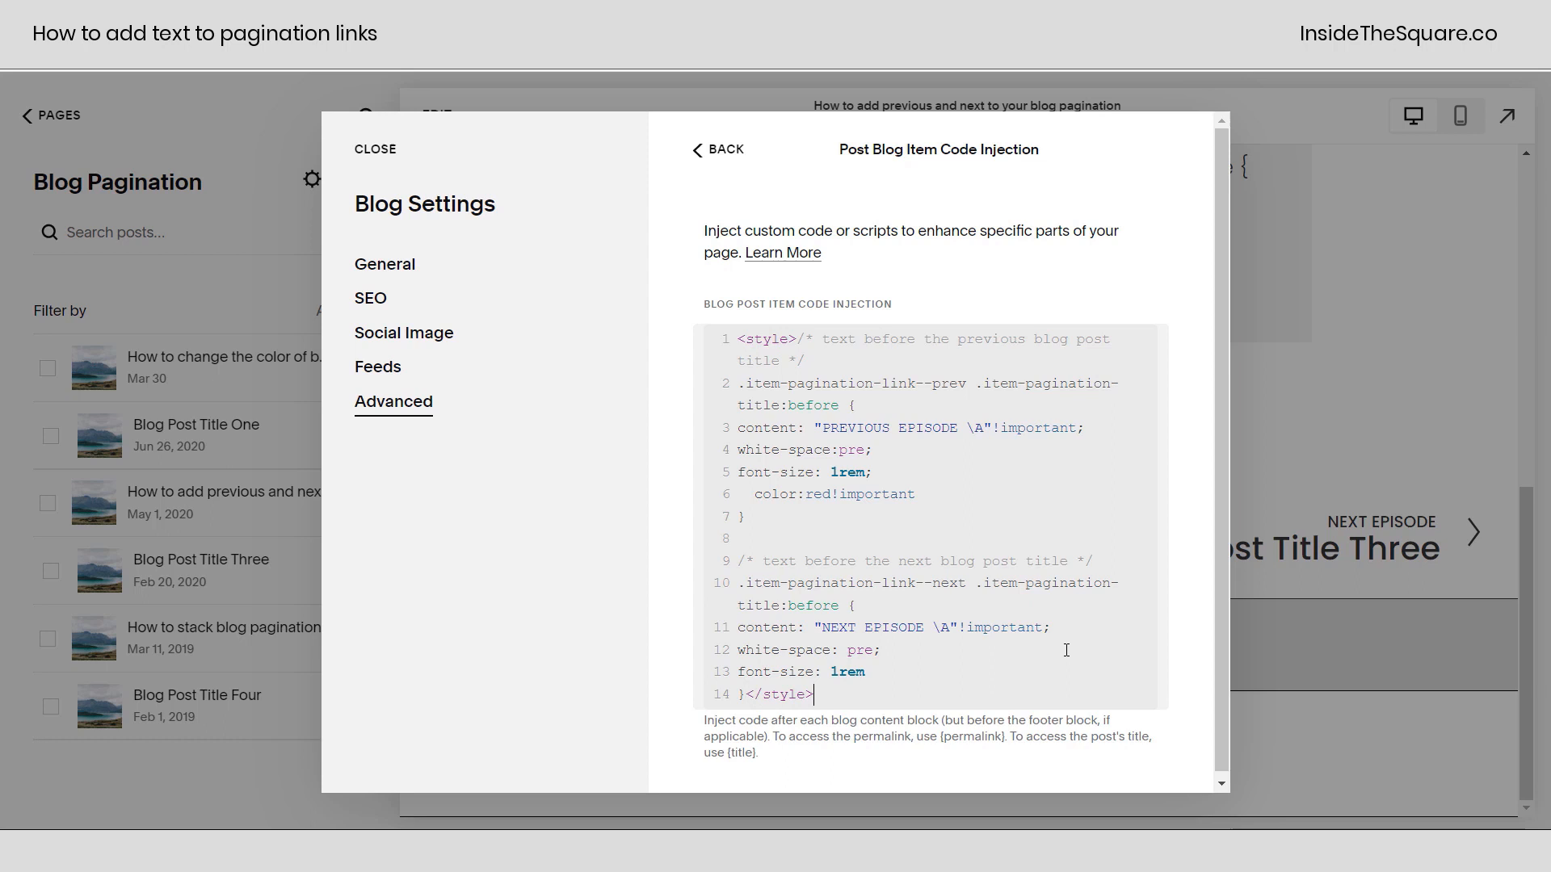
mouse_move(1064, 583)
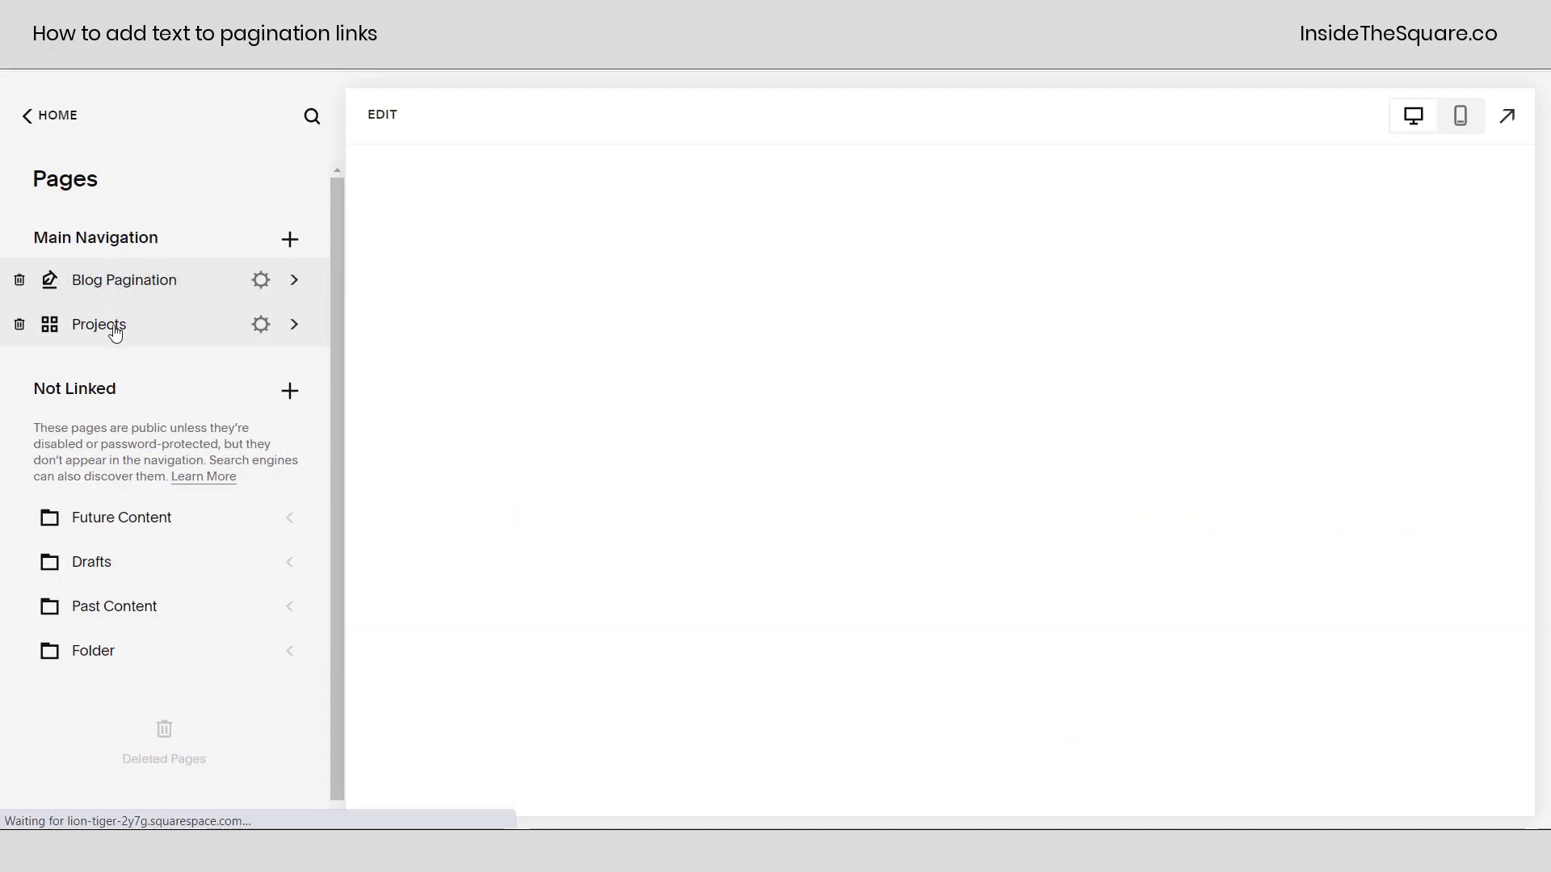
Open the Projects portfolio settings on the Advanced code injection area.
left_click(262, 325)
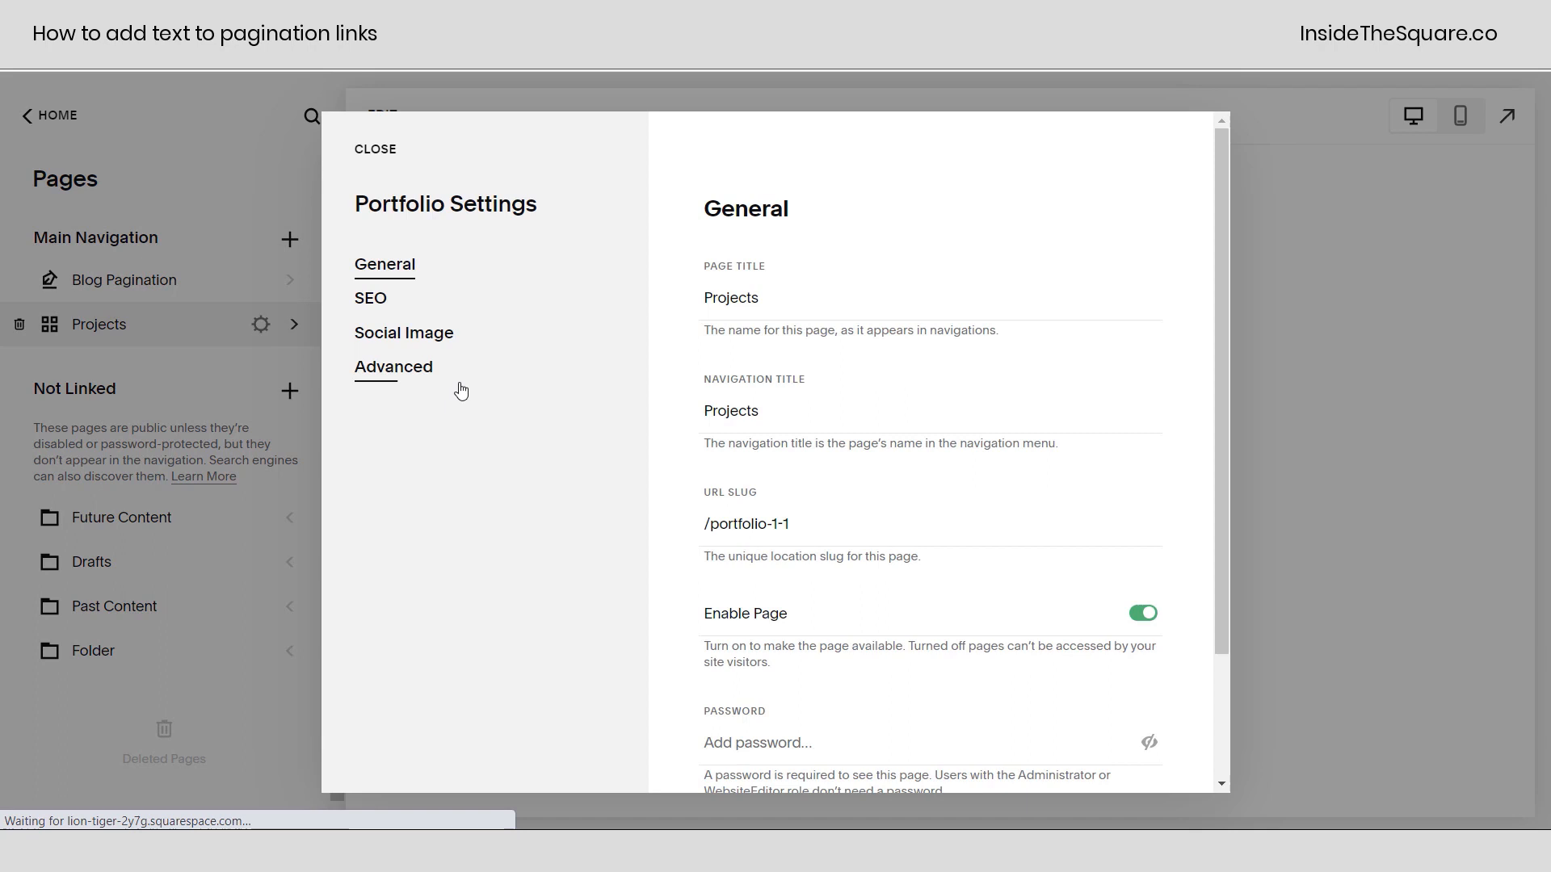
left_click(392, 366)
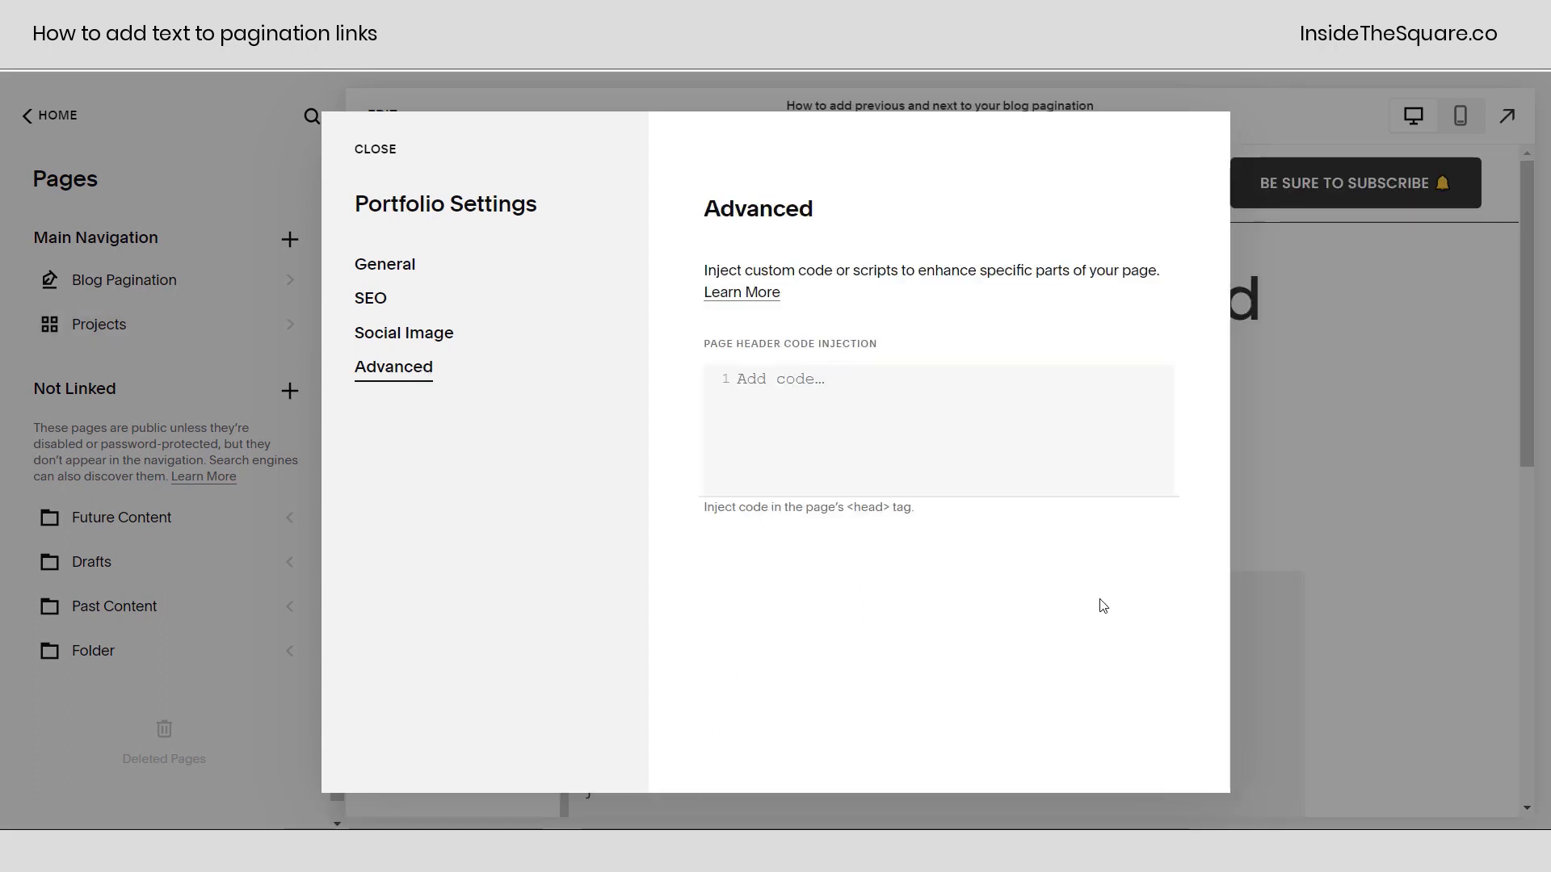
mouse_move(1099, 601)
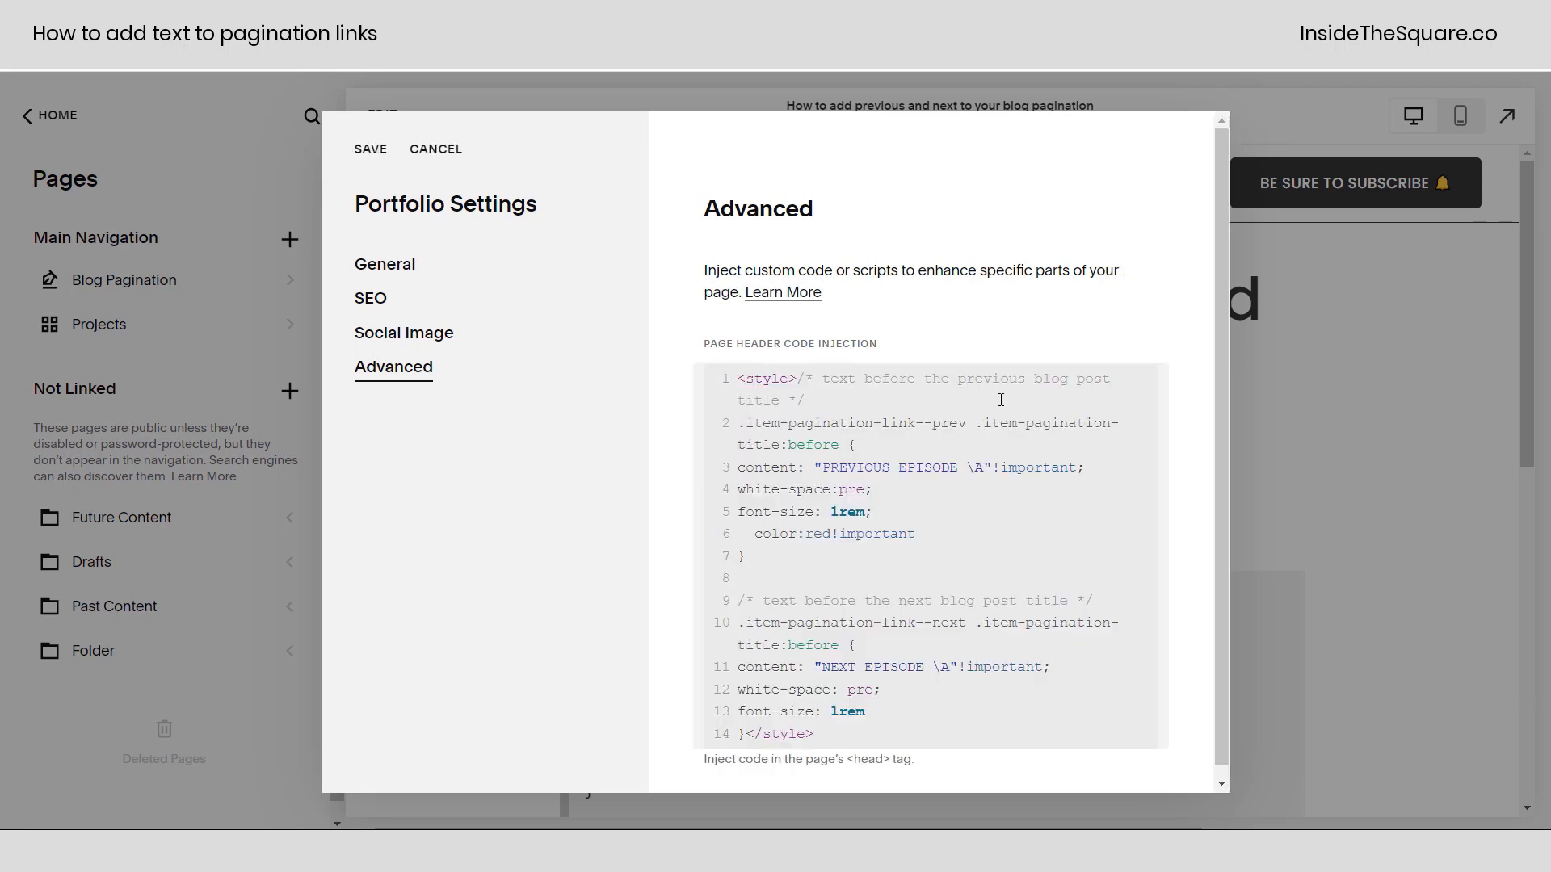
mouse_move(973, 547)
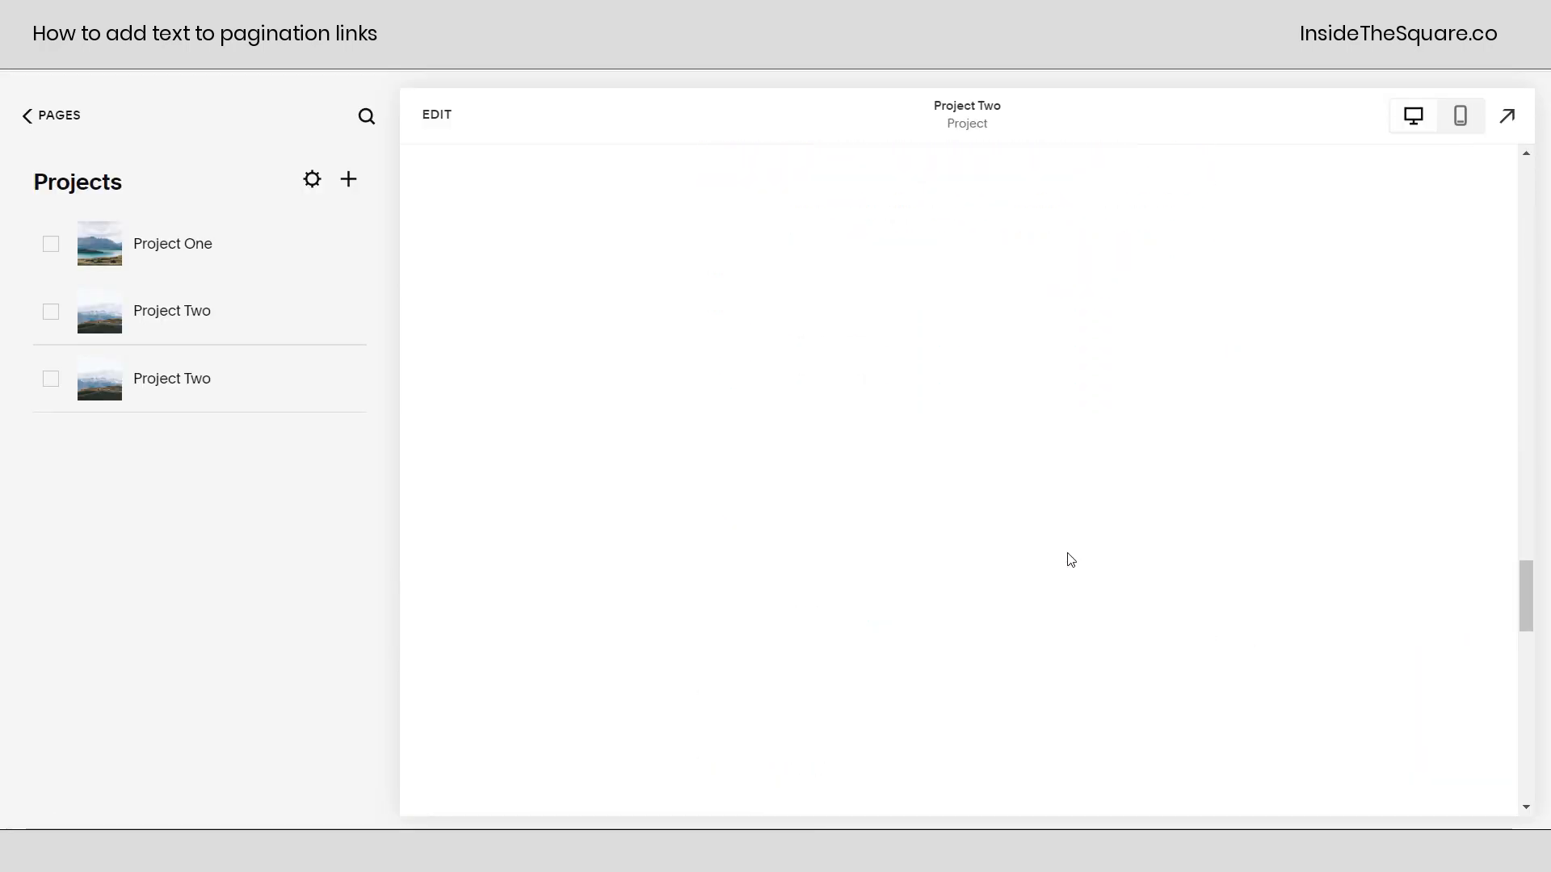
scroll("down", 3)
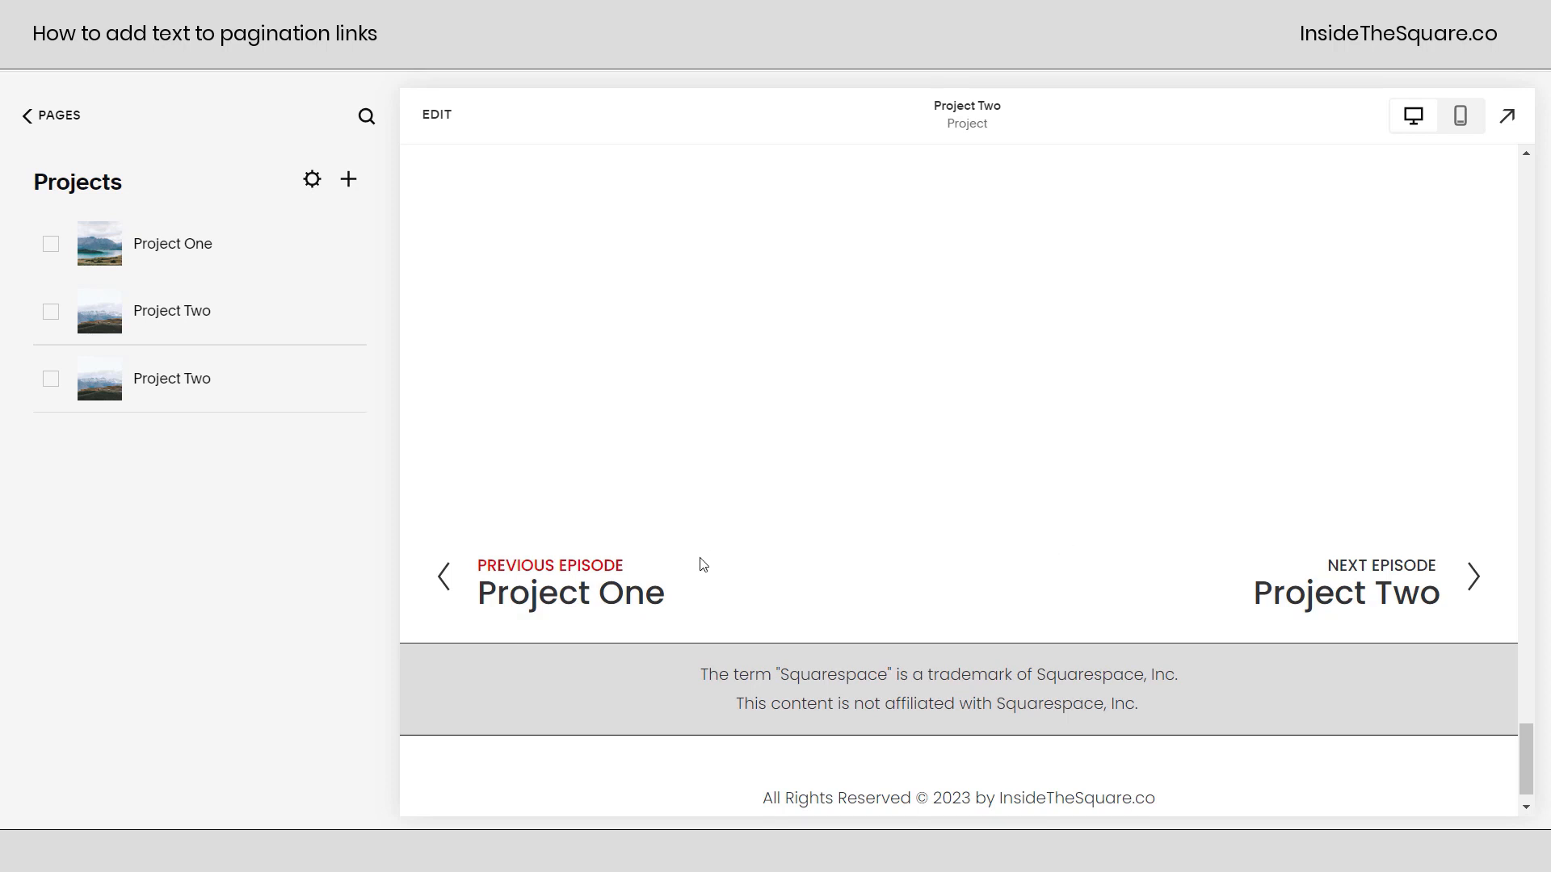
mouse_move(1463, 470)
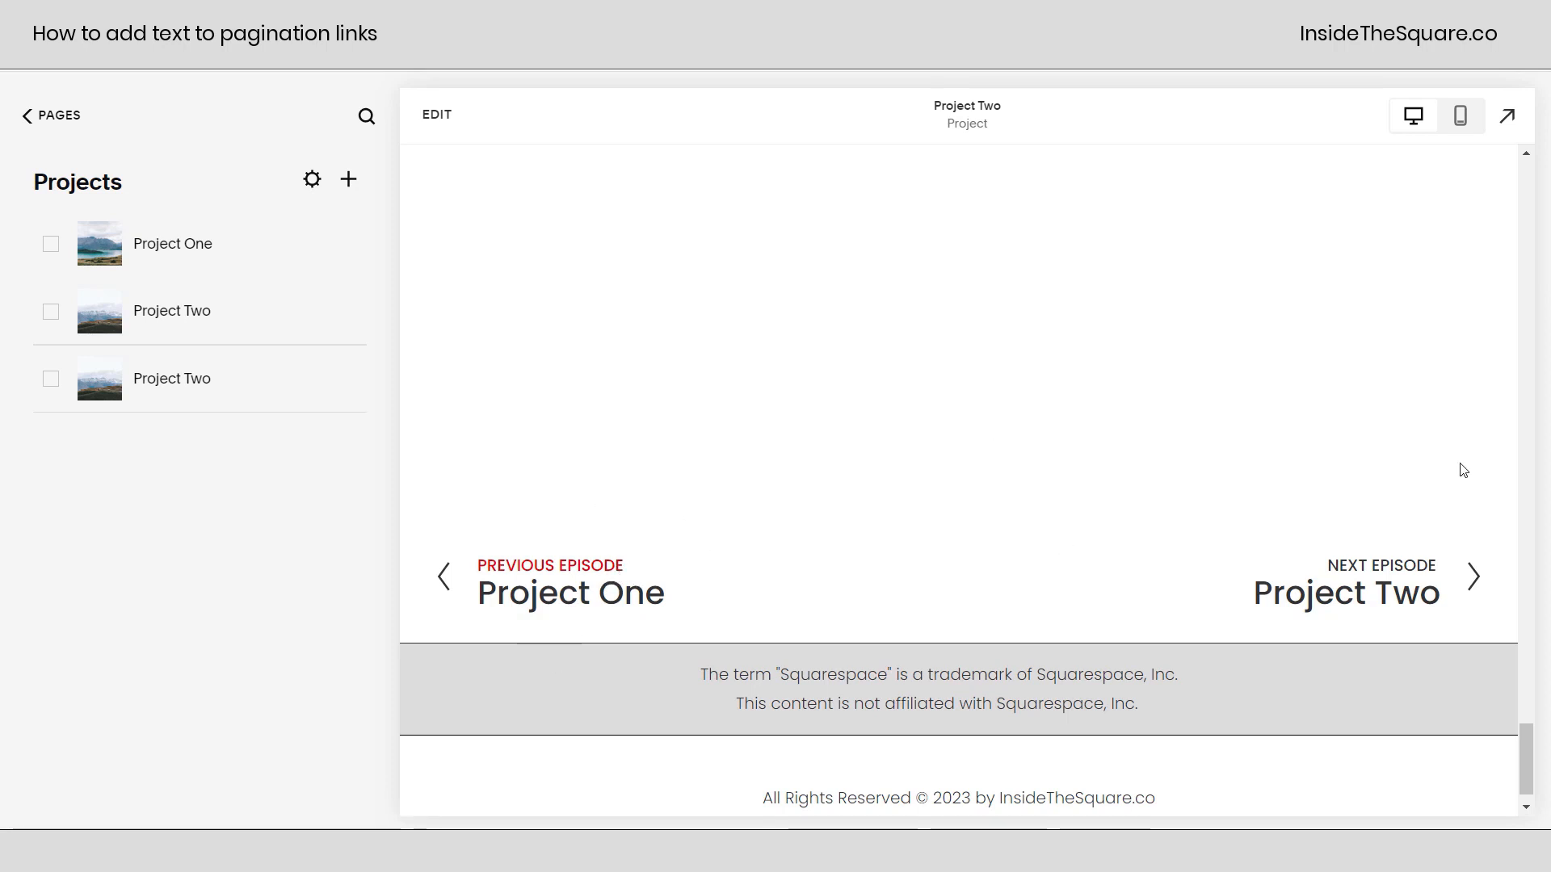
mouse_move(1338, 538)
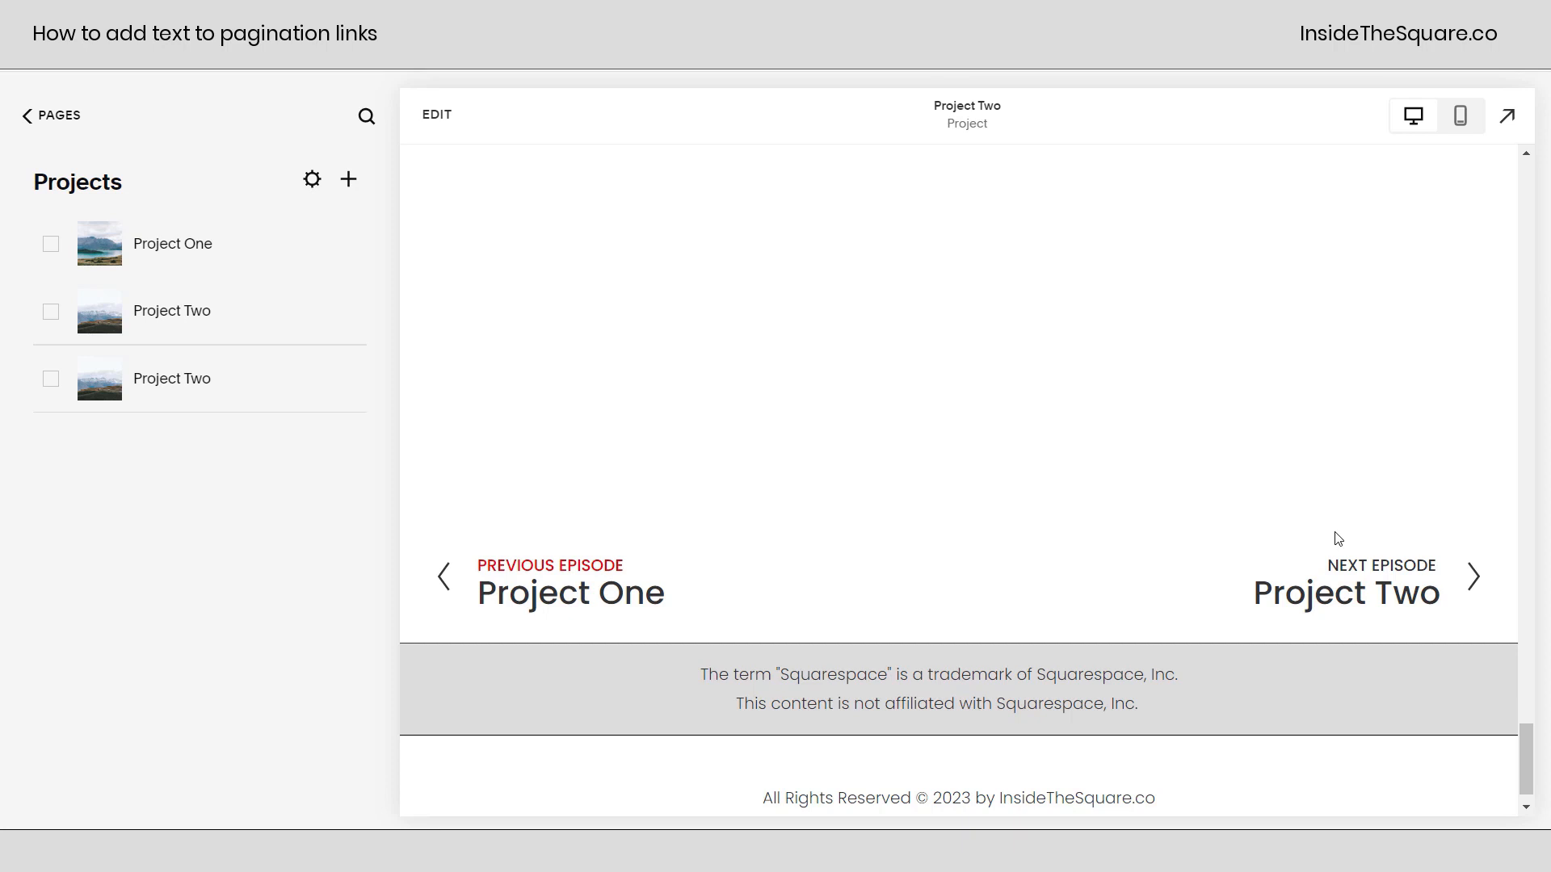
mouse_move(1108, 529)
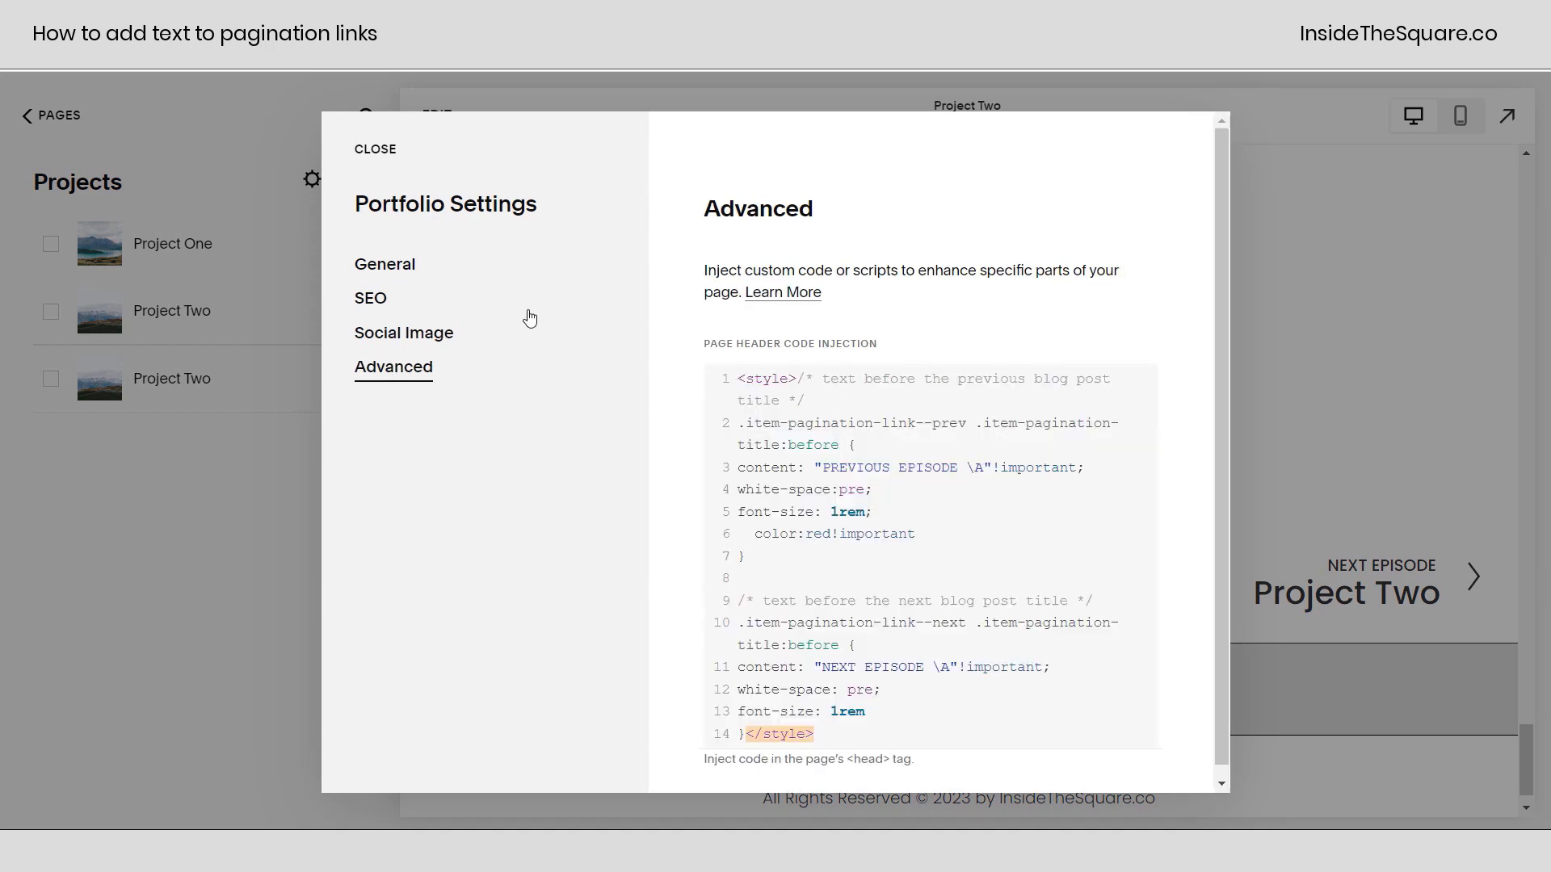
mouse_move(874, 503)
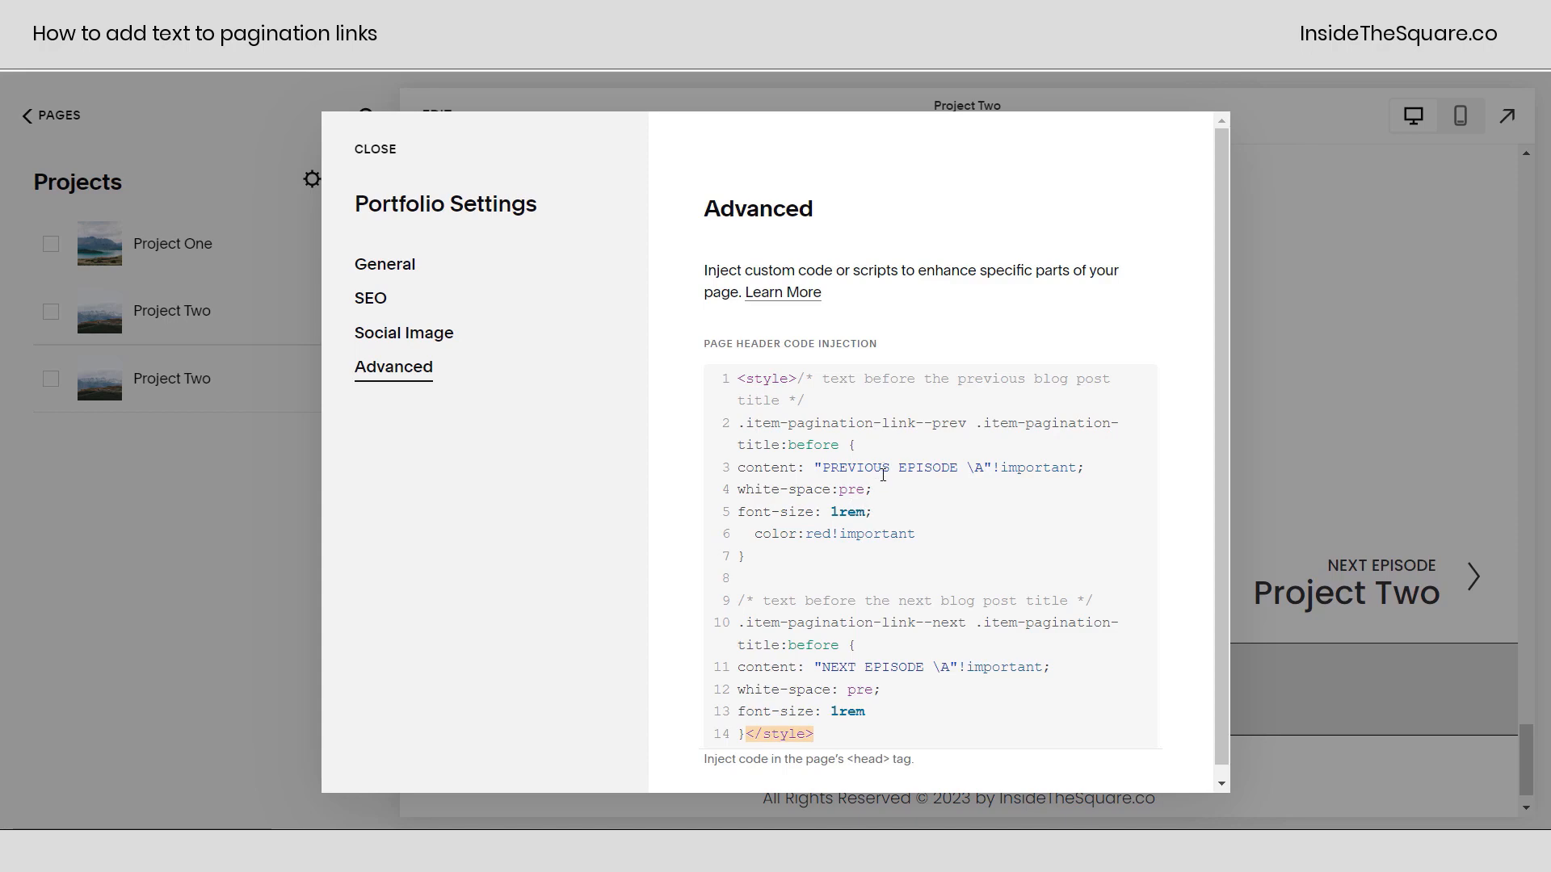
mouse_move(375, 150)
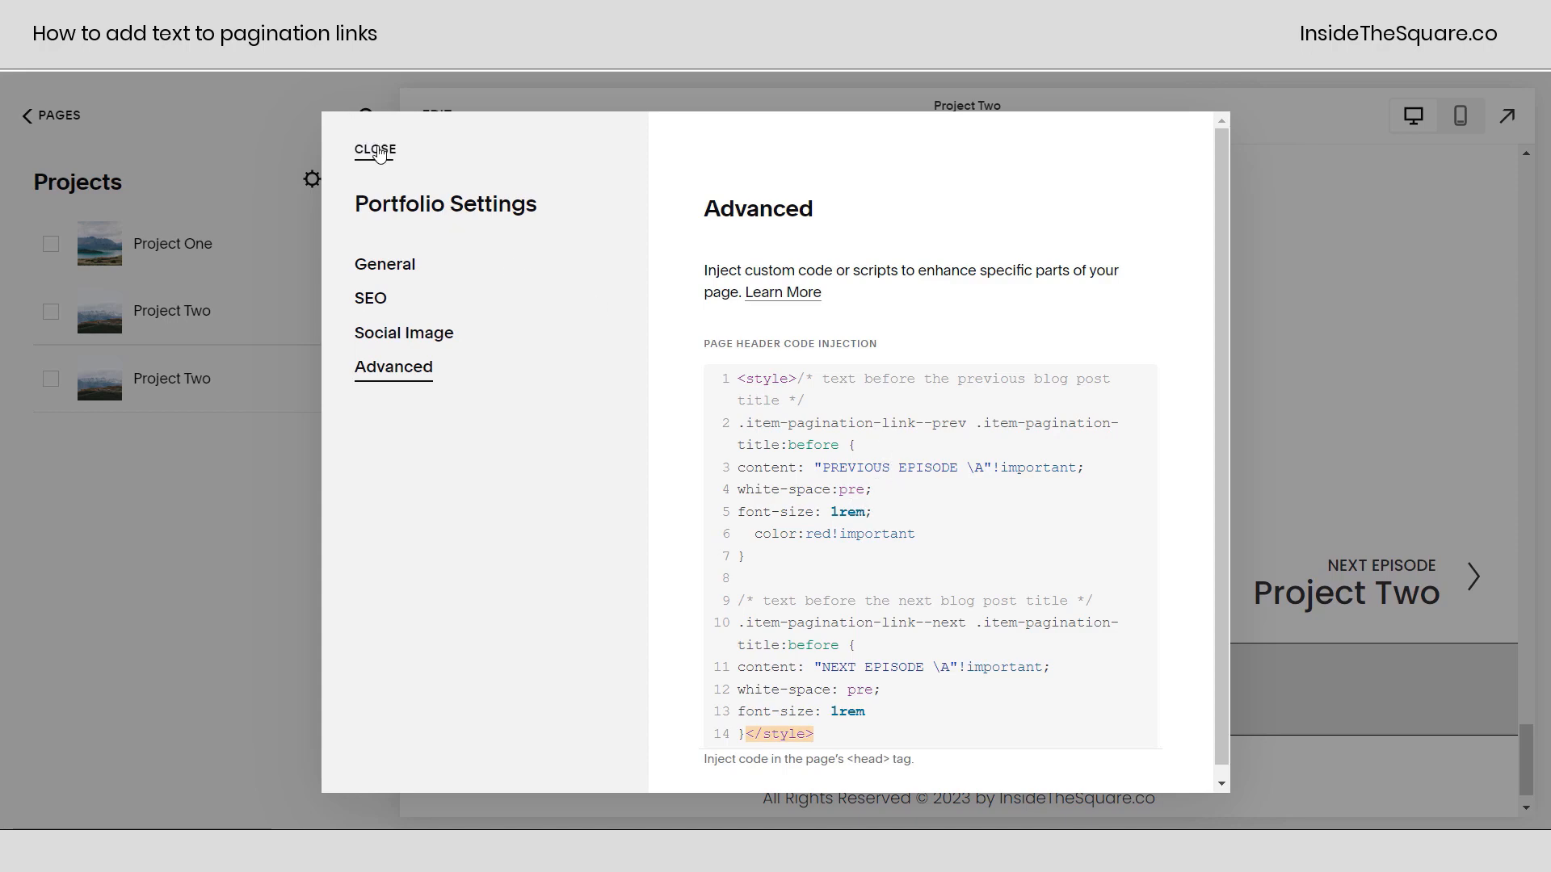
left_click(373, 151)
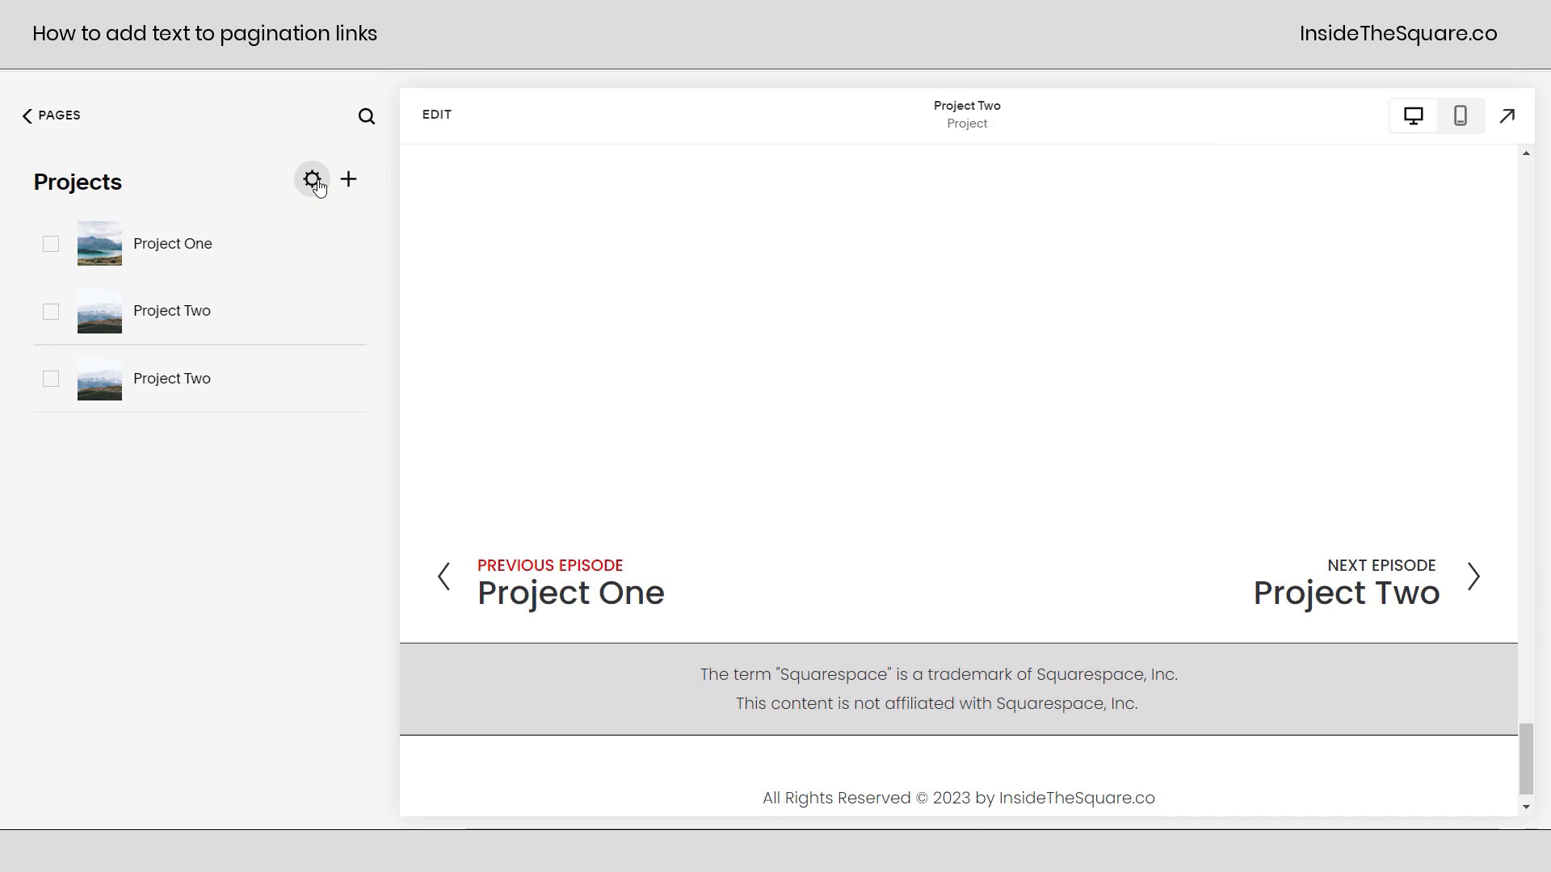
Reopen Blog Pagination settings to the Post Blog Item Code Injection with the label styles.
left_click(26, 116)
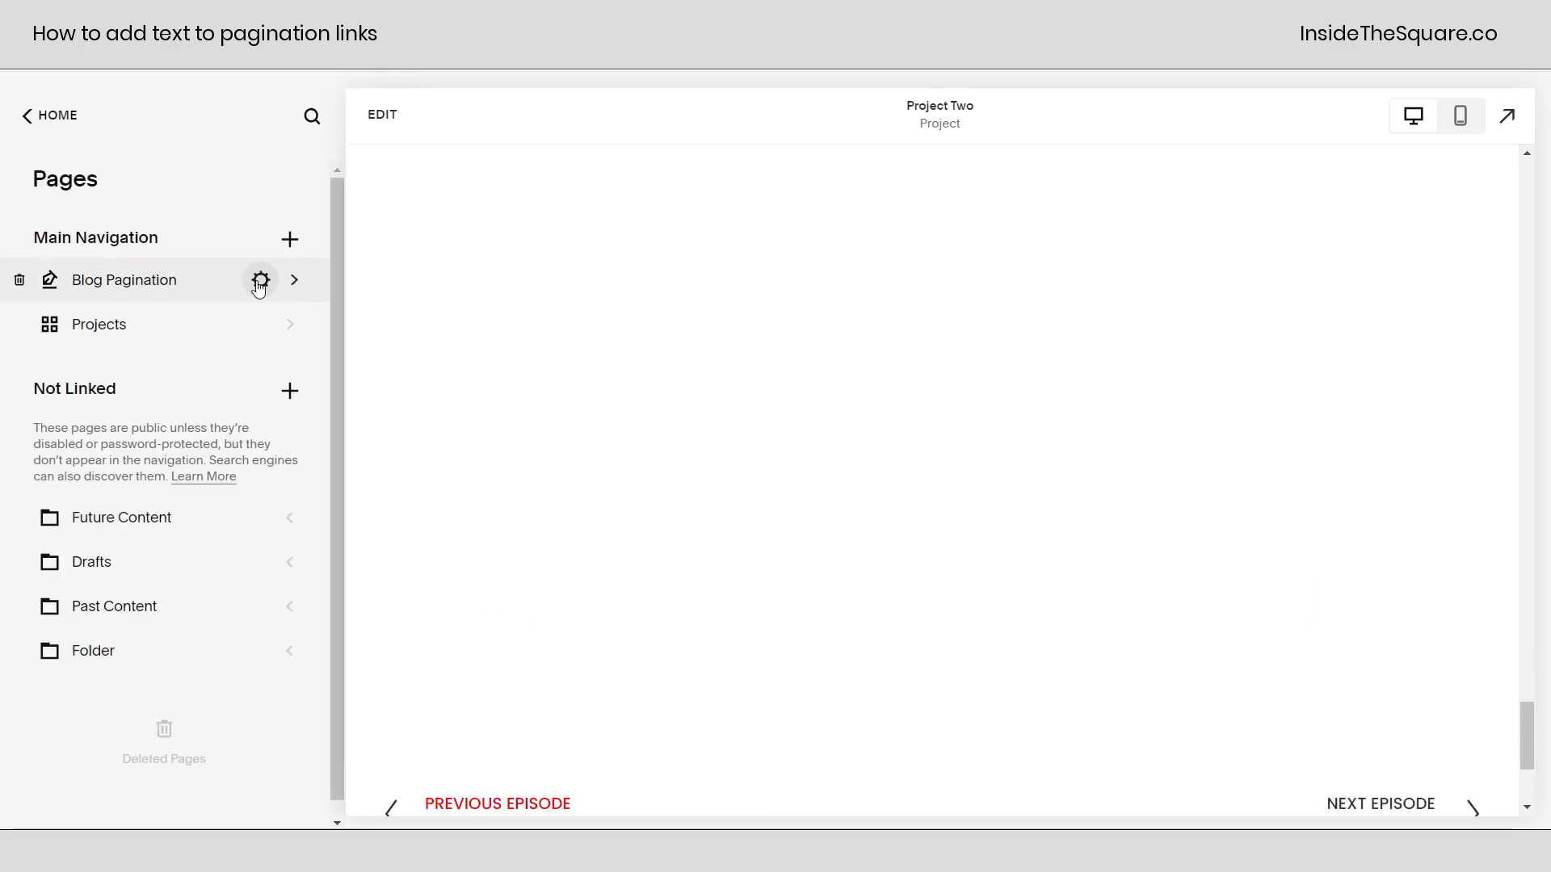
left_click(259, 279)
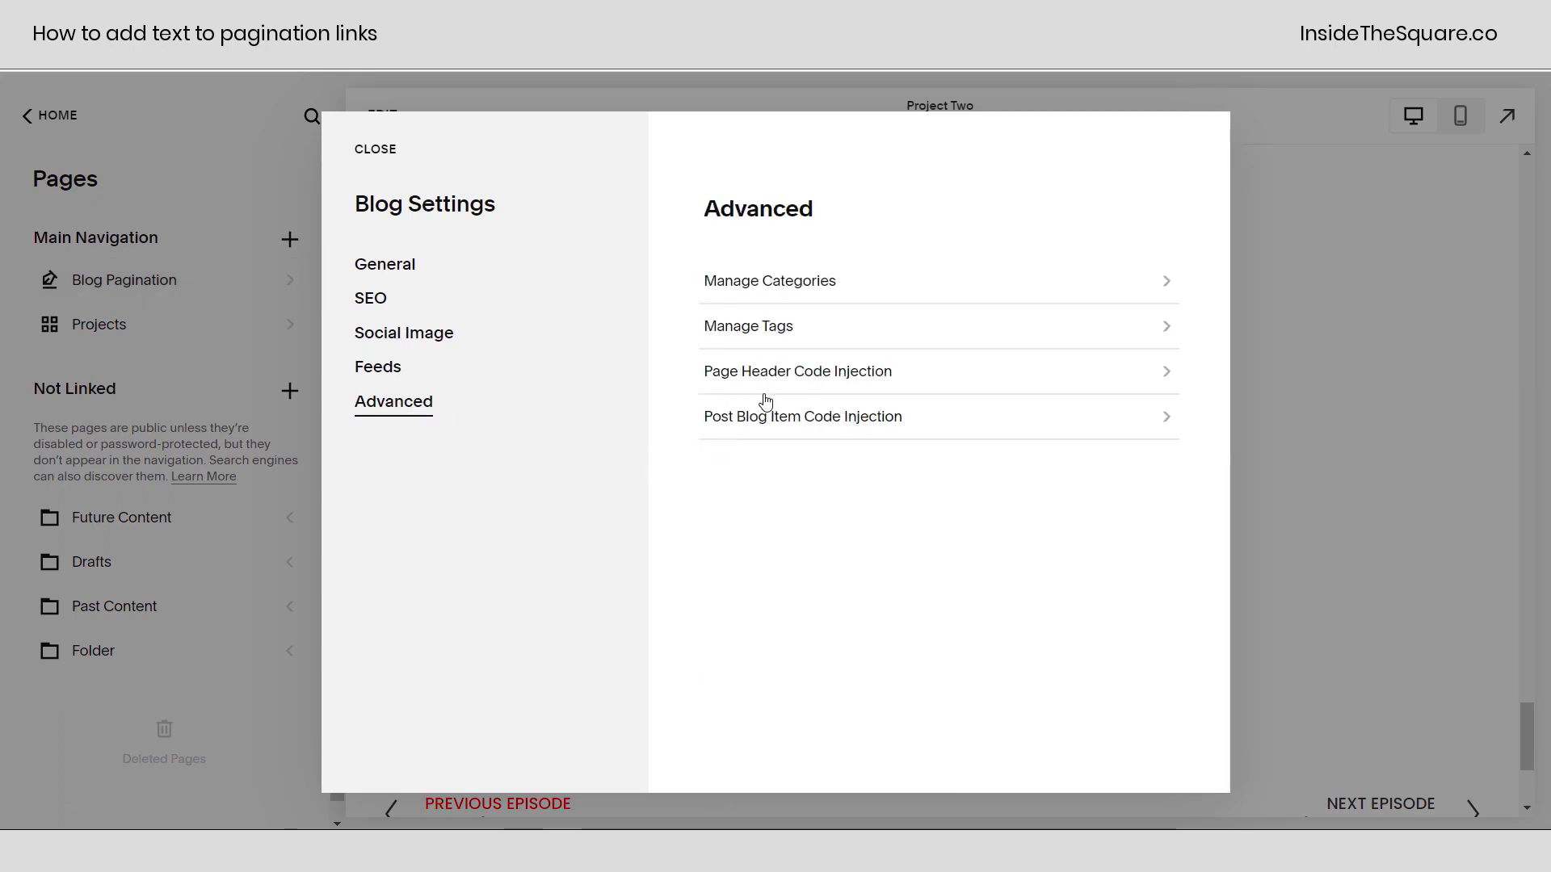
mouse_move(887, 430)
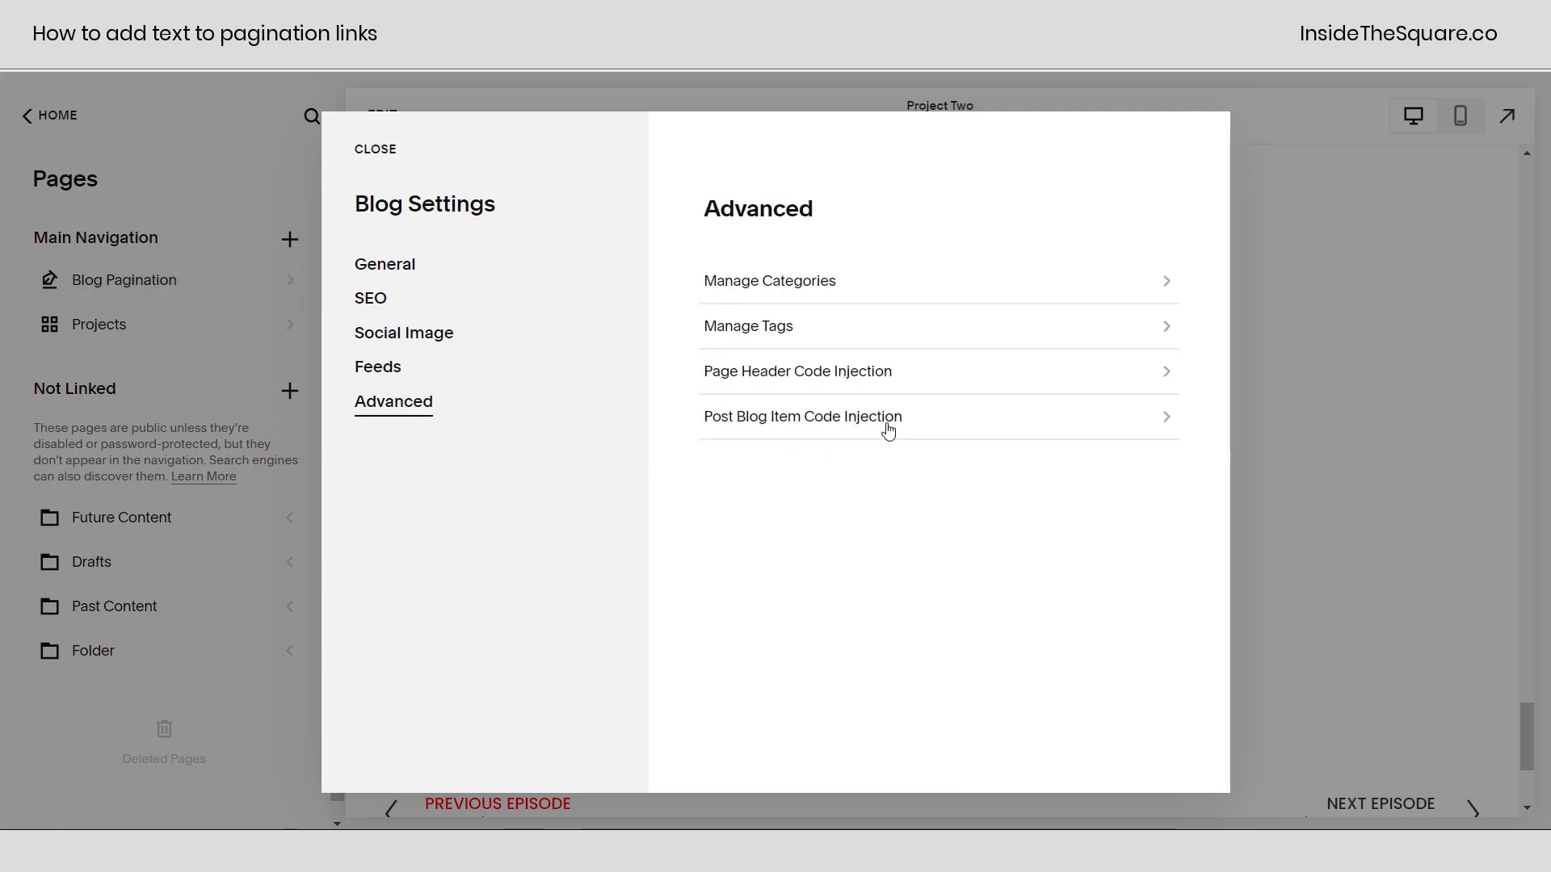
left_click(802, 417)
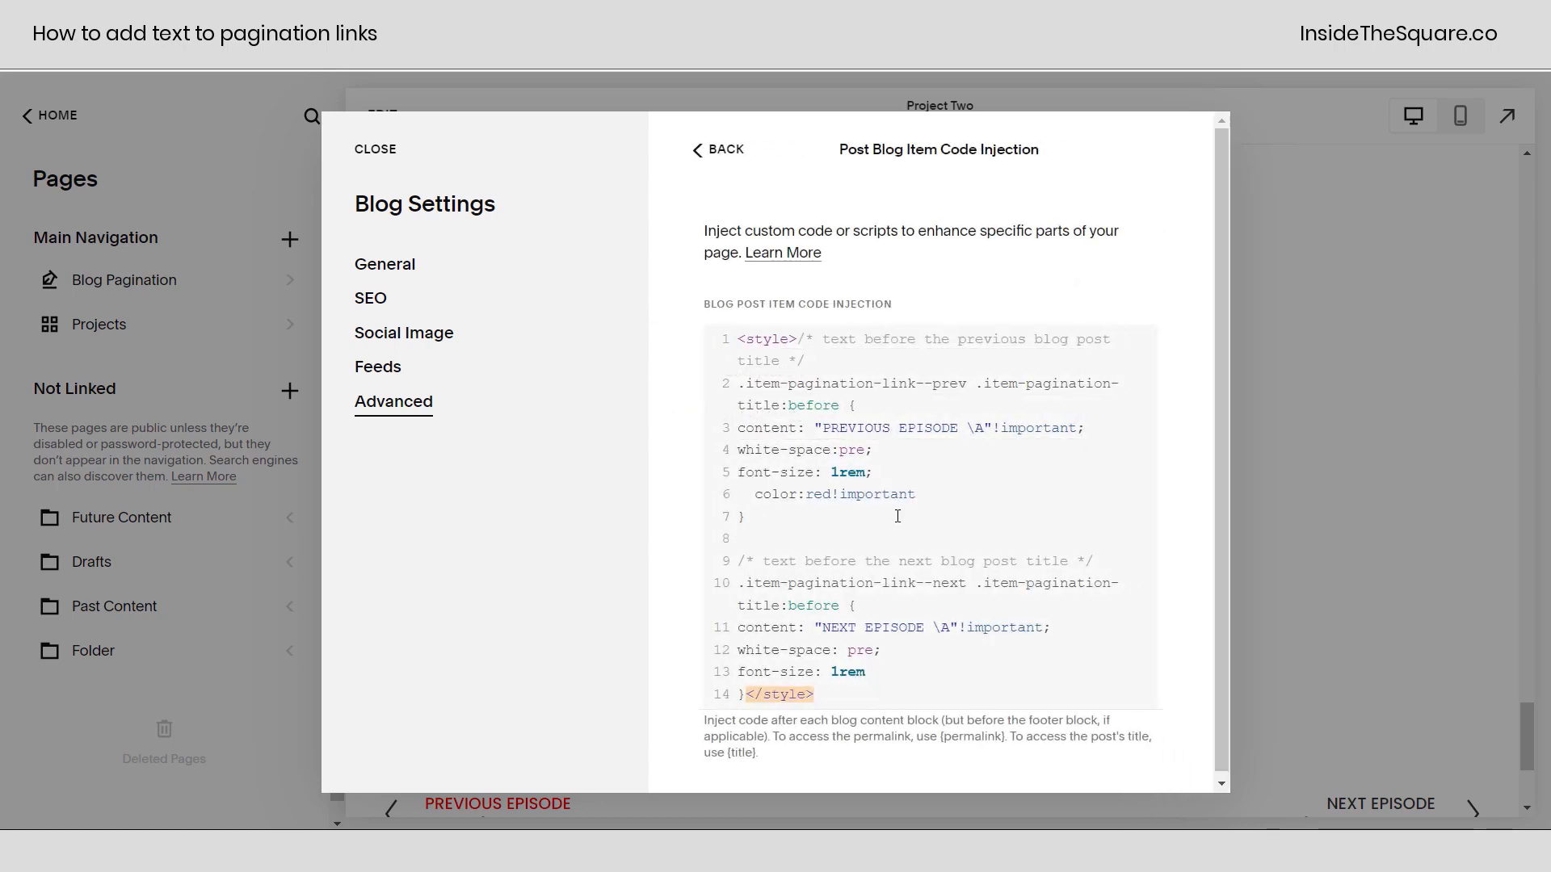